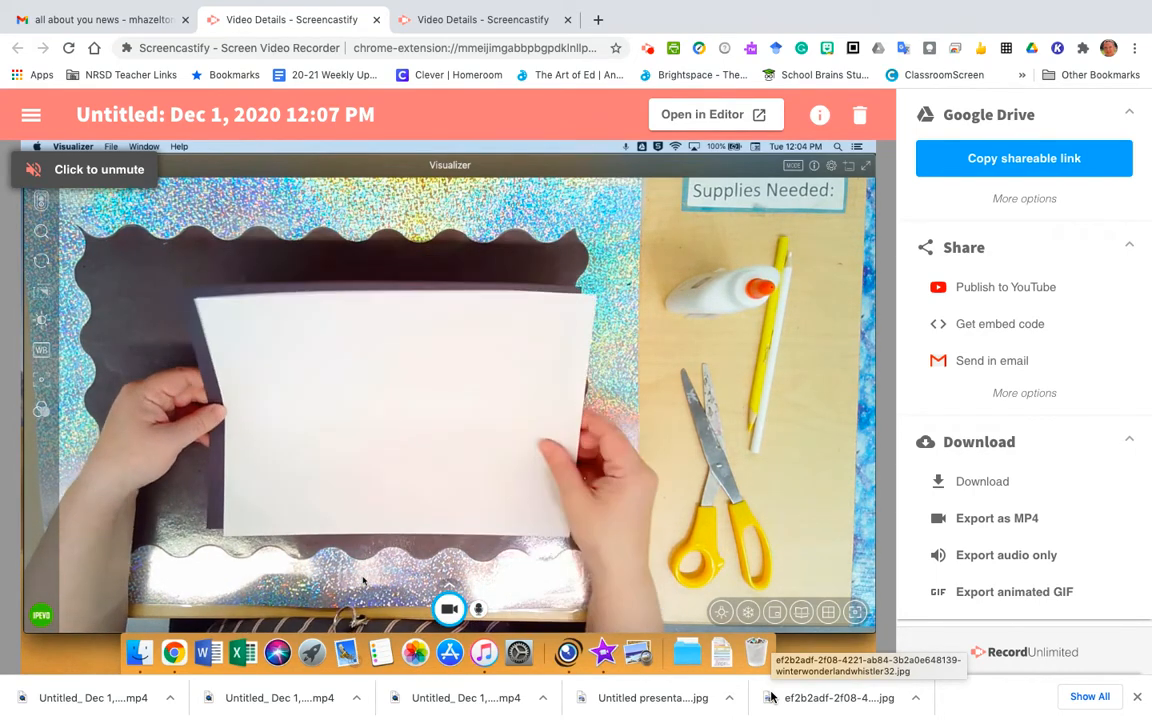
Play the saved Screencastify recording, check recording status, and shrink the Chrome window.
{"action": "left_click", "coordinate": [449, 608]}
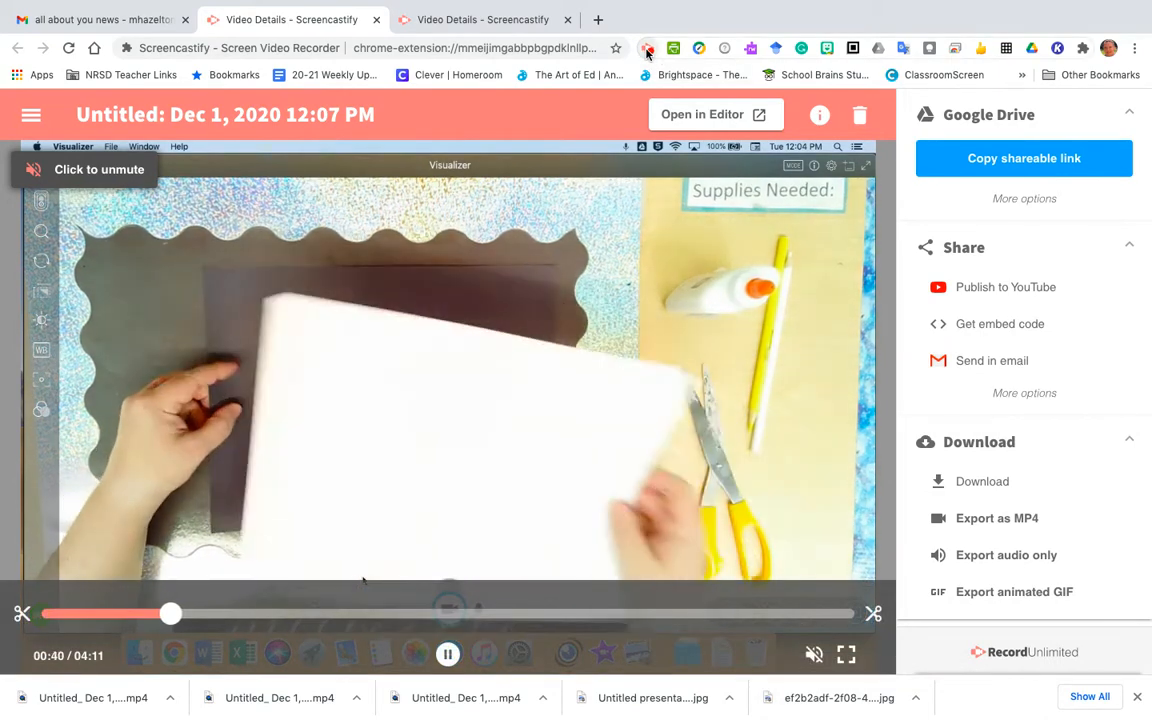
{"action": "left_click", "coordinate": [647, 48]}
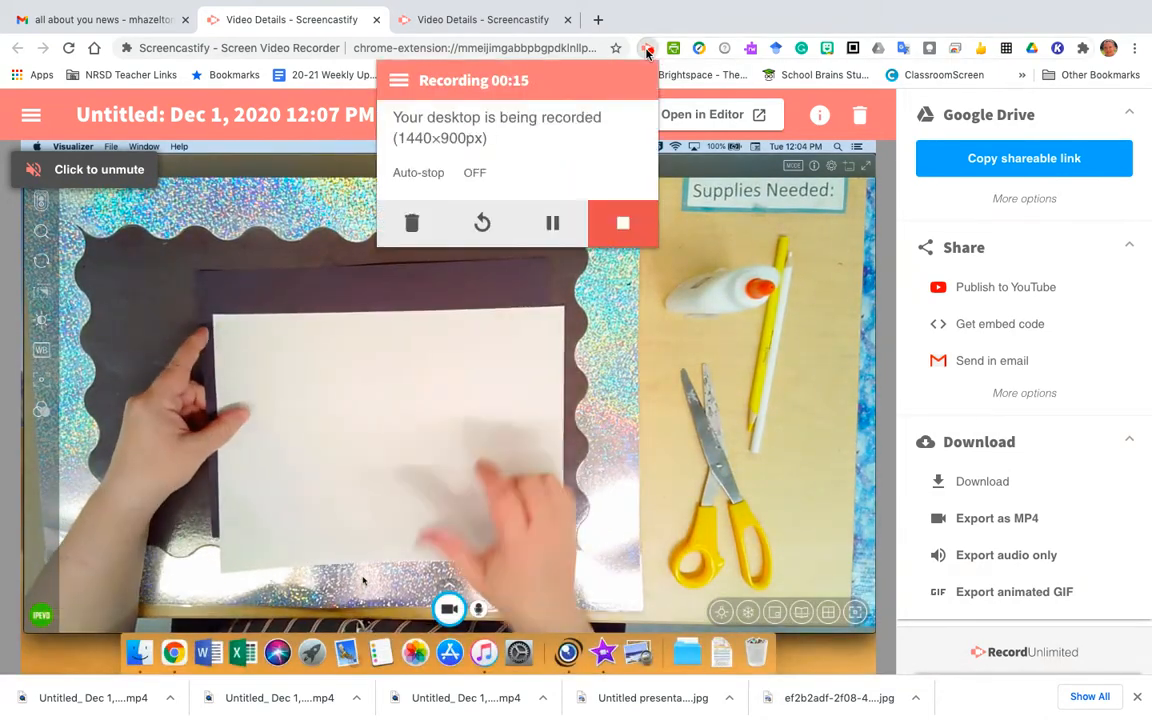
{"action": "left_click", "coordinate": [647, 48]}
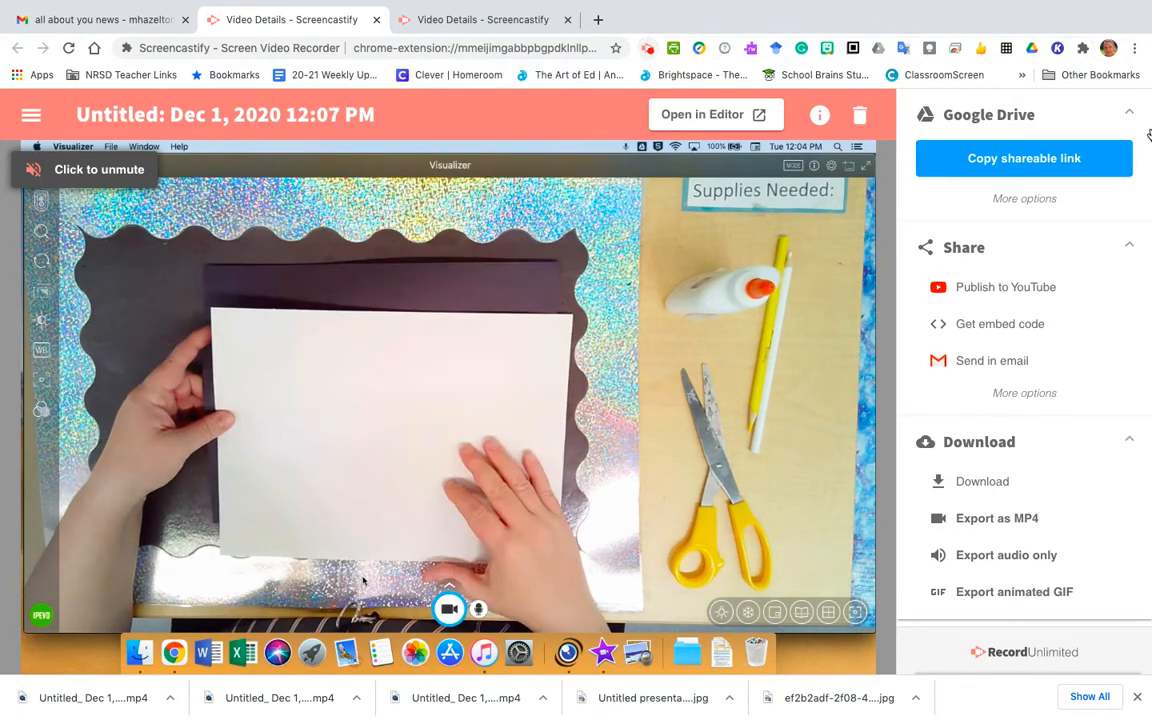
{"action": "left_click", "coordinate": [449, 609]}
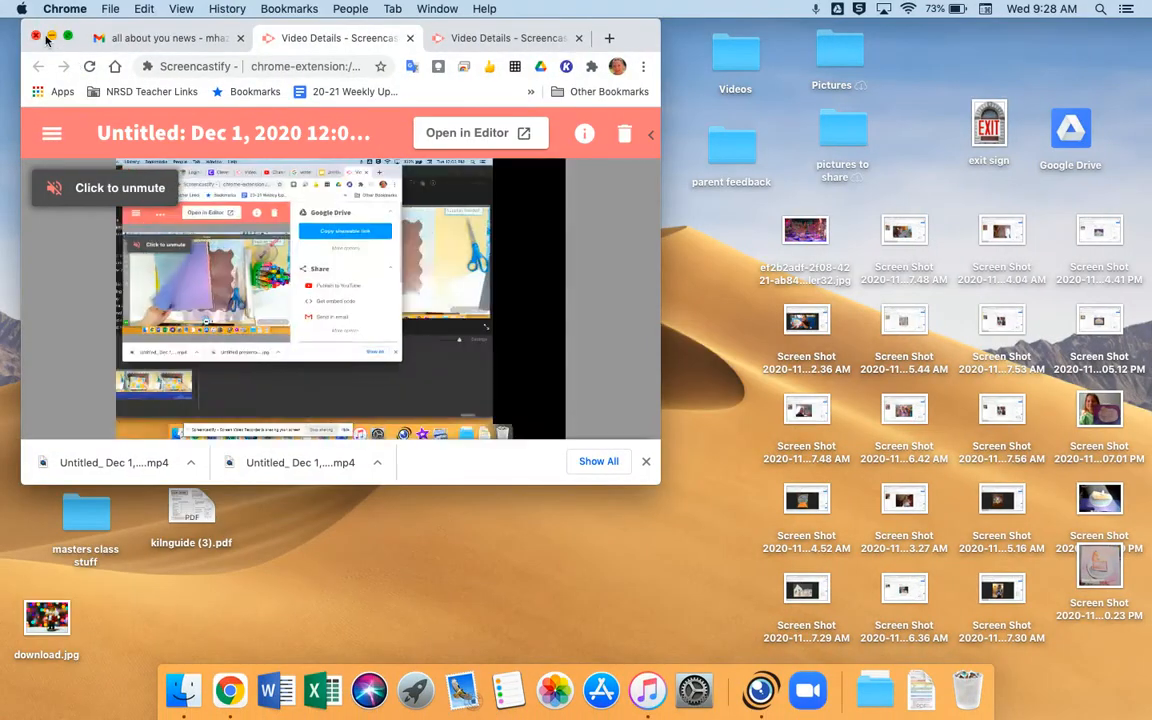
Minimize Chrome and launch IPEVO Visualizer from the Dock with the live feed.
{"action": "left_click", "coordinate": [37, 37]}
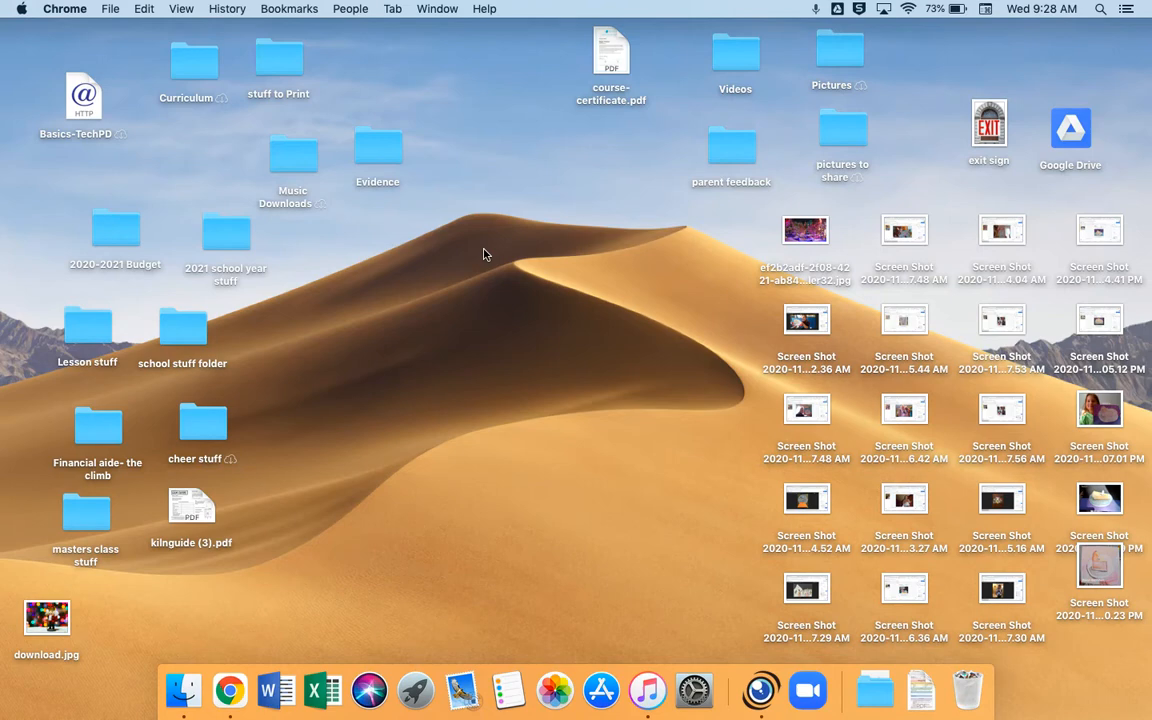
{"action": "mouse_move", "coordinate": [763, 472]}
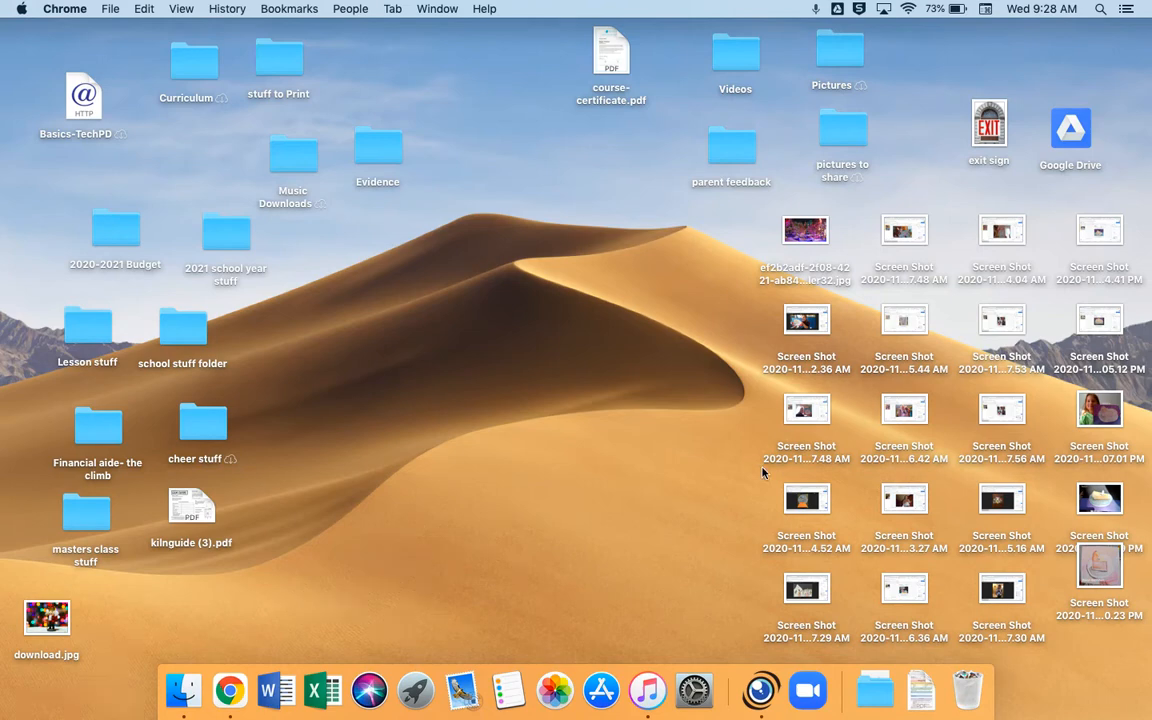
{"action": "mouse_move", "coordinate": [694, 690]}
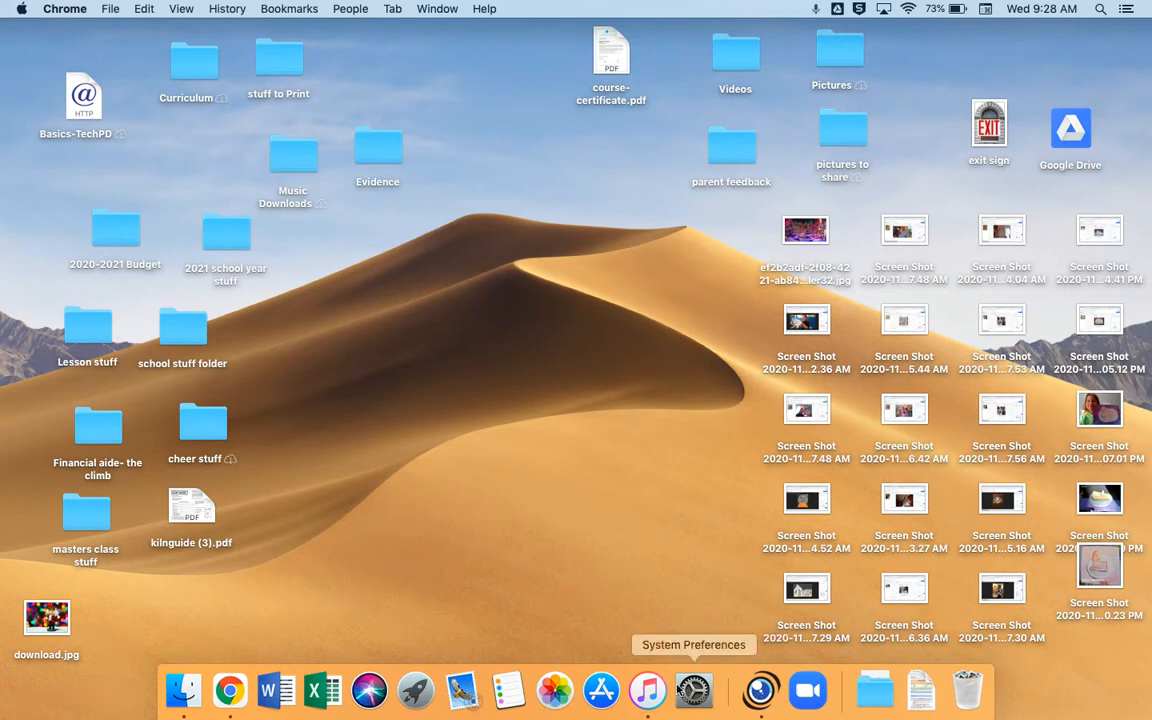
{"action": "left_click", "coordinate": [414, 690]}
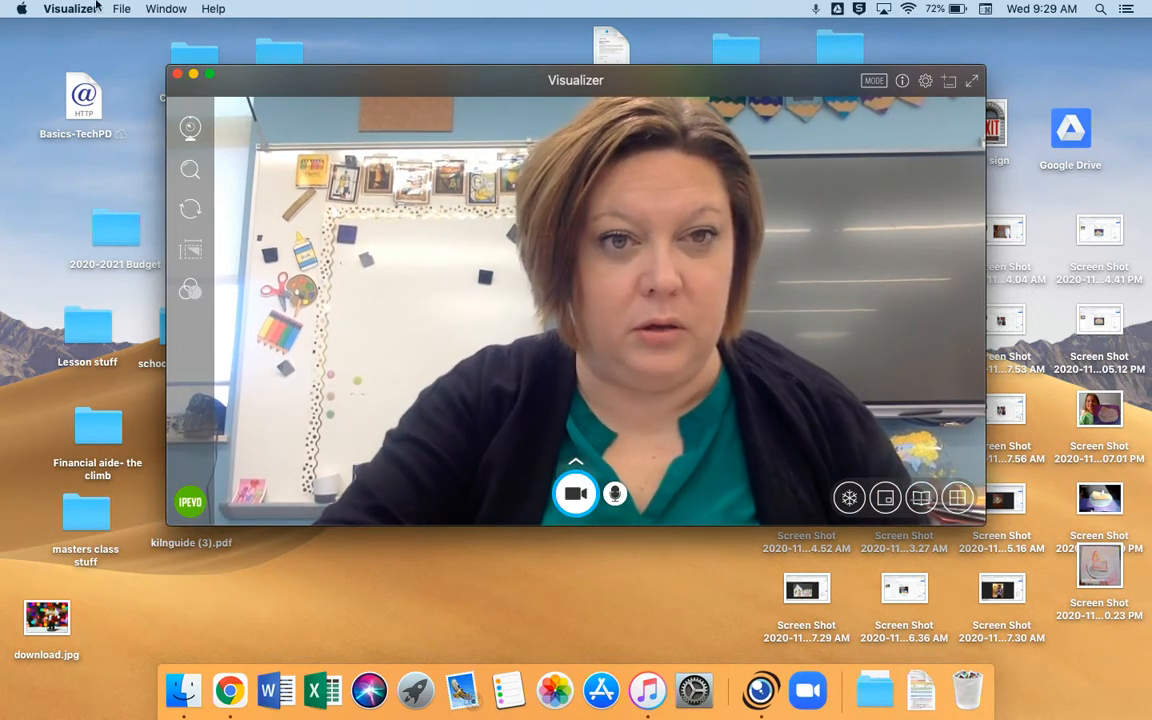
Maximize the Visualizer window and show its capture mode options.
{"action": "left_click", "coordinate": [970, 80]}
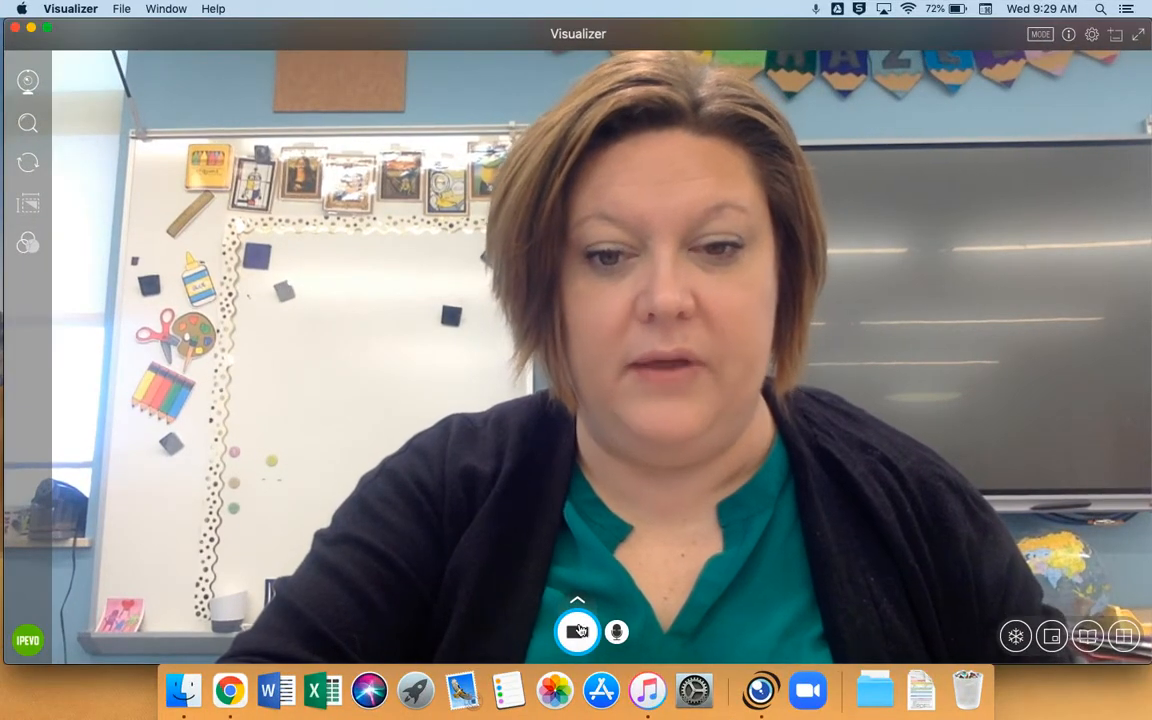
{"action": "left_click", "coordinate": [577, 631]}
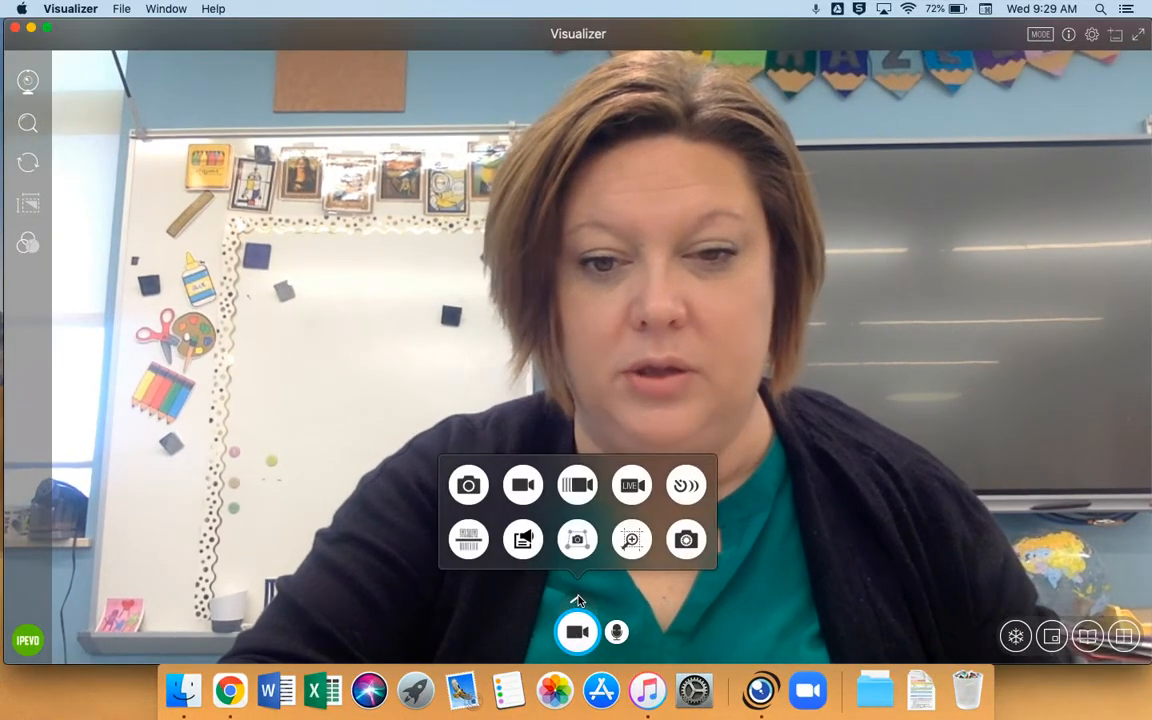
{"action": "mouse_move", "coordinate": [469, 485]}
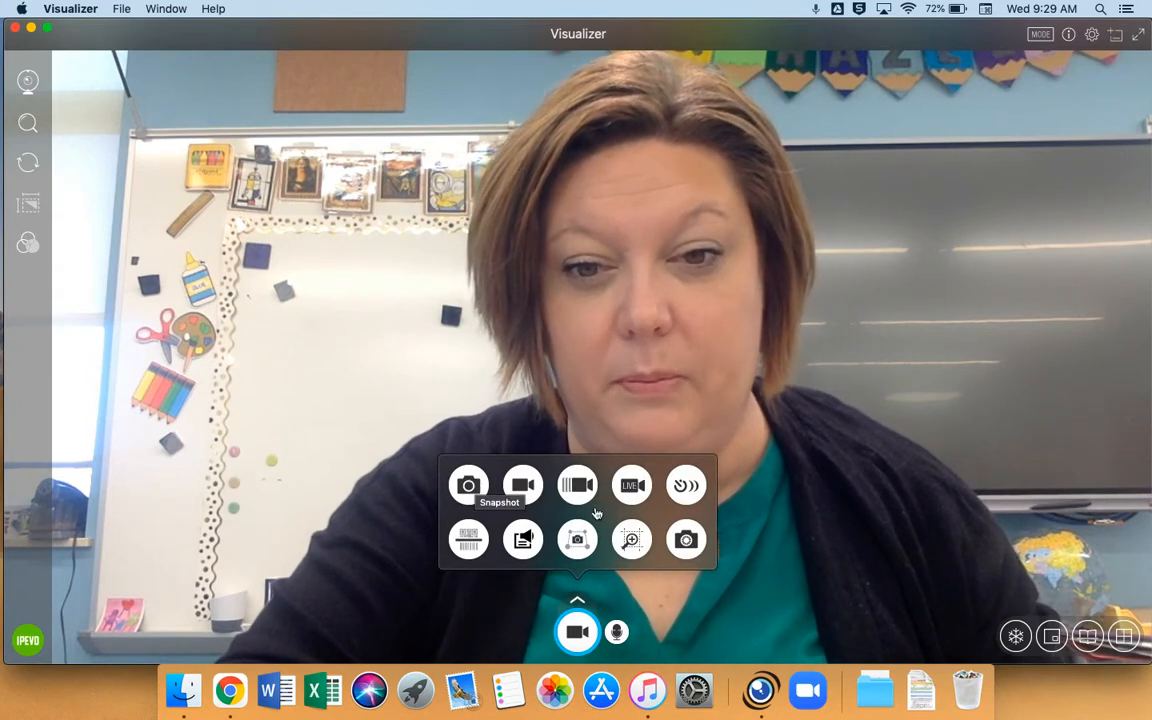
{"action": "mouse_move", "coordinate": [631, 485]}
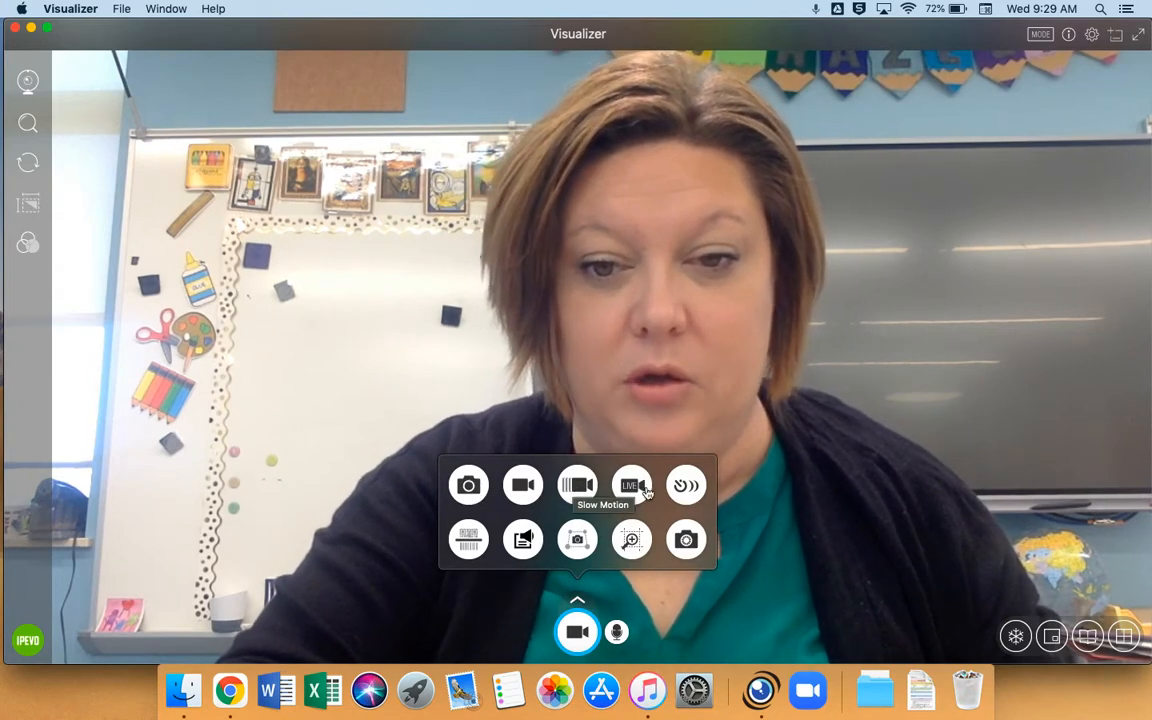
{"action": "mouse_move", "coordinate": [858, 544]}
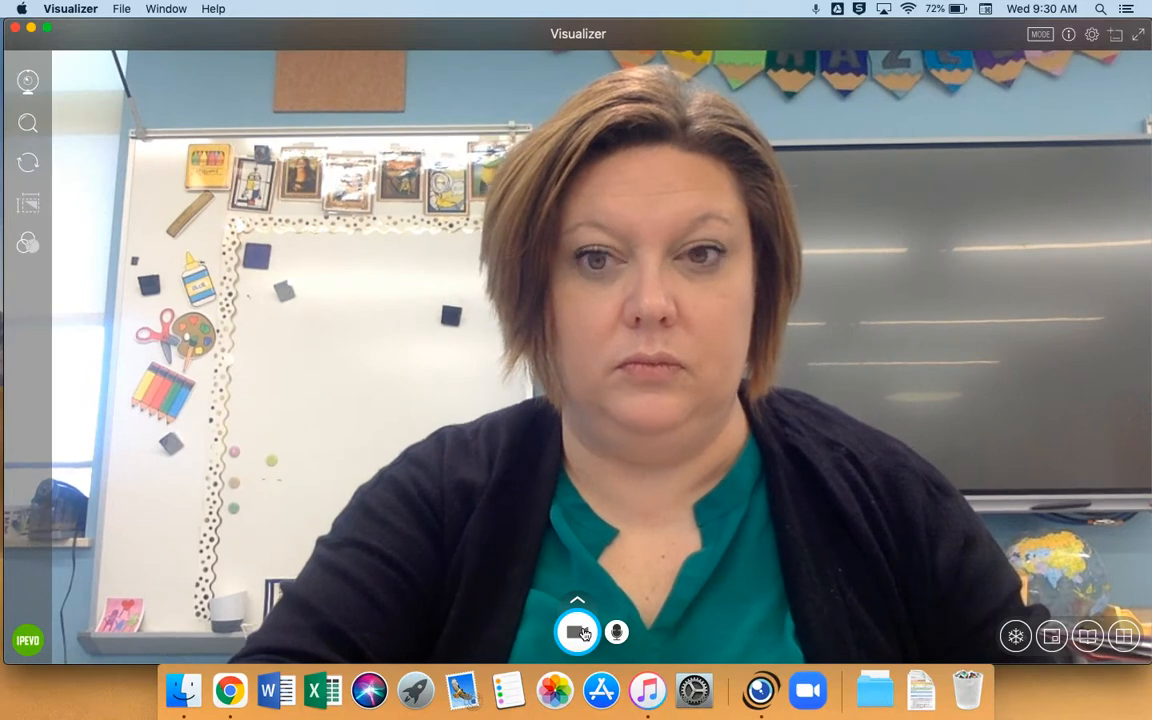
Record a roughly 21-second camera clip saved into the Videos folder, then stop.
{"action": "left_click", "coordinate": [577, 631]}
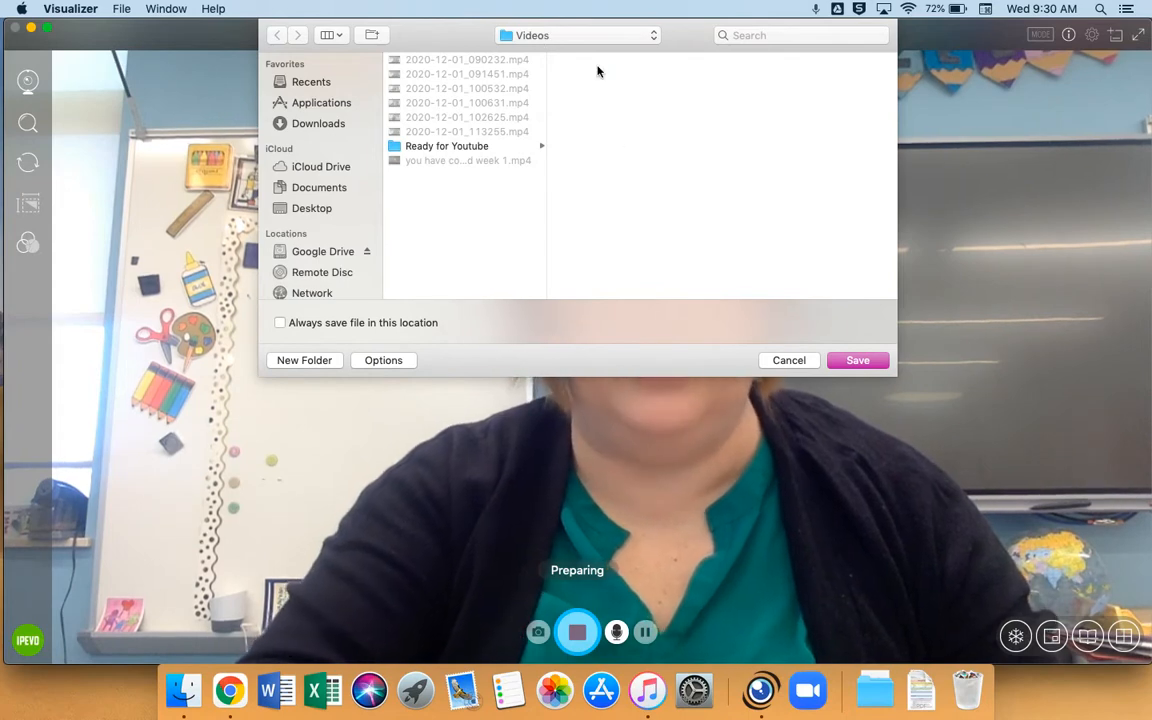
{"action": "left_click", "coordinate": [857, 360]}
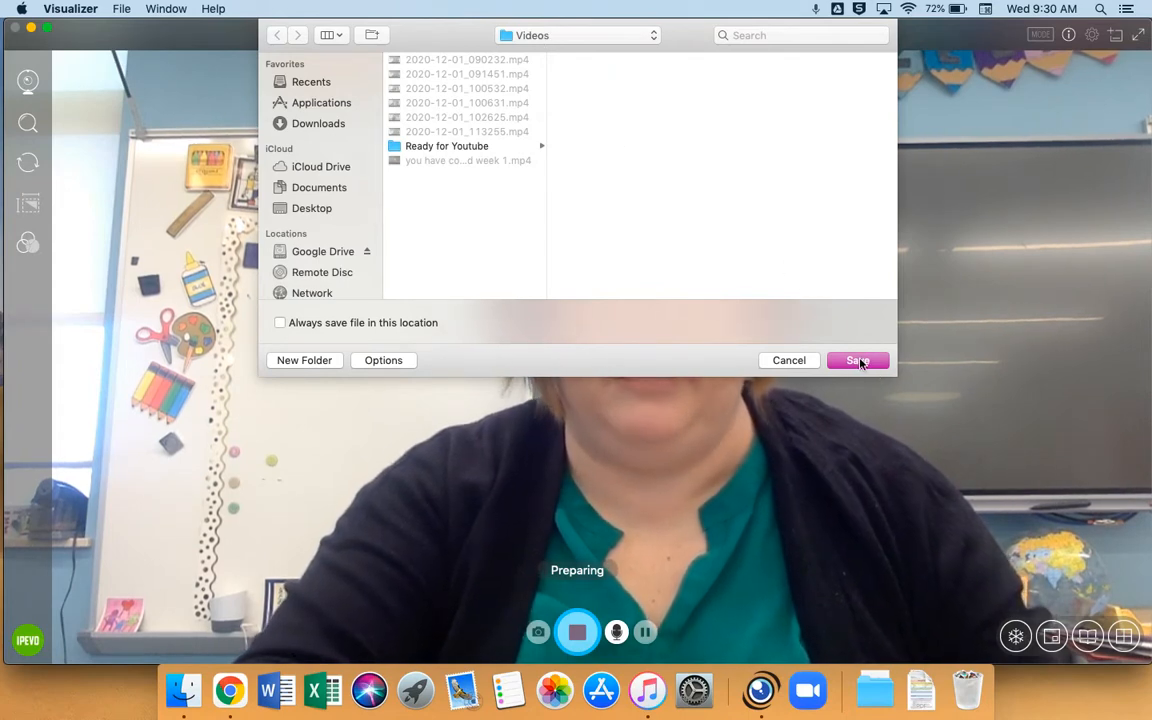
{"action": "left_click", "coordinate": [857, 360]}
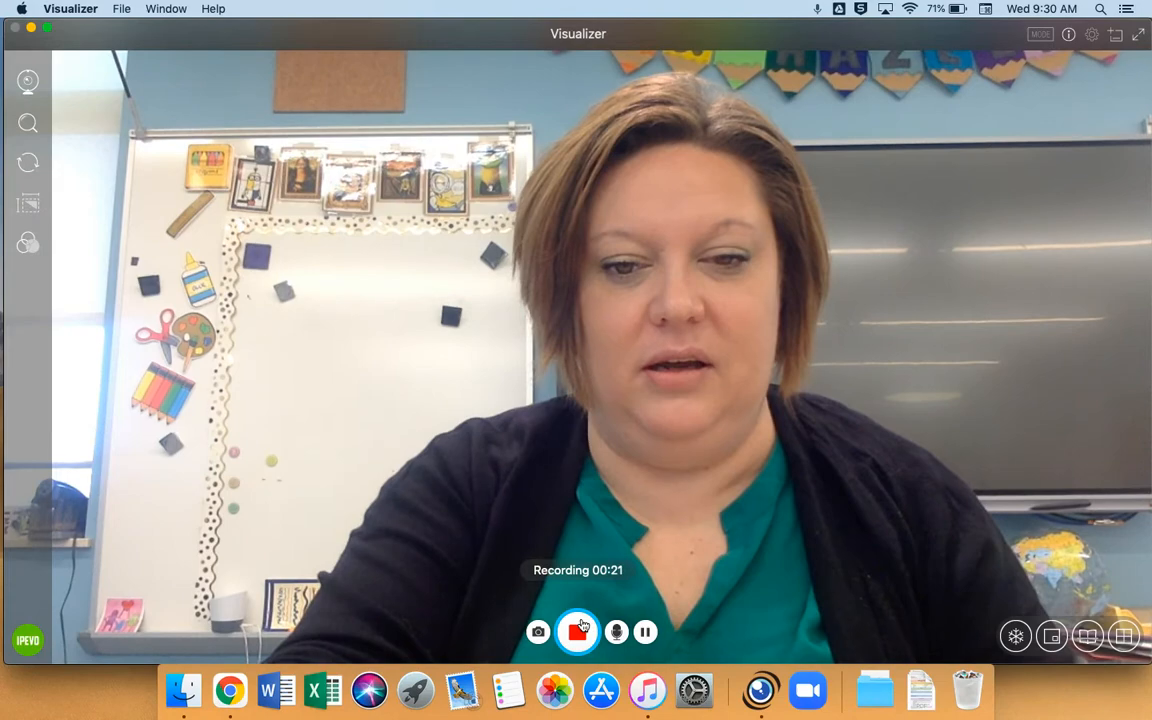
{"action": "left_click", "coordinate": [577, 631]}
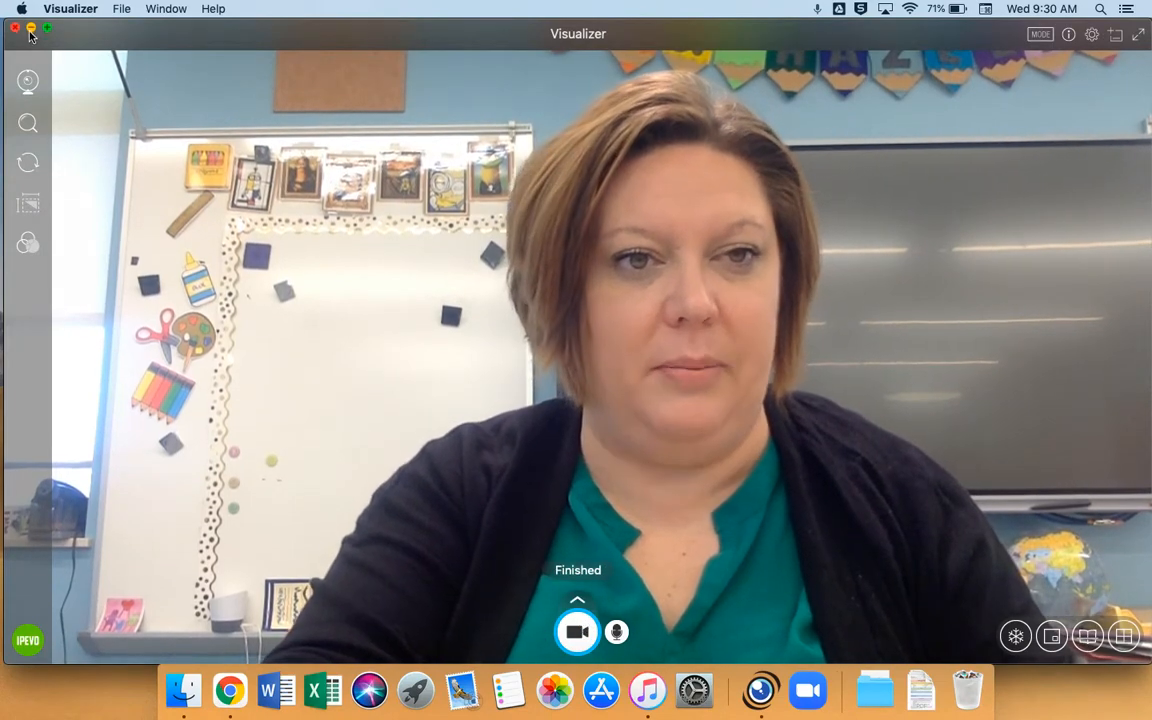
Minimize Visualizer, open the Videos folder with 2020-12-02_093018.mp4, and launch iMovie via Launchpad.
{"action": "left_click", "coordinate": [16, 28]}
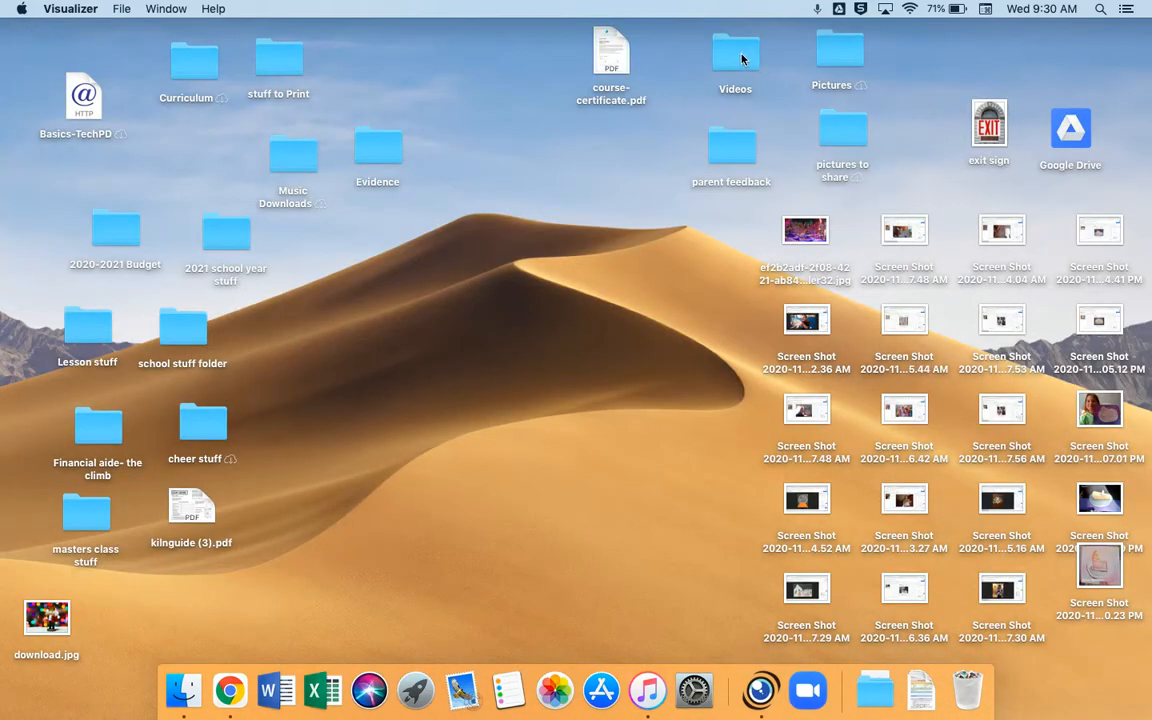
{"action": "double_click", "coordinate": [735, 48]}
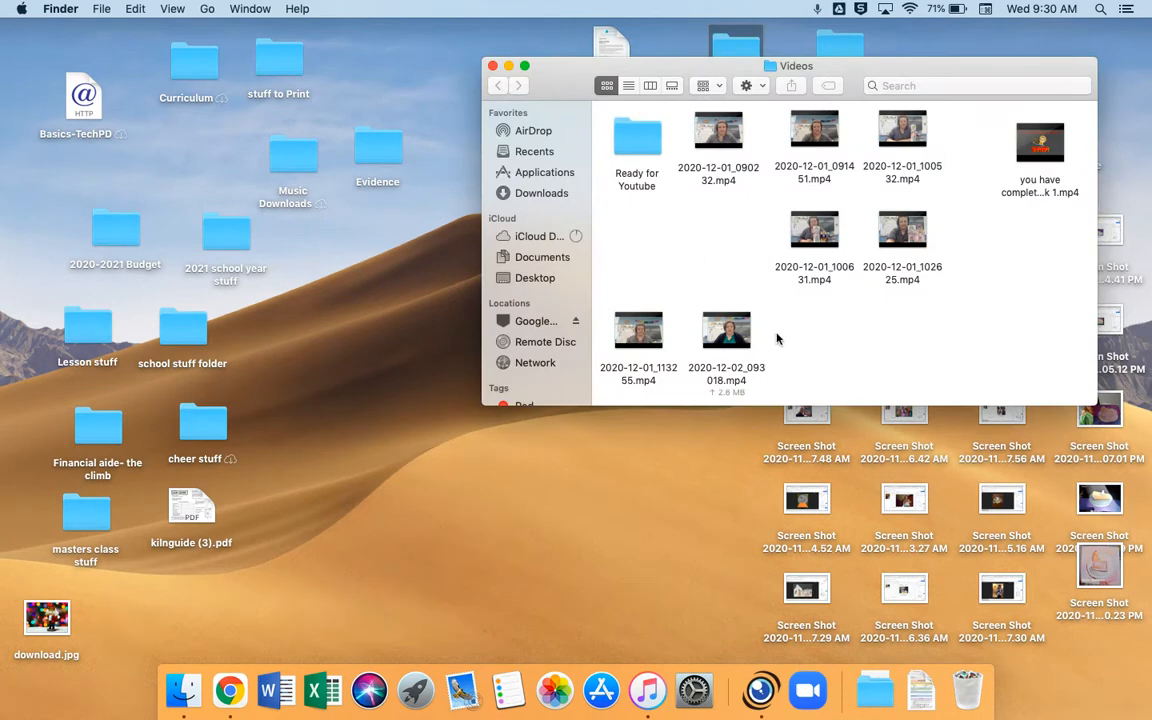
{"action": "mouse_move", "coordinate": [694, 689]}
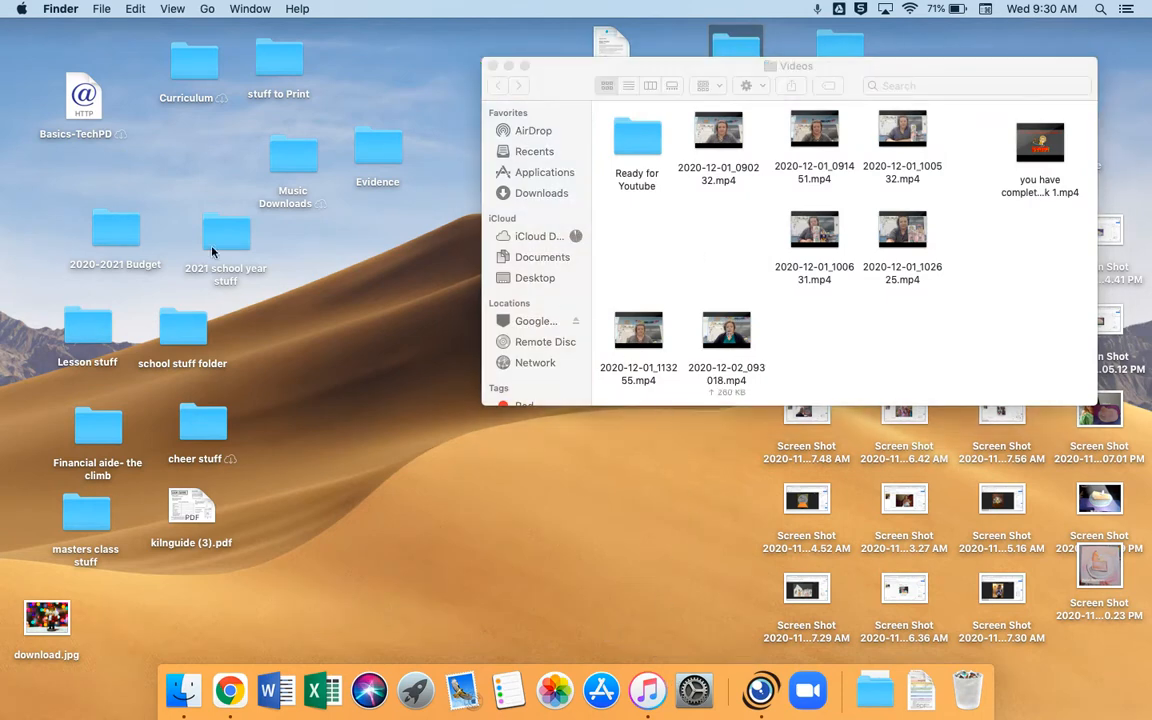
{"action": "left_click", "coordinate": [415, 690]}
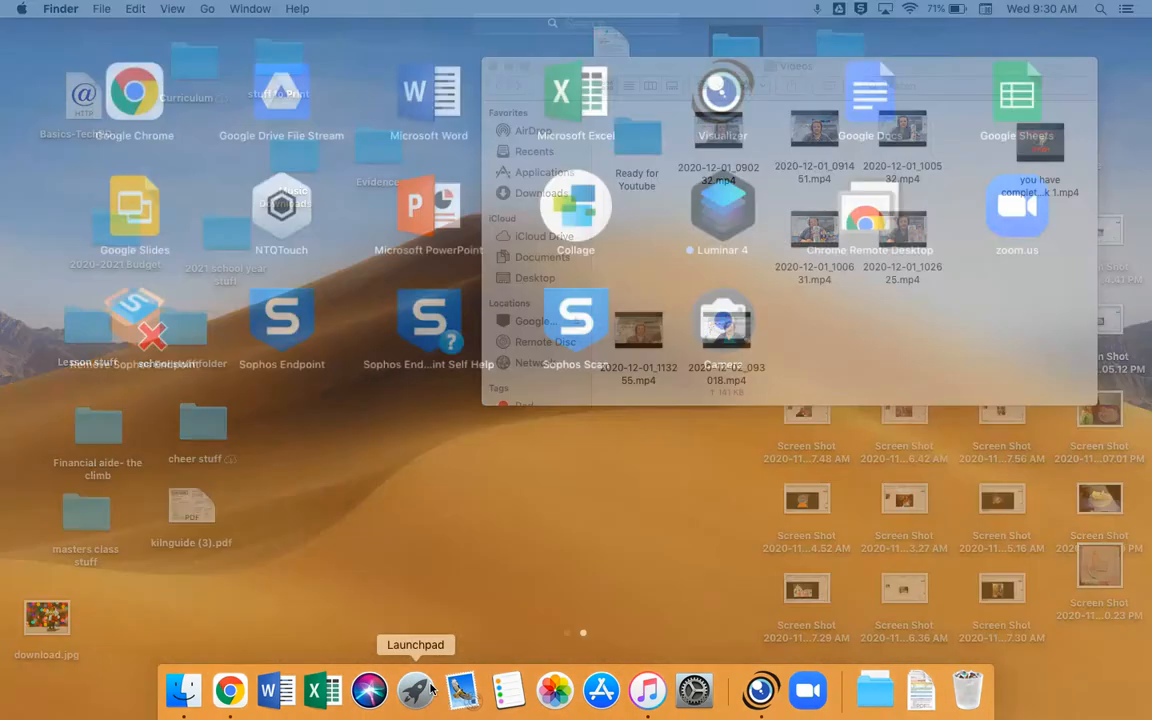
{"action": "left_click", "coordinate": [414, 690]}
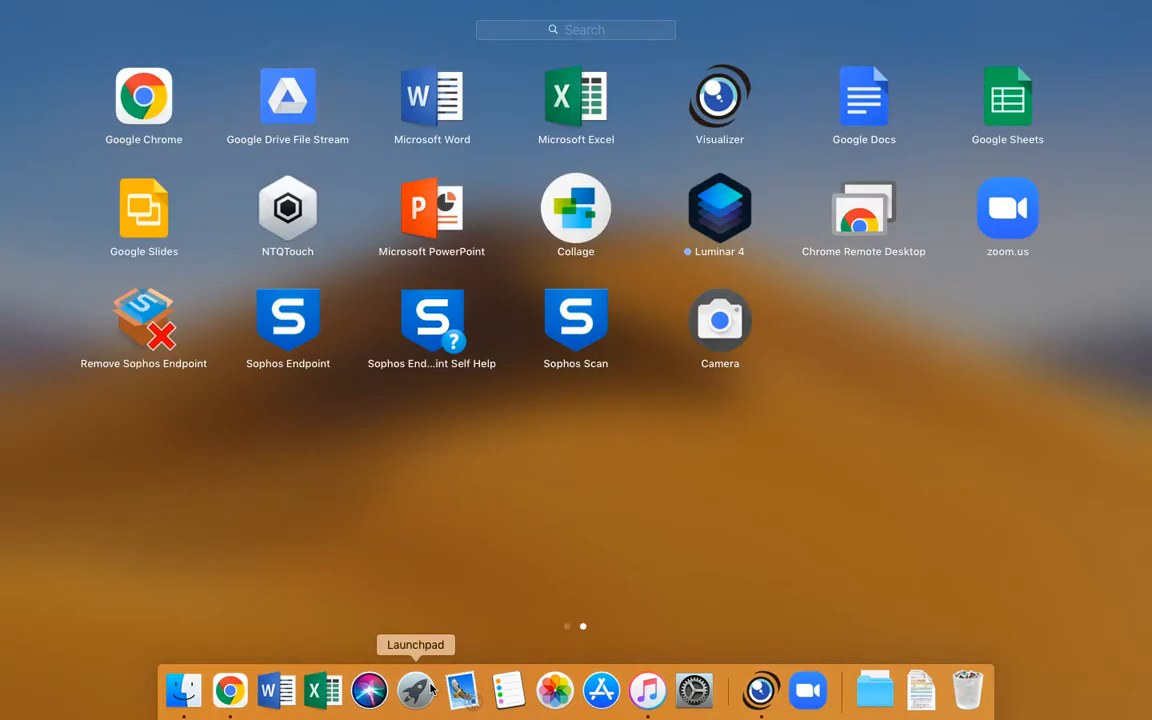
{"action": "mouse_move", "coordinate": [568, 631]}
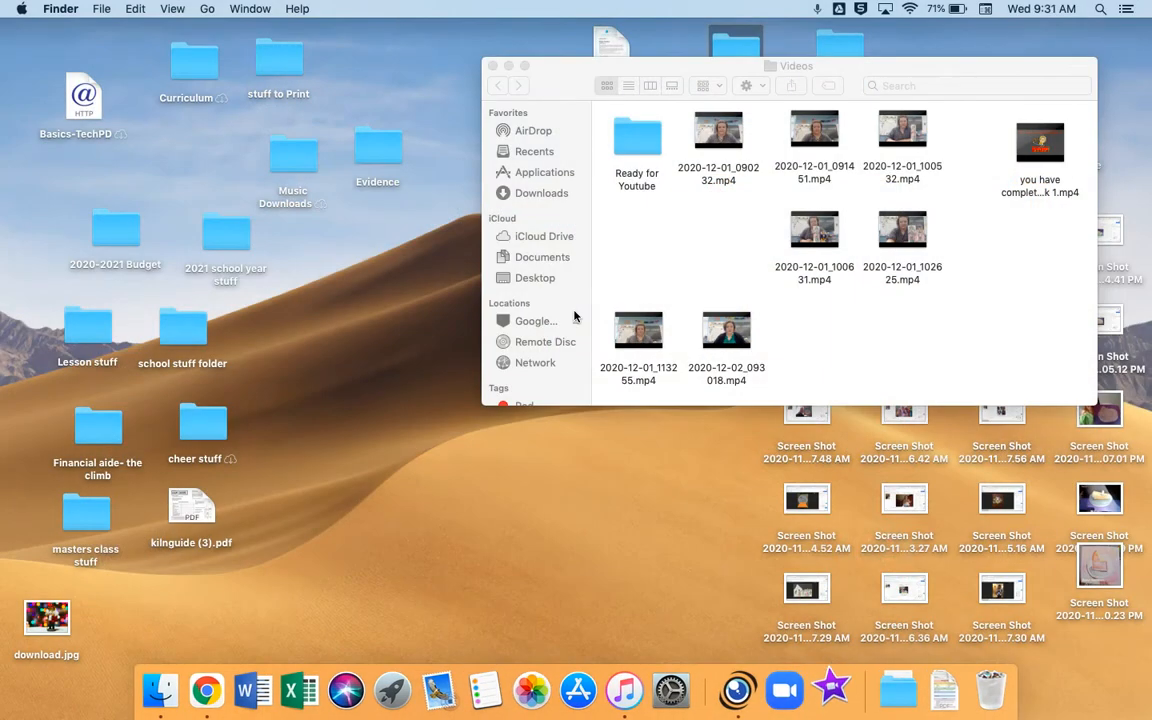
Switch iMovie to the Projects view and select the 13-minute 'winter wonderlands' project.
{"action": "left_click", "coordinate": [831, 690]}
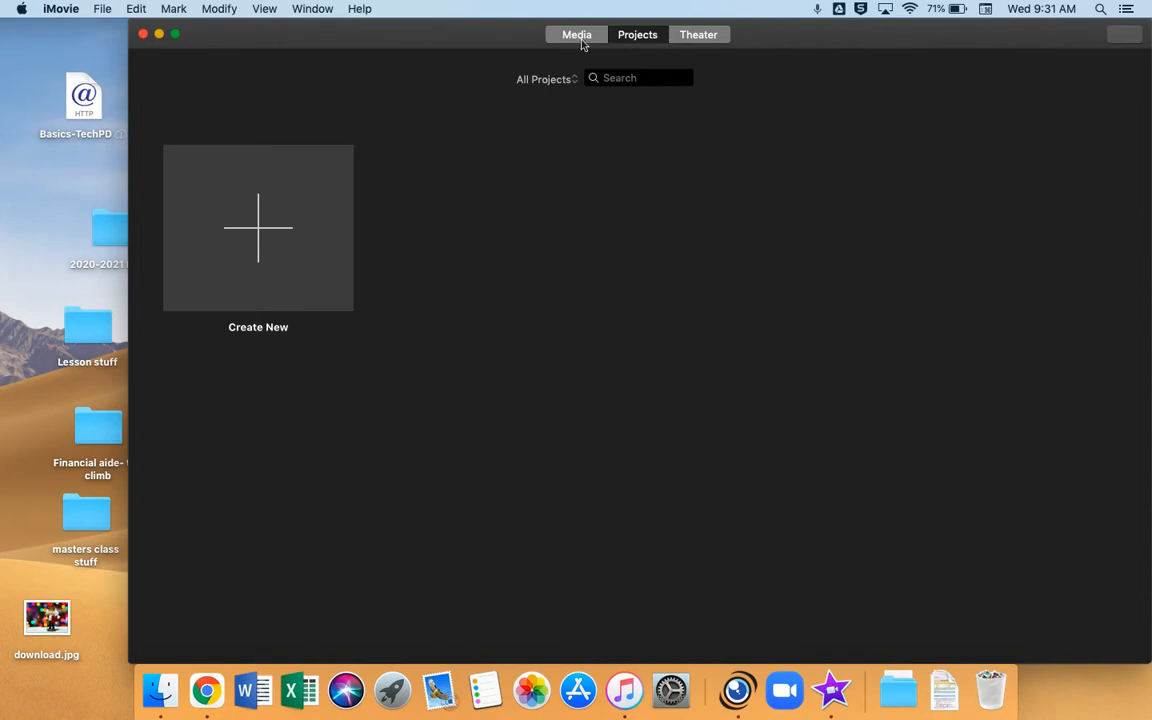
{"action": "left_click", "coordinate": [576, 34]}
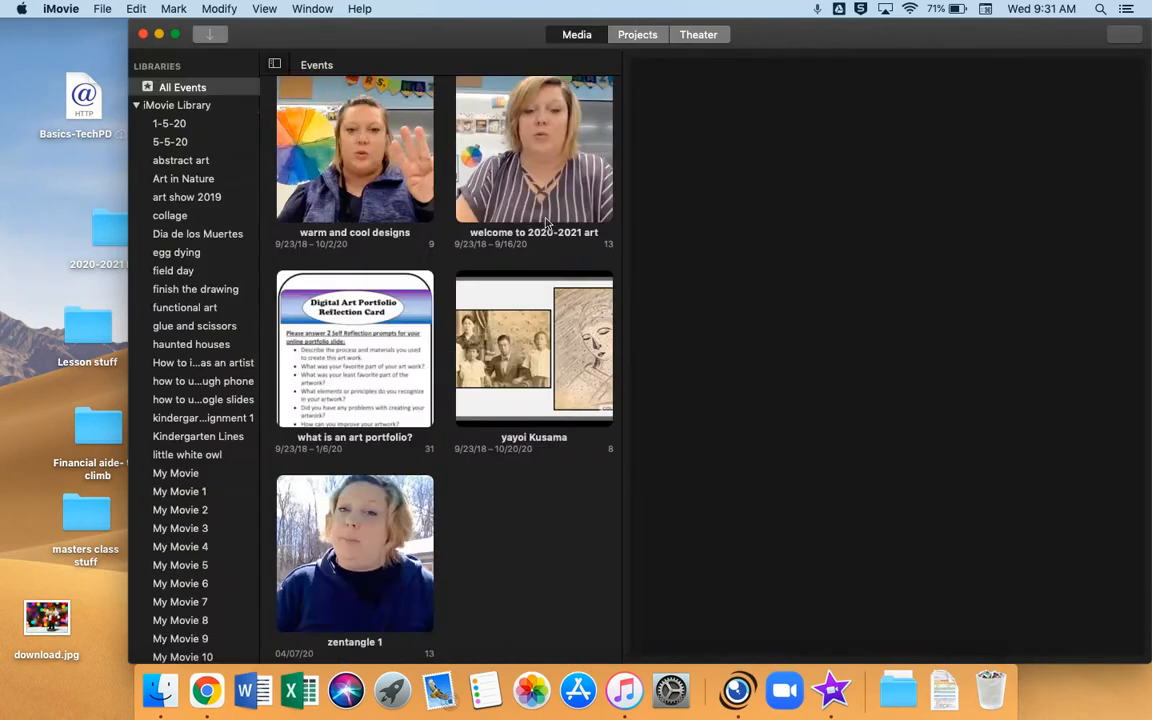
{"action": "left_click", "coordinate": [637, 34]}
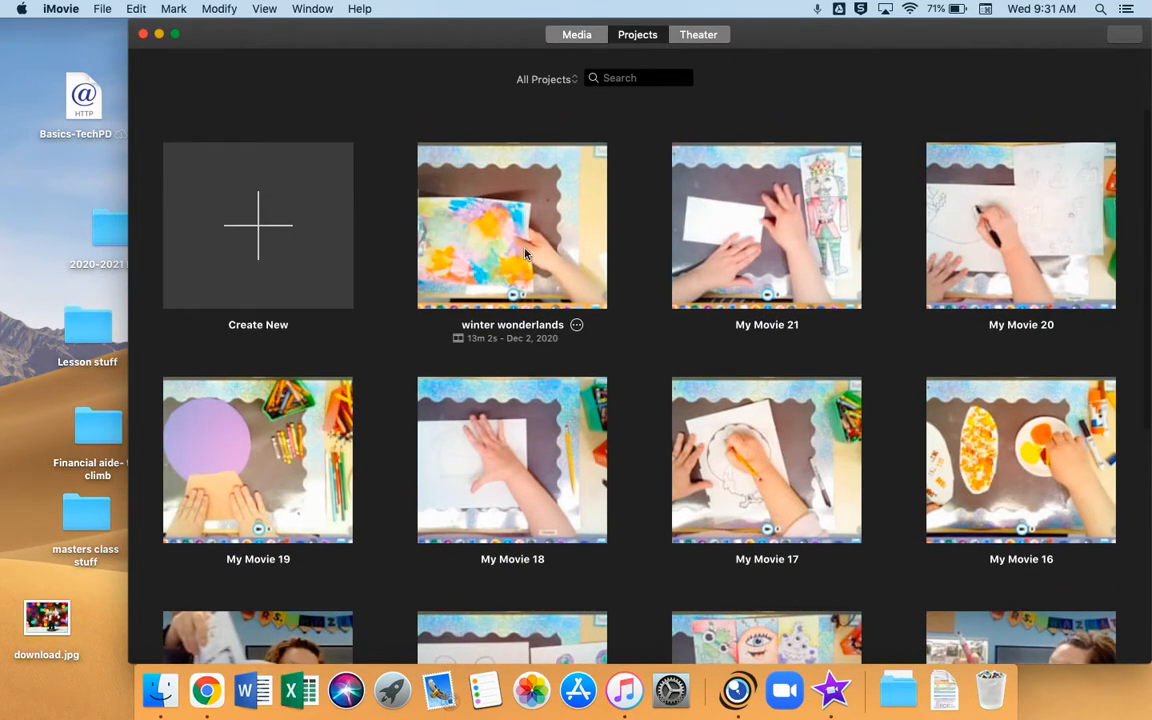
{"action": "left_click", "coordinate": [512, 225]}
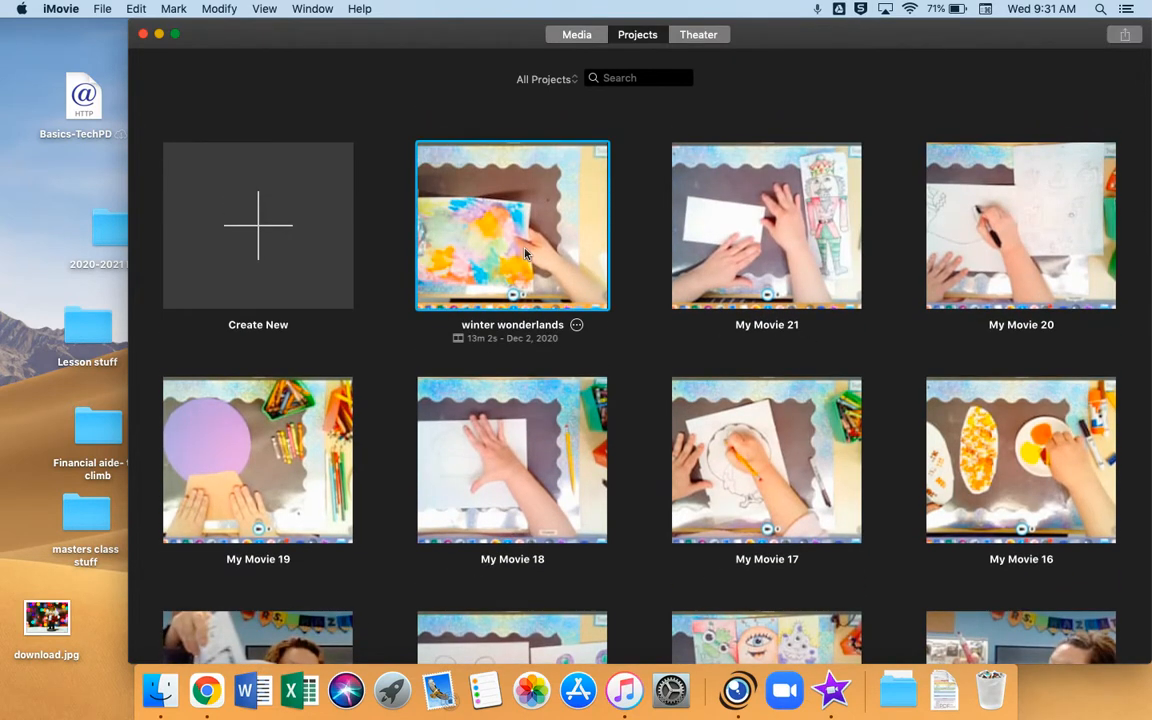
Open 'winter wonderlands' in the editor and move the playhead past the movie's end.
{"action": "double_click", "coordinate": [512, 225]}
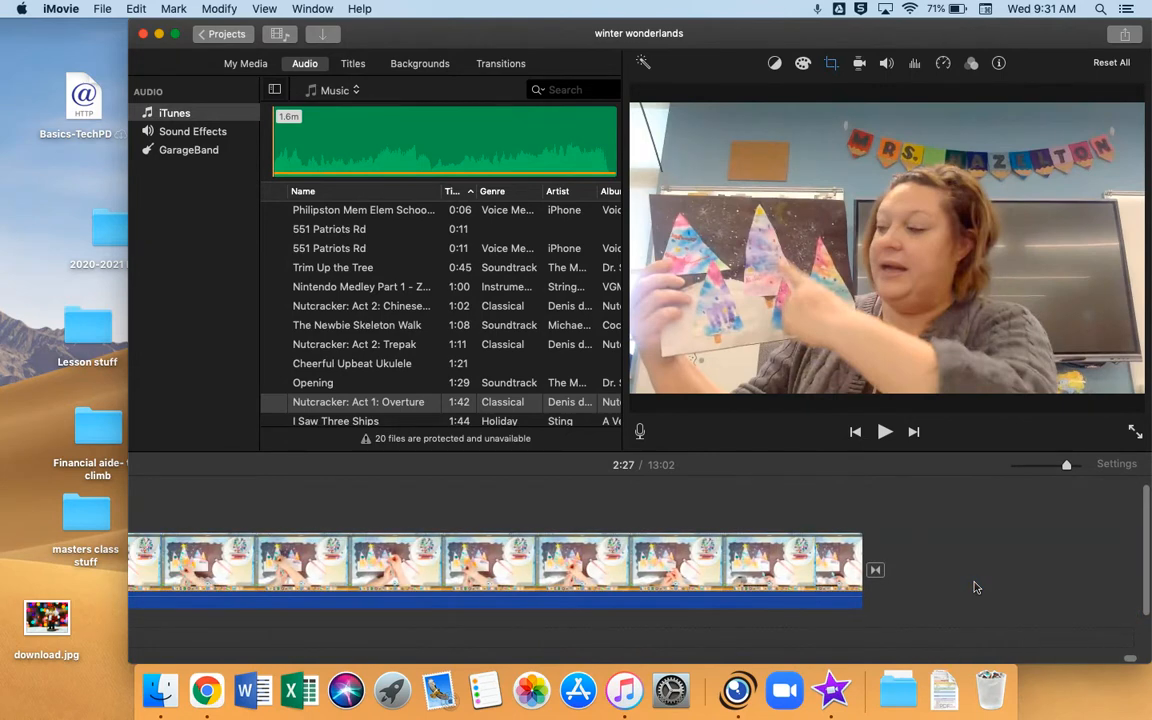
{"action": "left_click", "coordinate": [420, 585]}
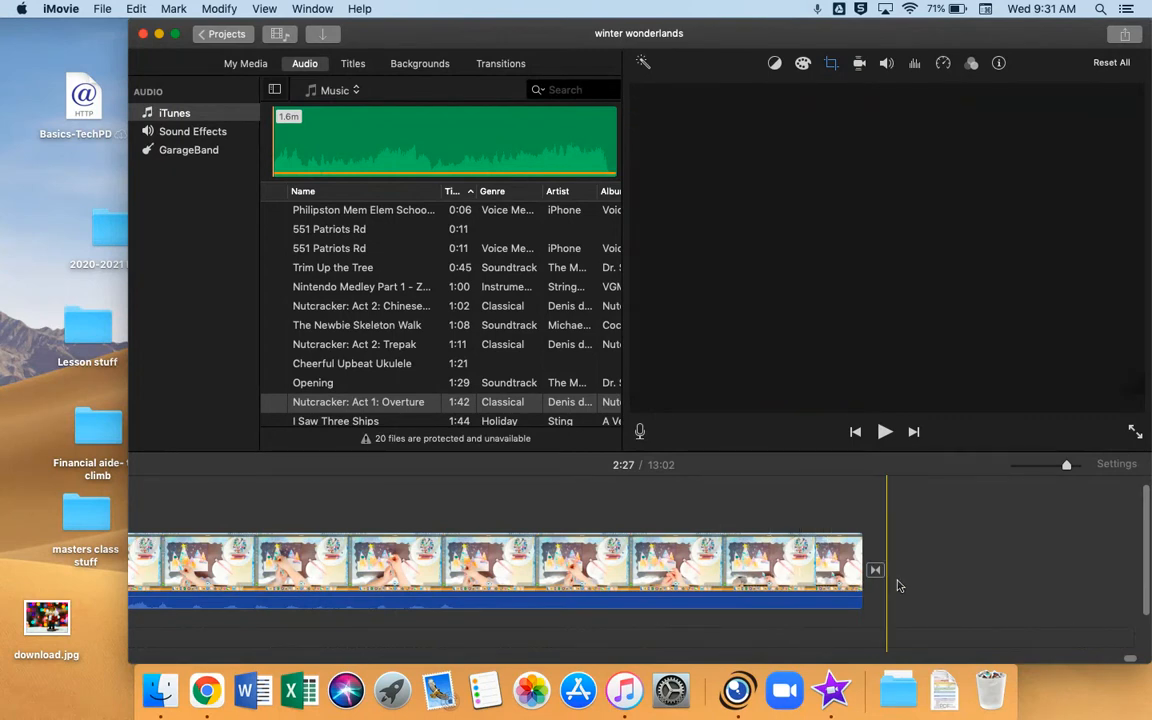
{"action": "mouse_move", "coordinate": [950, 598]}
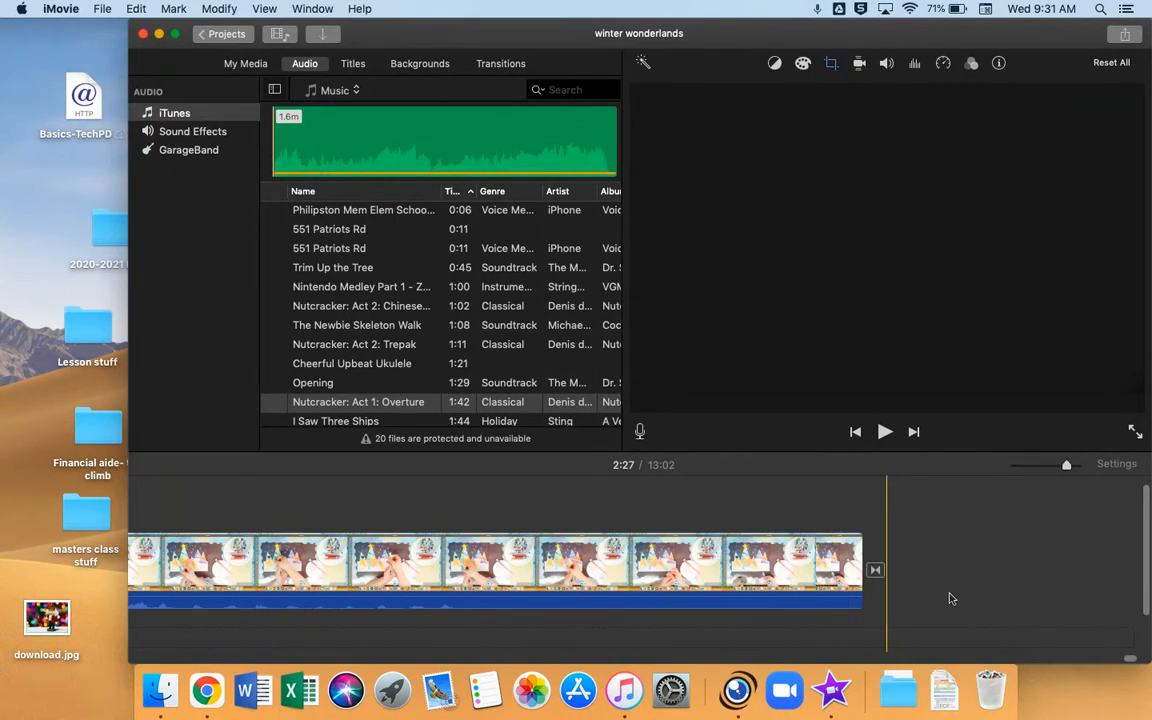
{"action": "mouse_move", "coordinate": [938, 567]}
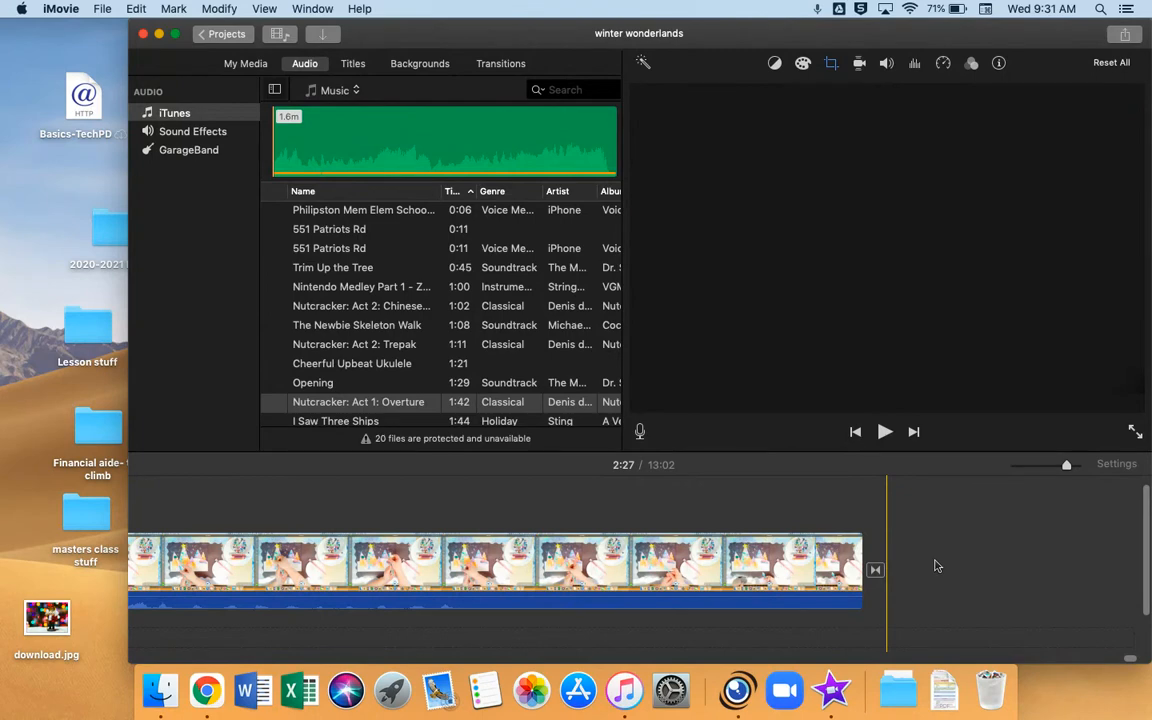
{"action": "mouse_move", "coordinate": [910, 610]}
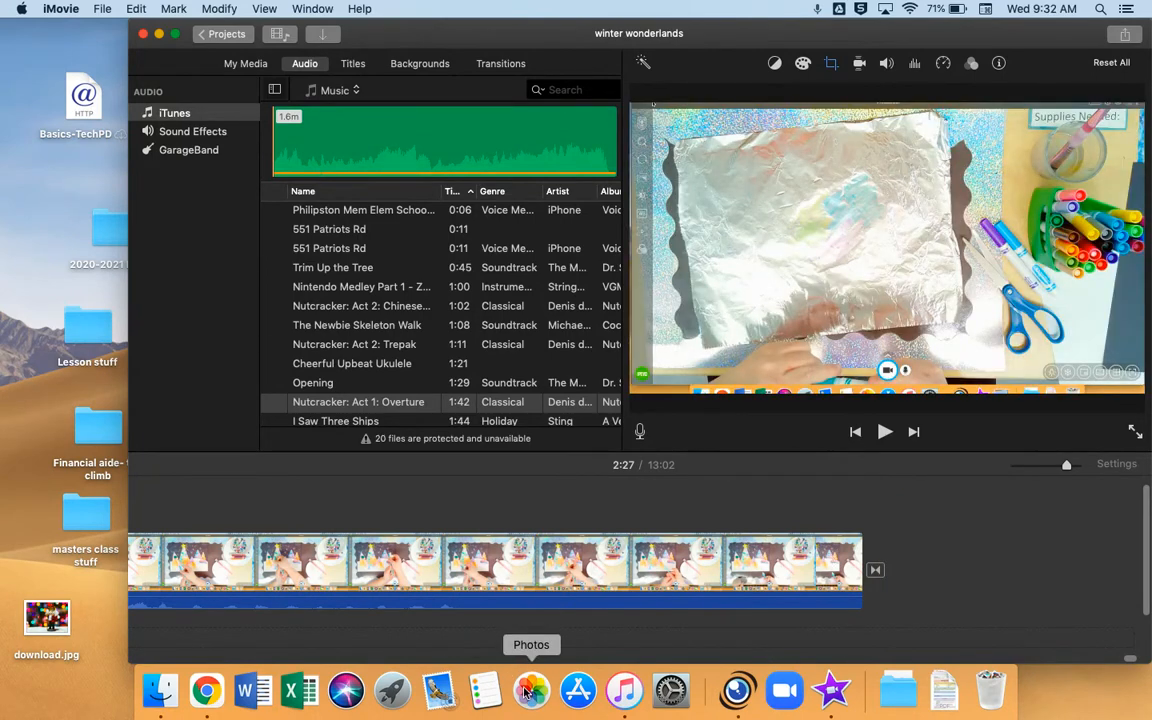
Add the painted winter trees photo from Photos after the clip, lengthened to about 3.8 seconds.
{"action": "left_click", "coordinate": [531, 690]}
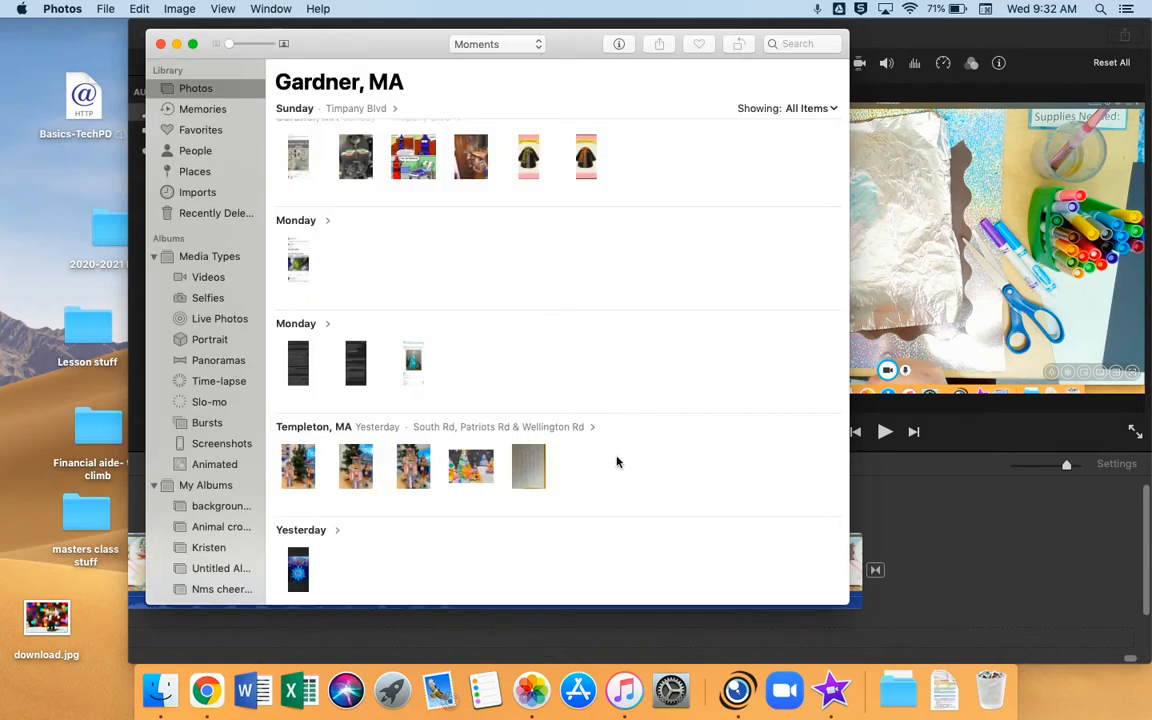
{"action": "left_click", "coordinate": [470, 467]}
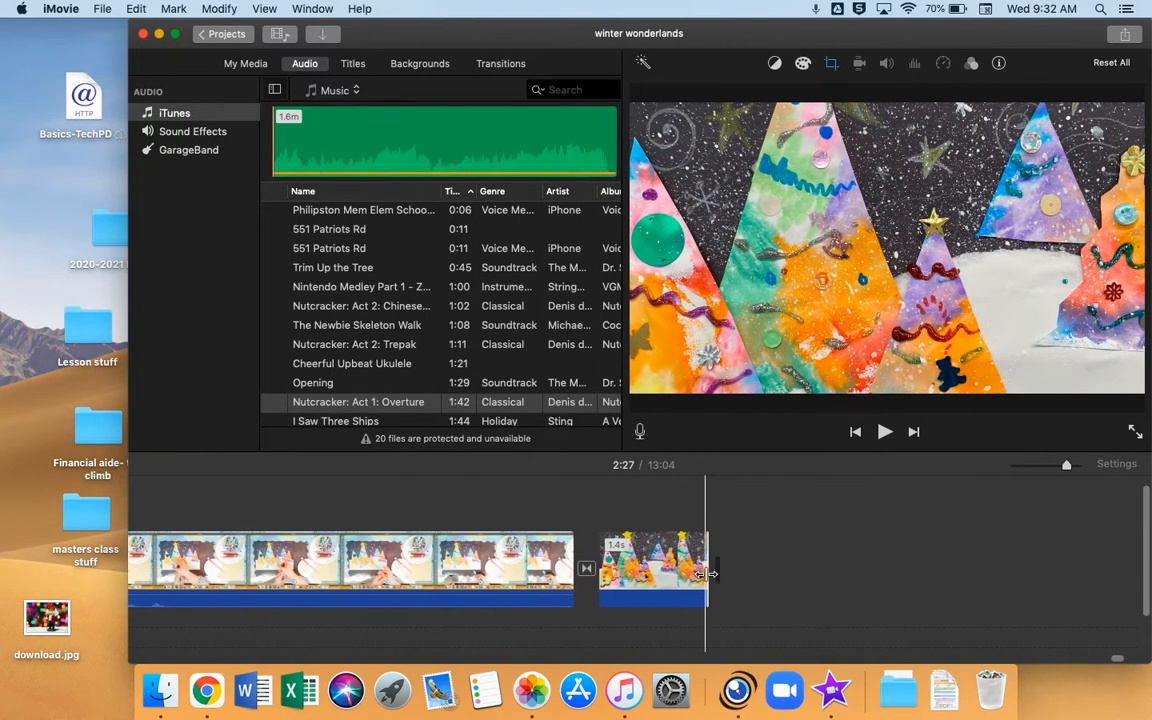
{"action": "left_click_drag", "start_coordinate": [712, 573], "coordinate": [815, 578]}
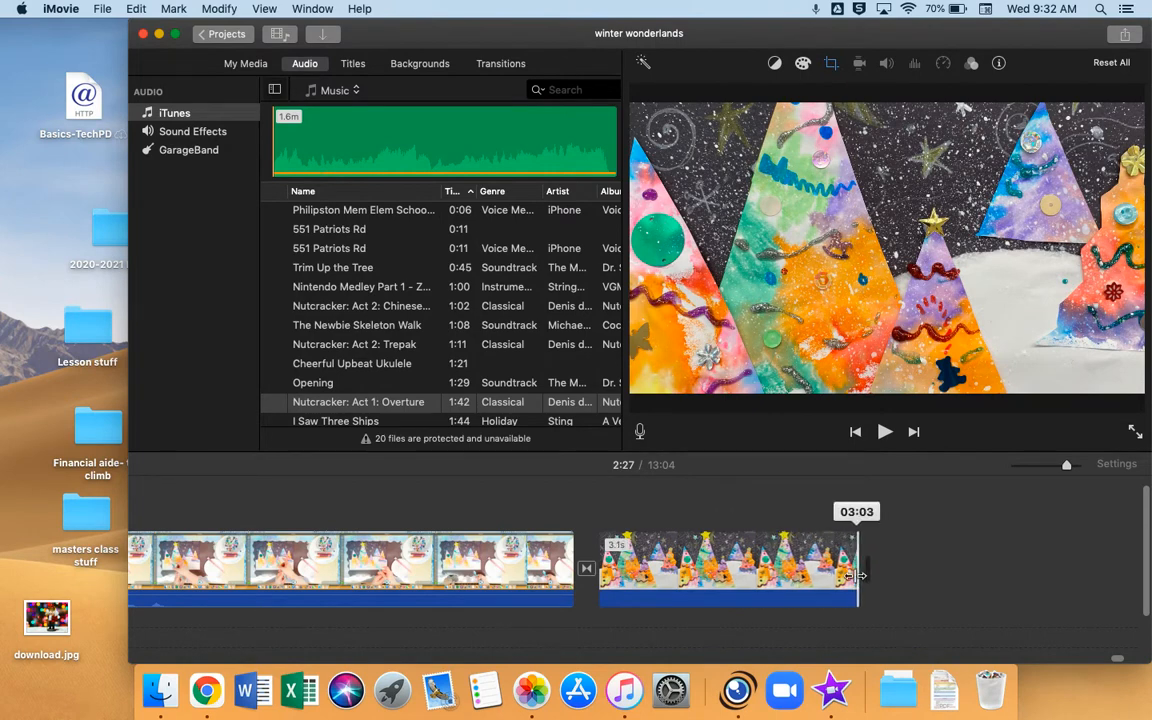
{"action": "left_click_drag", "start_coordinate": [858, 575], "coordinate": [915, 575]}
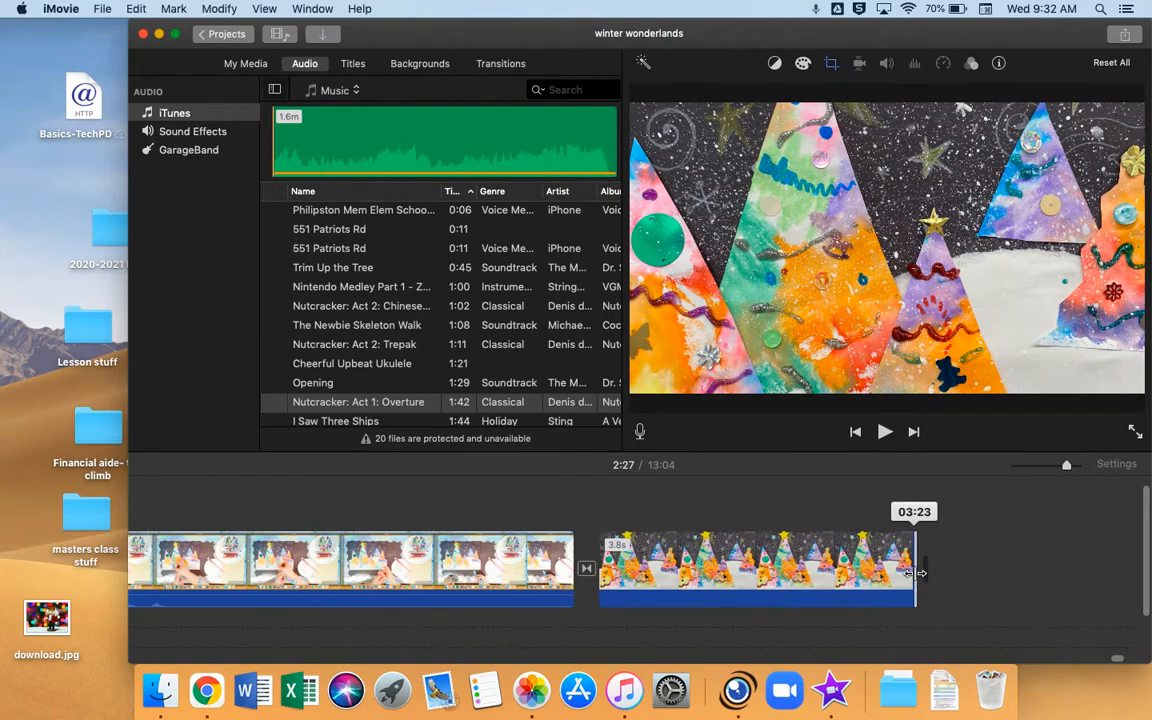
{"action": "left_click_drag", "start_coordinate": [913, 572], "coordinate": [938, 572]}
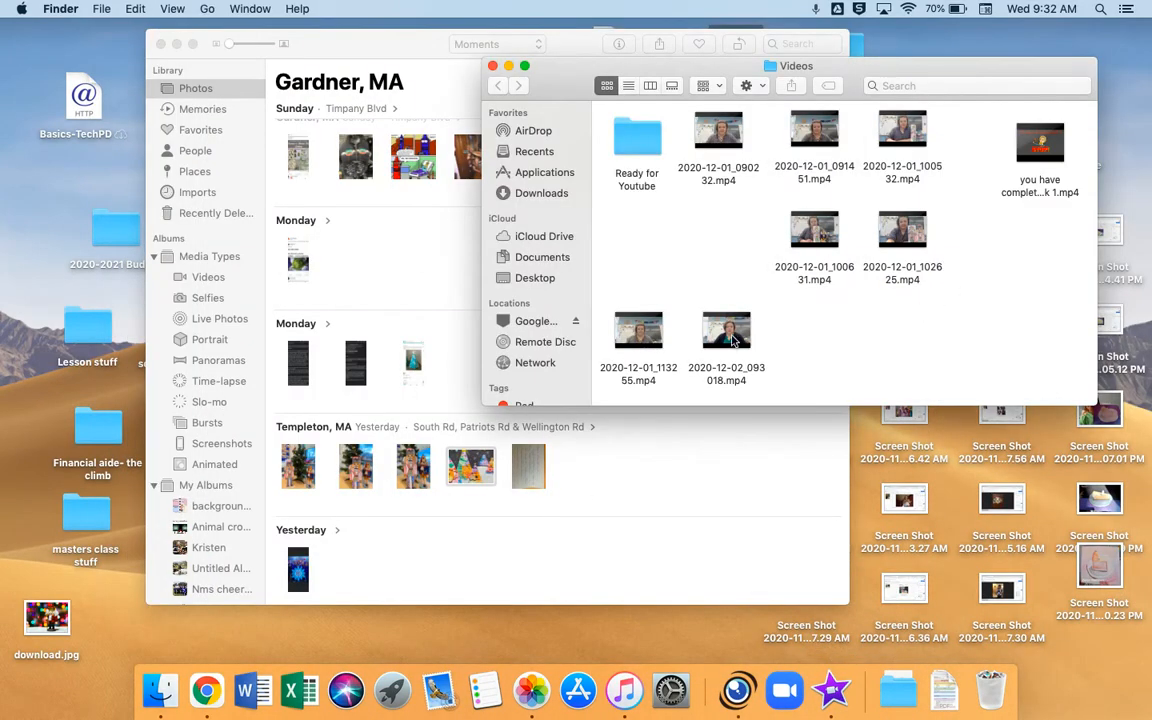
Drop 2020-12-02_093018.mp4 into the timeline after the trees photo, then select the photo.
{"action": "left_click", "coordinate": [726, 330]}
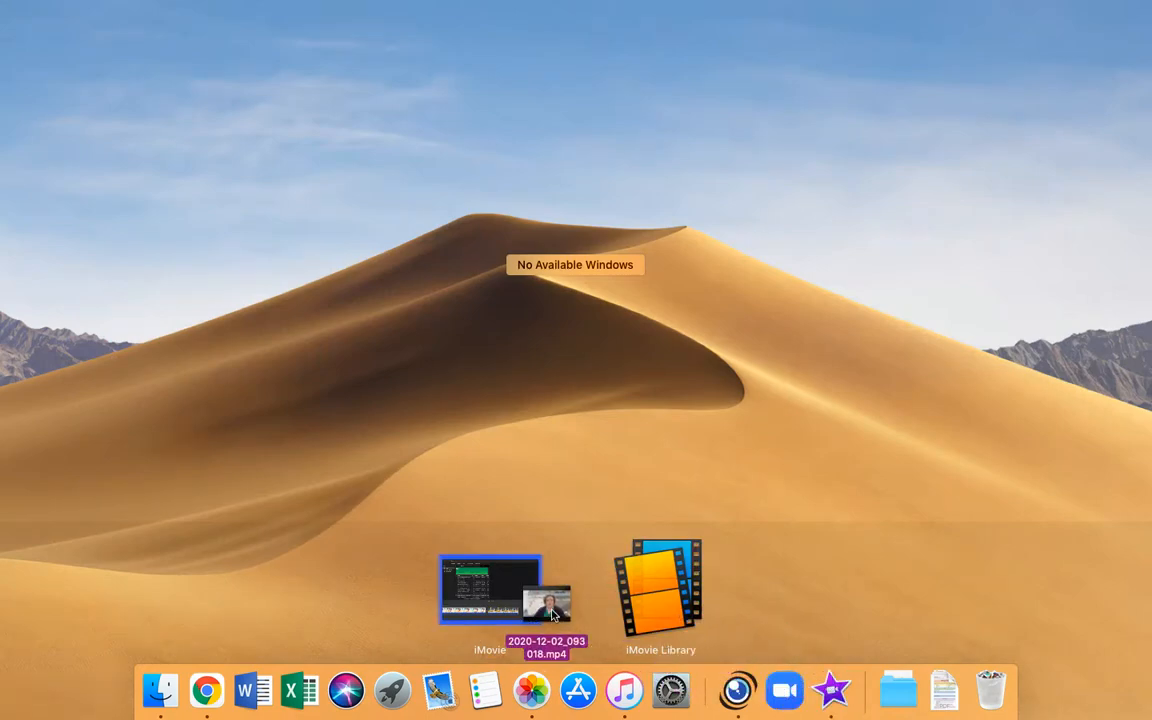
{"action": "left_click", "coordinate": [490, 588]}
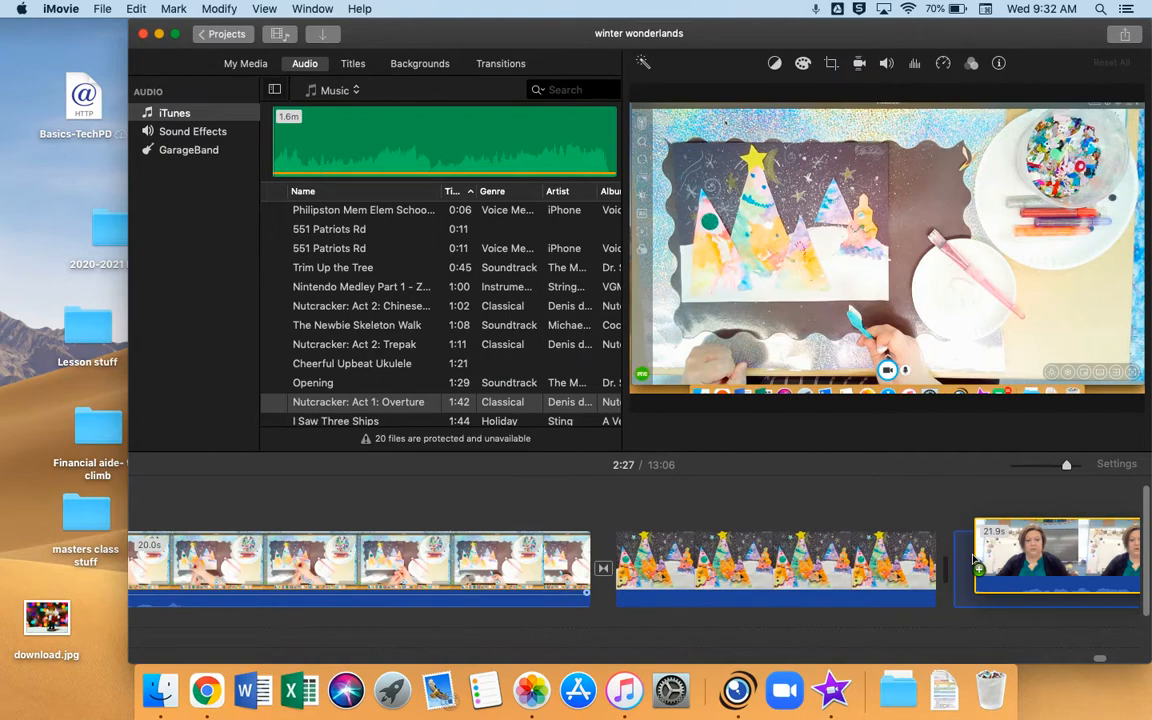
{"action": "left_click", "coordinate": [880, 570]}
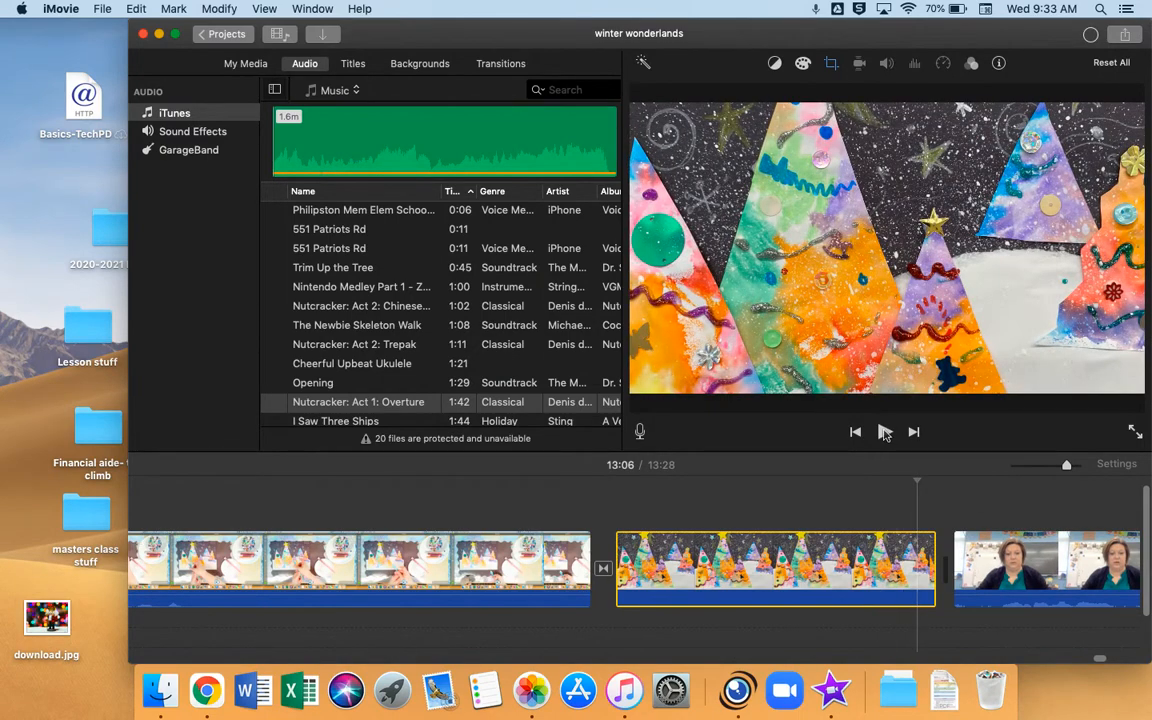
Preview the new recording and split it at the first cut point.
{"action": "left_click", "coordinate": [884, 431]}
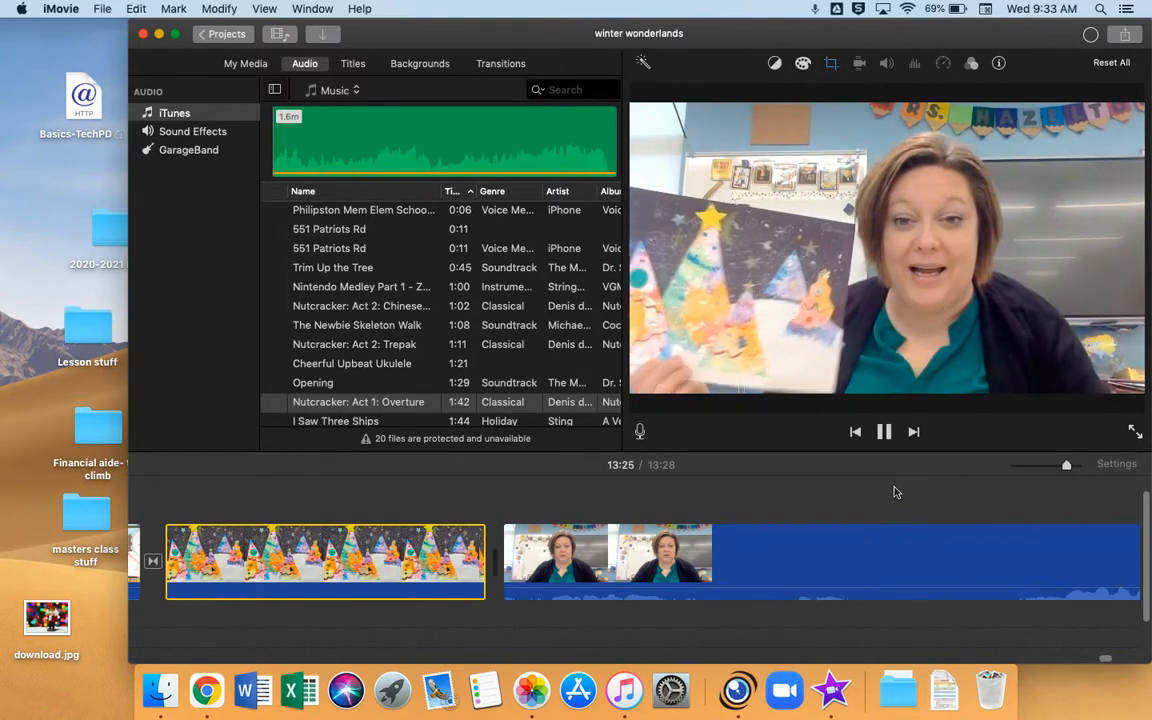
{"action": "left_click", "coordinate": [884, 431]}
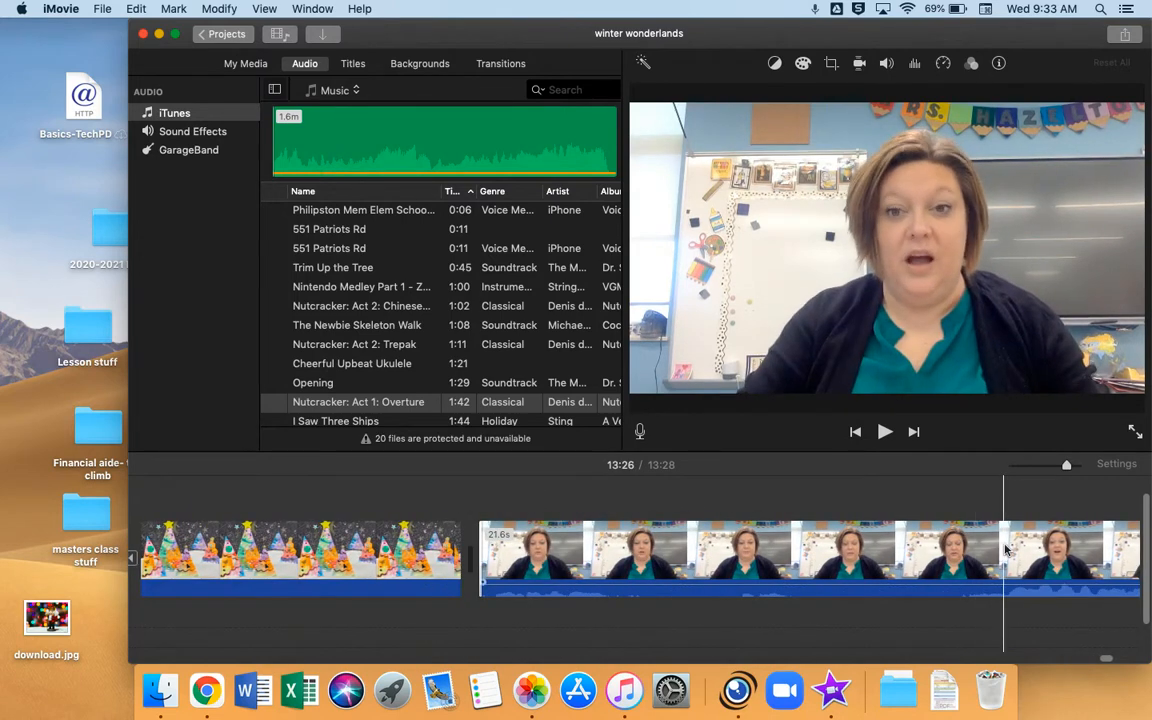
{"action": "left_click", "coordinate": [1005, 557]}
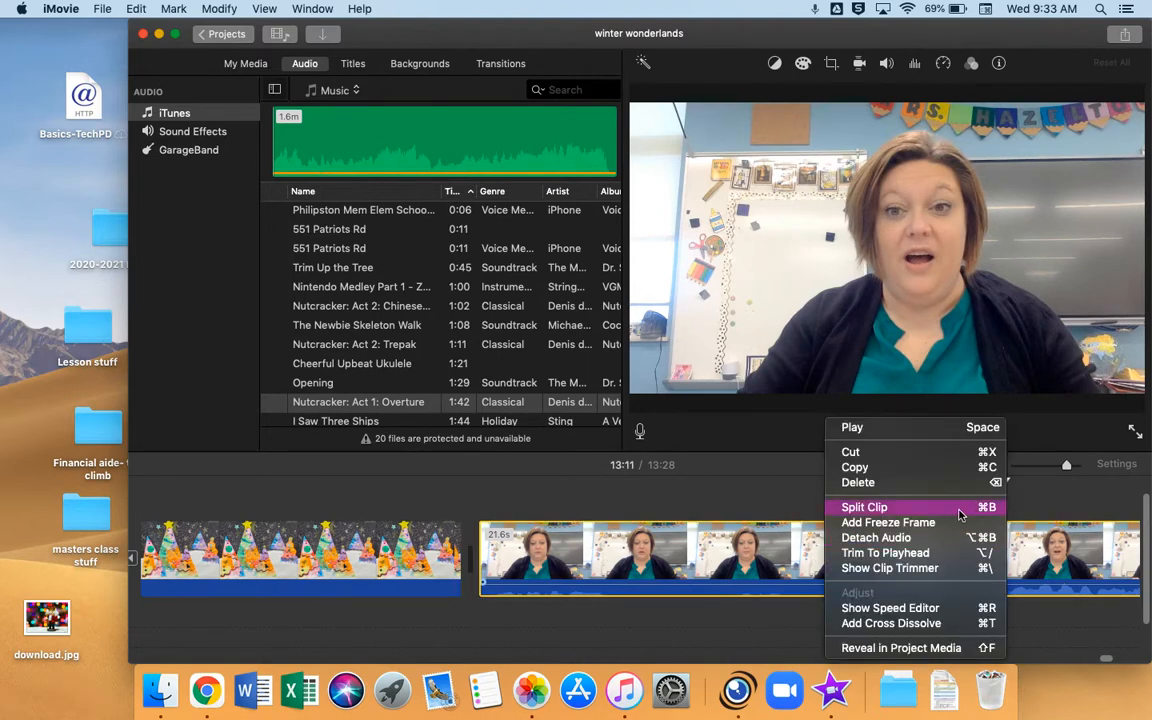
{"action": "left_click", "coordinate": [864, 507]}
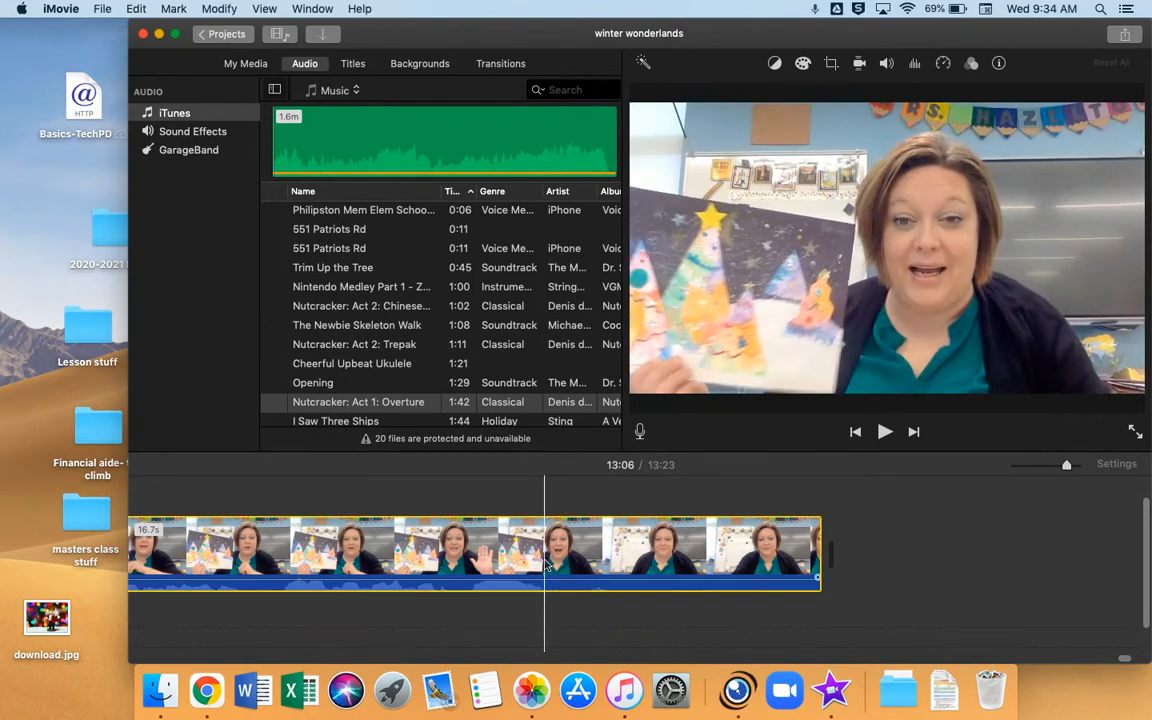
Split the recording at a second cut point and preview the movie's end.
{"action": "right_click", "coordinate": [545, 555]}
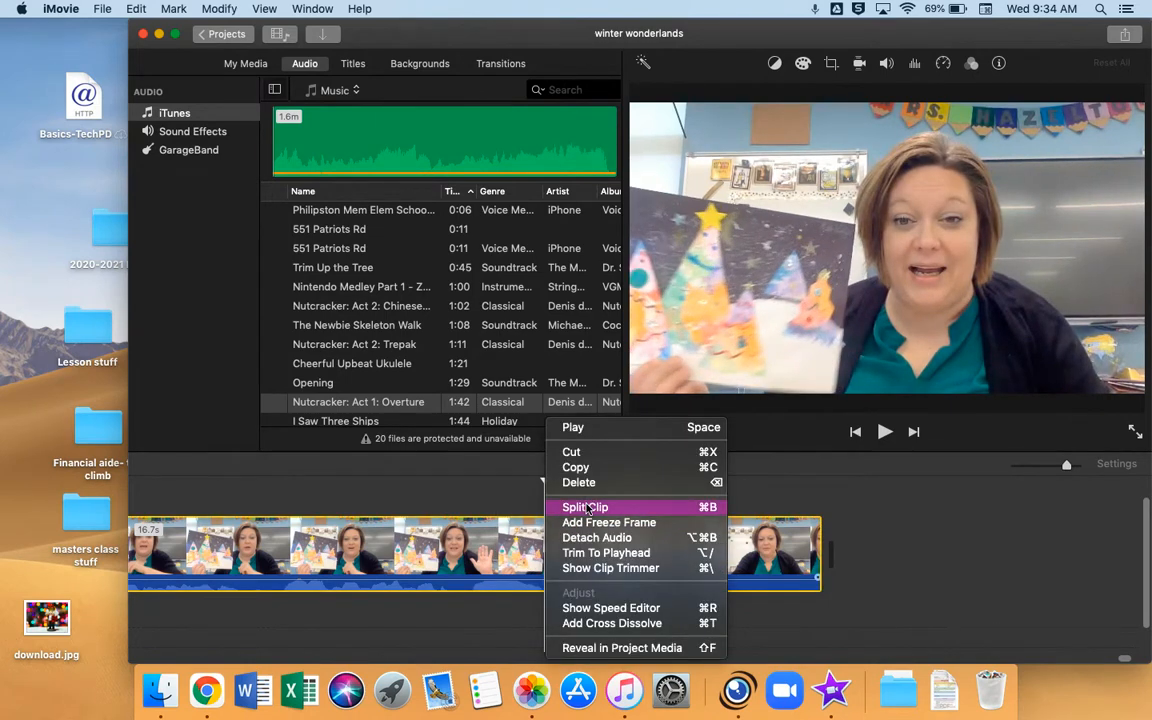
{"action": "left_click", "coordinate": [585, 507]}
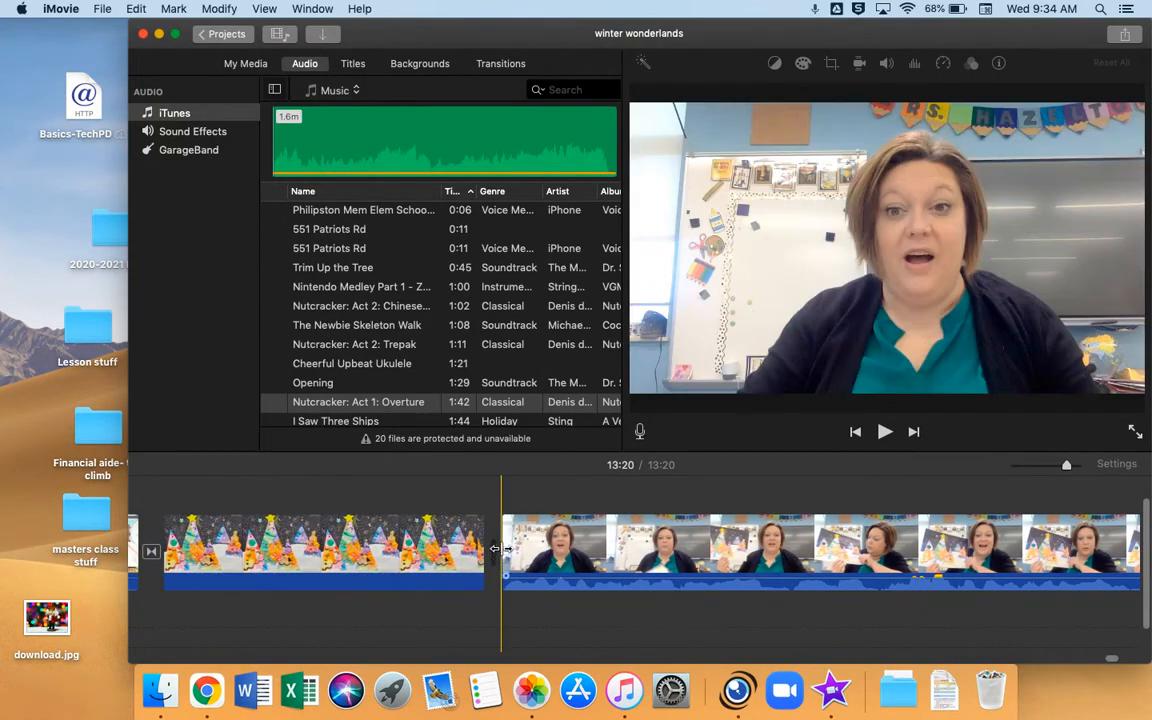
{"action": "left_click", "coordinate": [438, 550]}
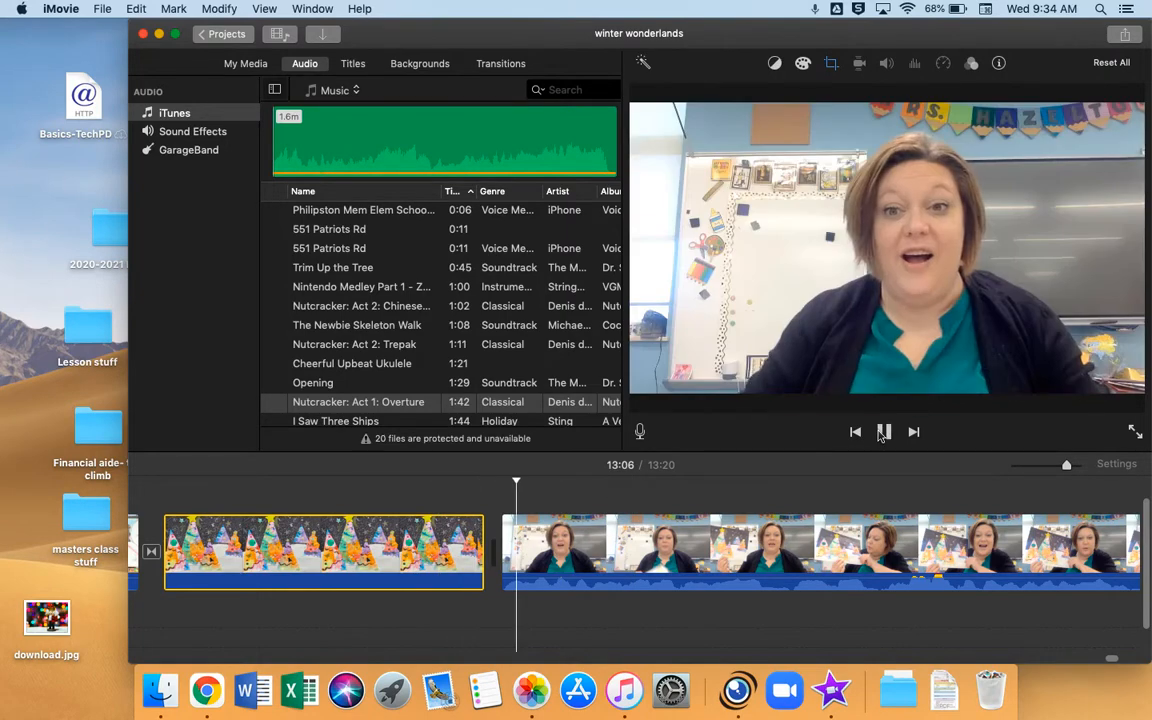
{"action": "left_click", "coordinate": [884, 431]}
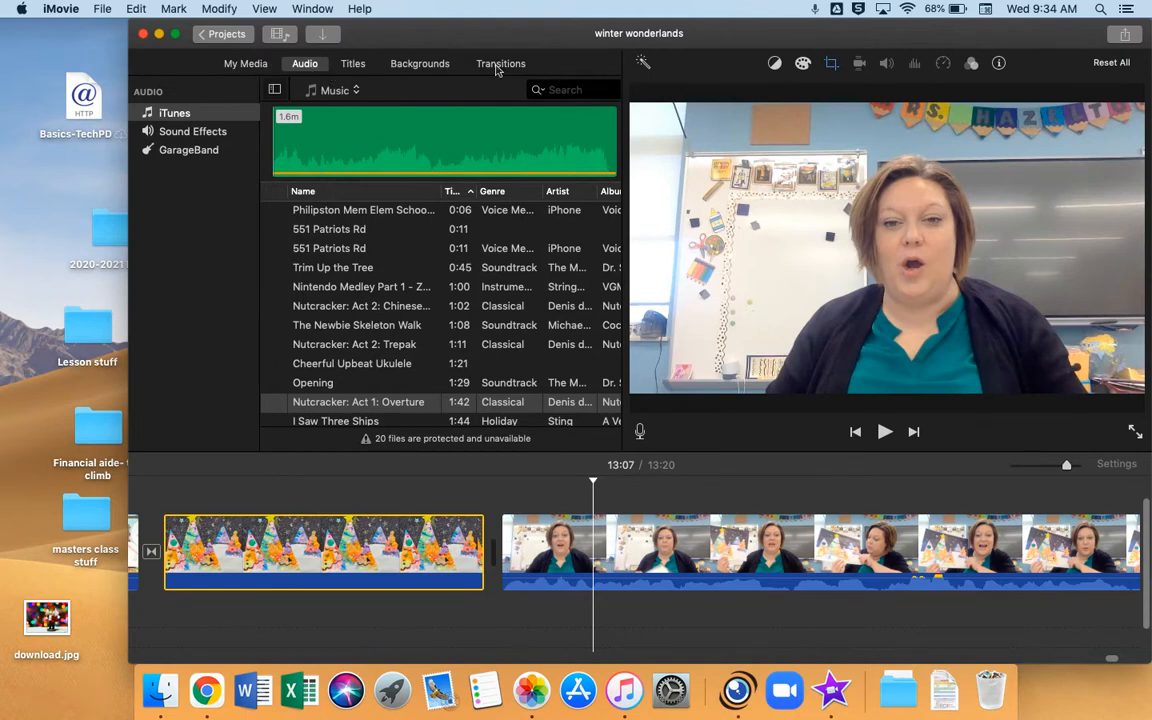
{"action": "left_click", "coordinate": [500, 63]}
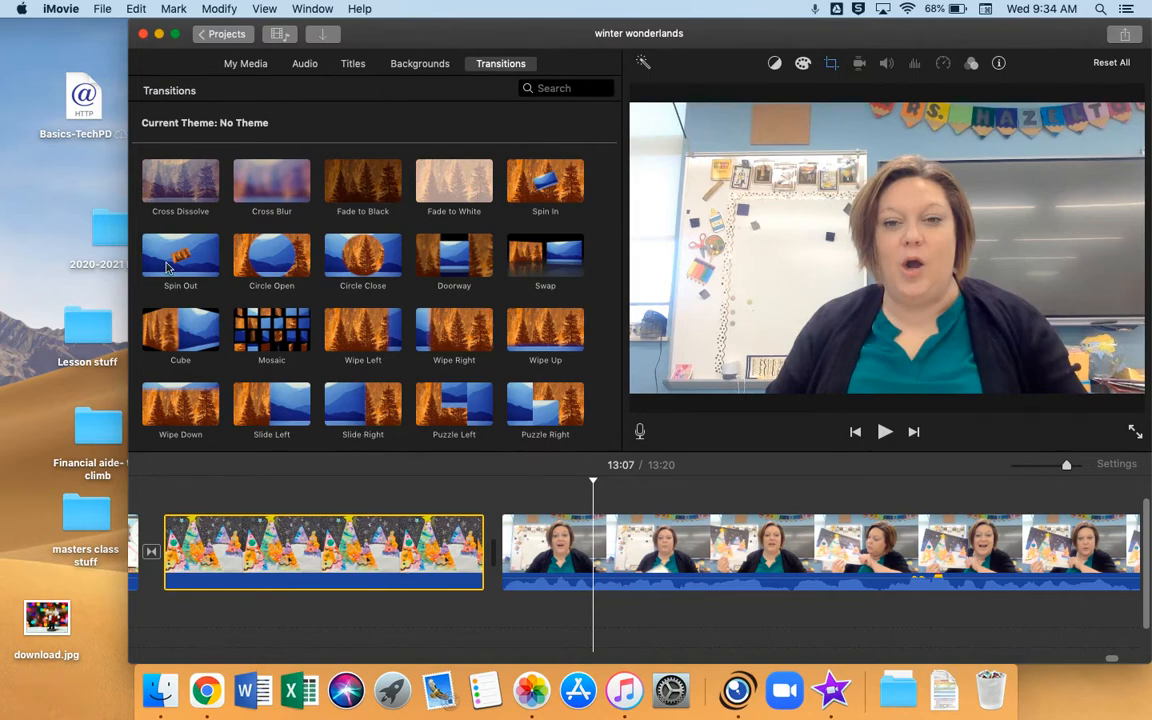
{"action": "mouse_move", "coordinate": [271, 255]}
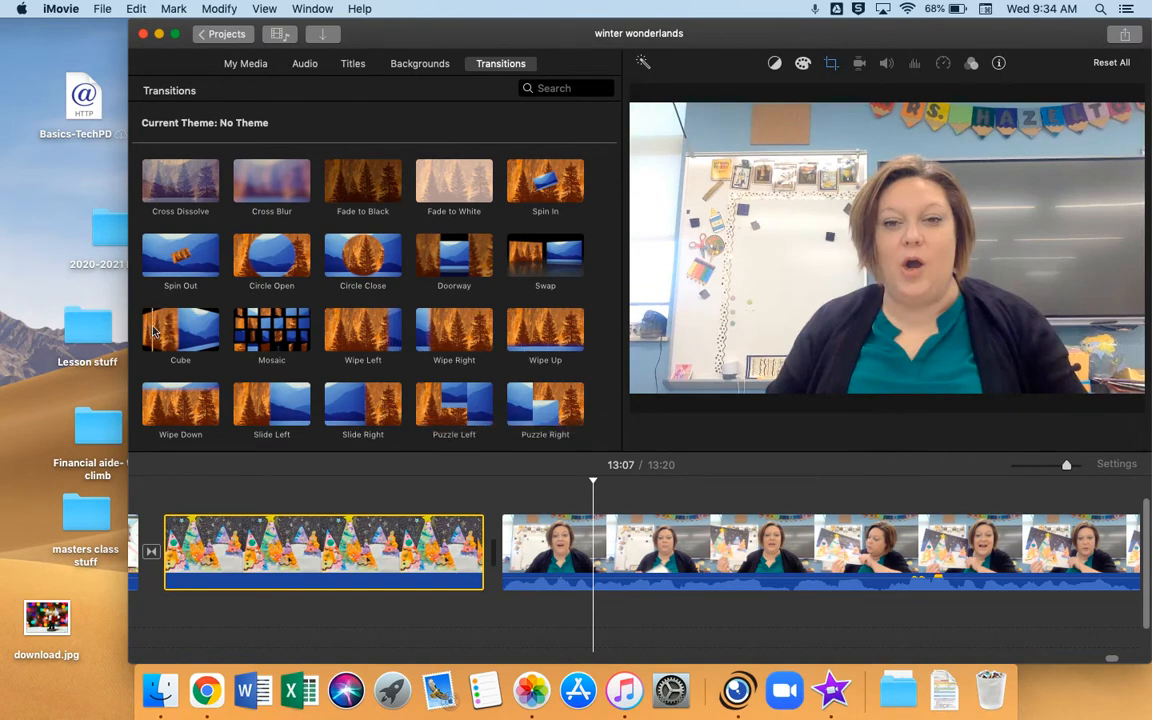
{"action": "mouse_move", "coordinate": [180, 330]}
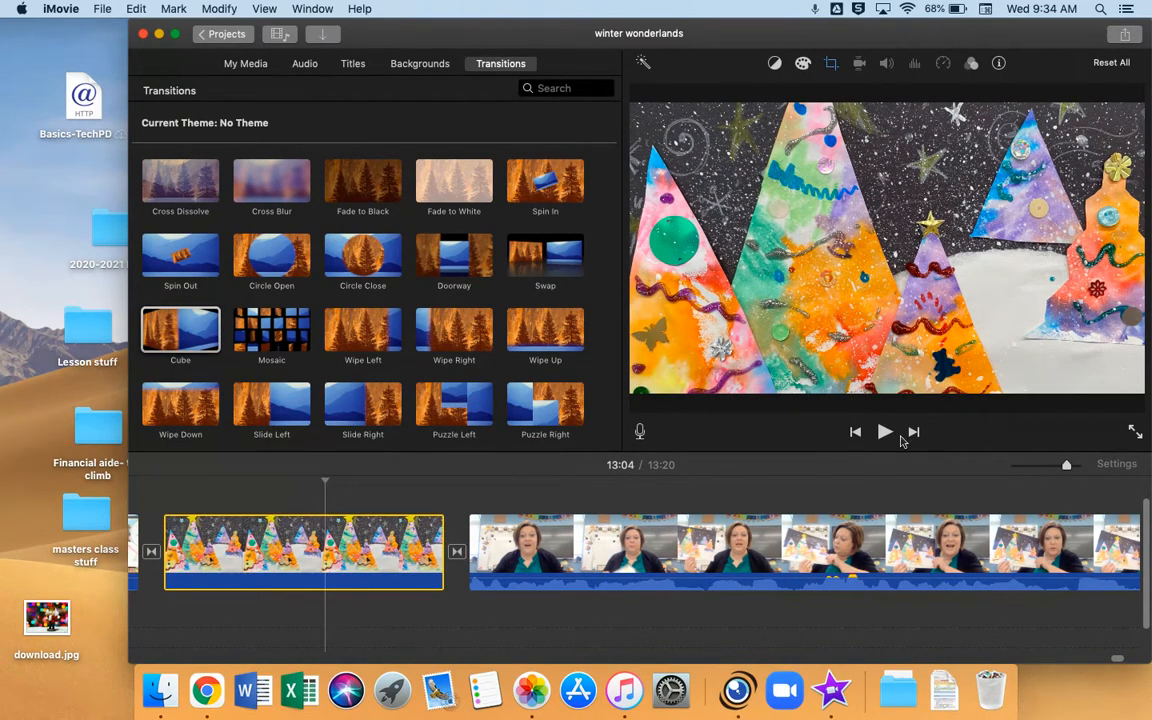
{"action": "left_click", "coordinate": [884, 431]}
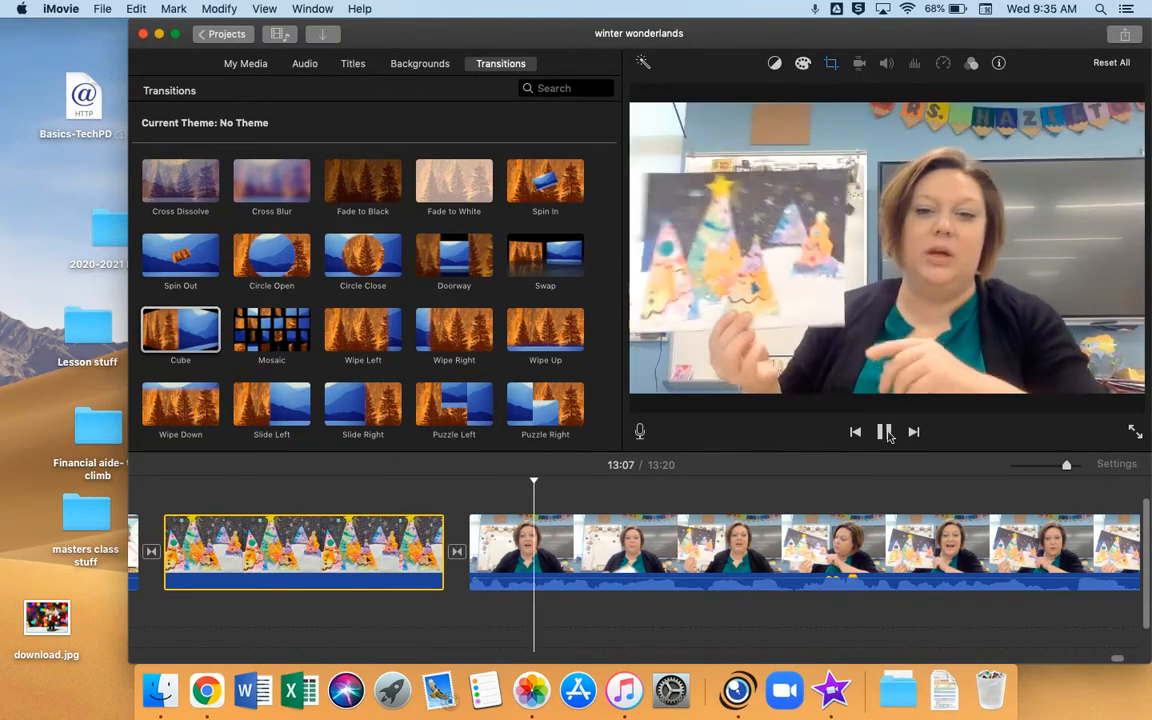
{"action": "left_click", "coordinate": [885, 432]}
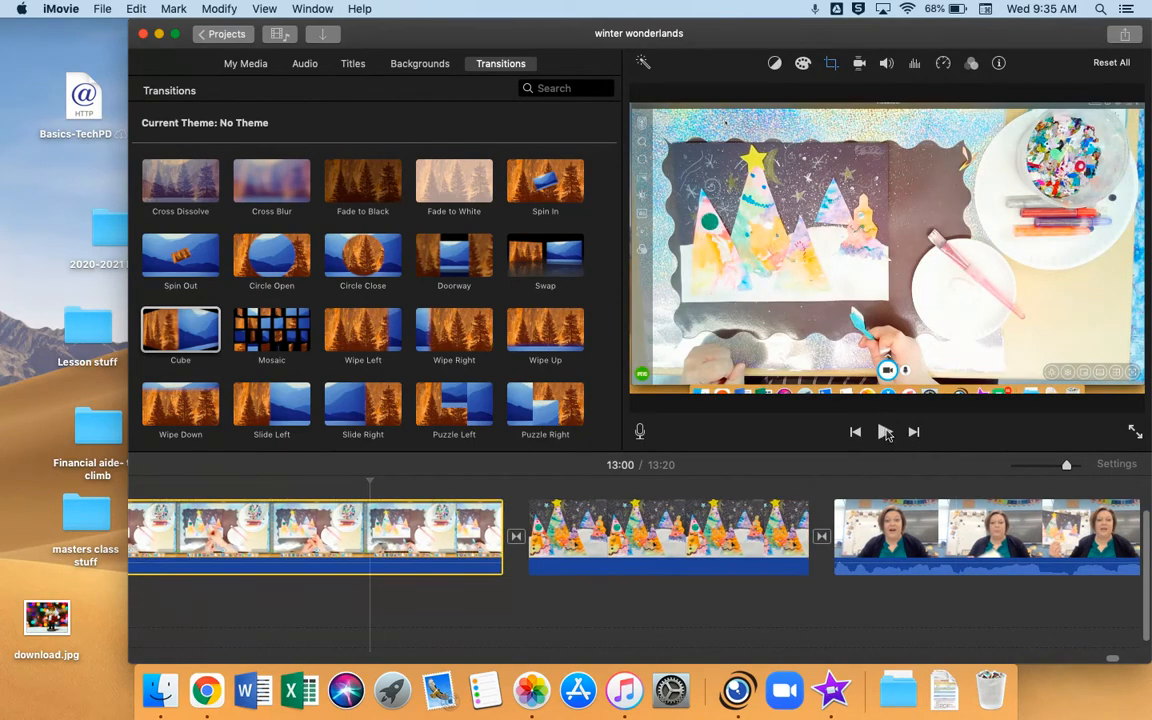
{"action": "left_click", "coordinate": [884, 431]}
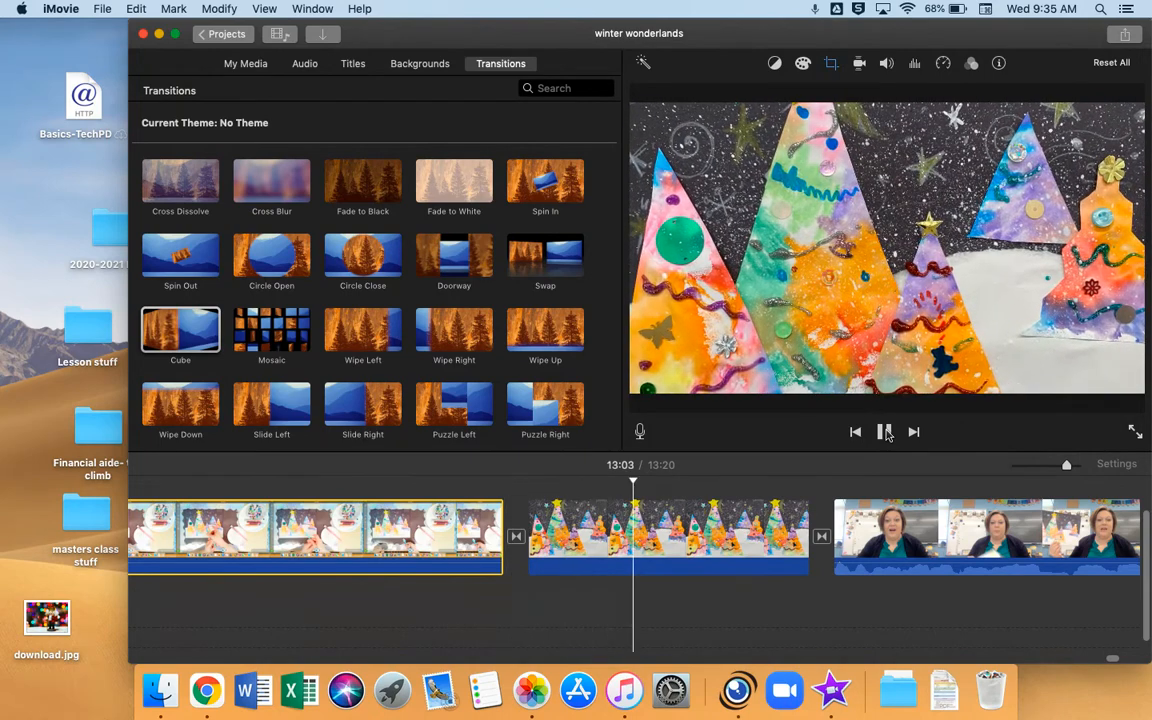
{"action": "left_click", "coordinate": [884, 431]}
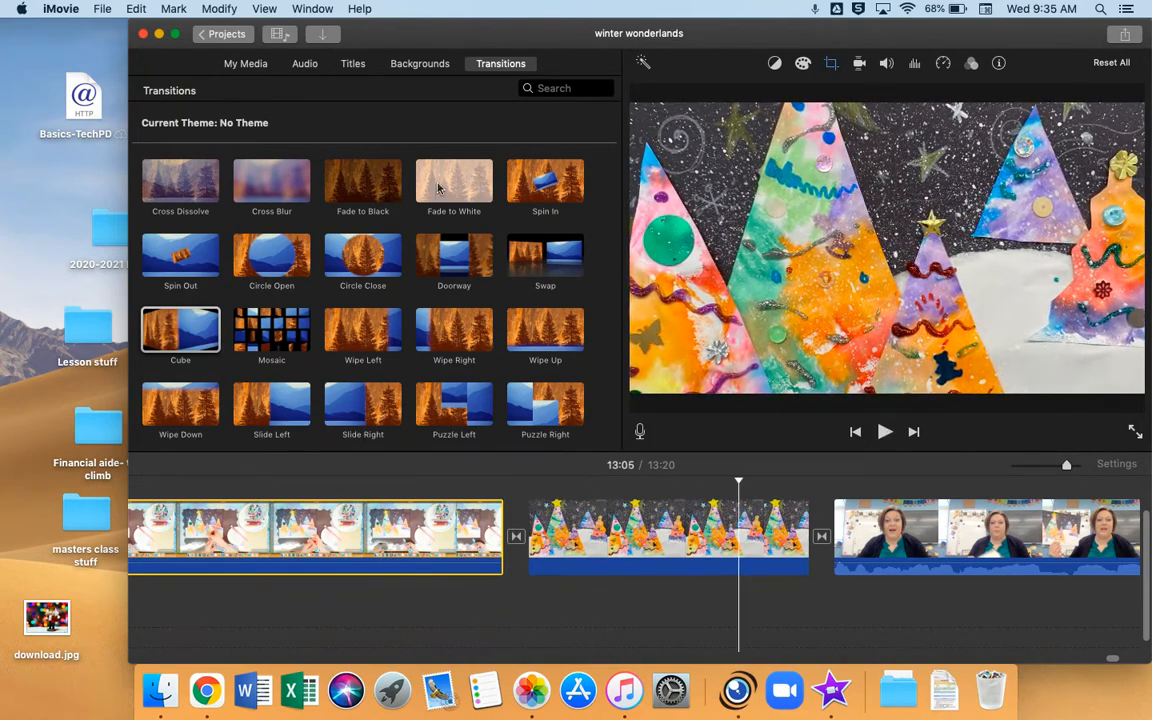
Show the Jingles category of Sound Effects in the audio browser.
{"action": "left_click", "coordinate": [304, 63]}
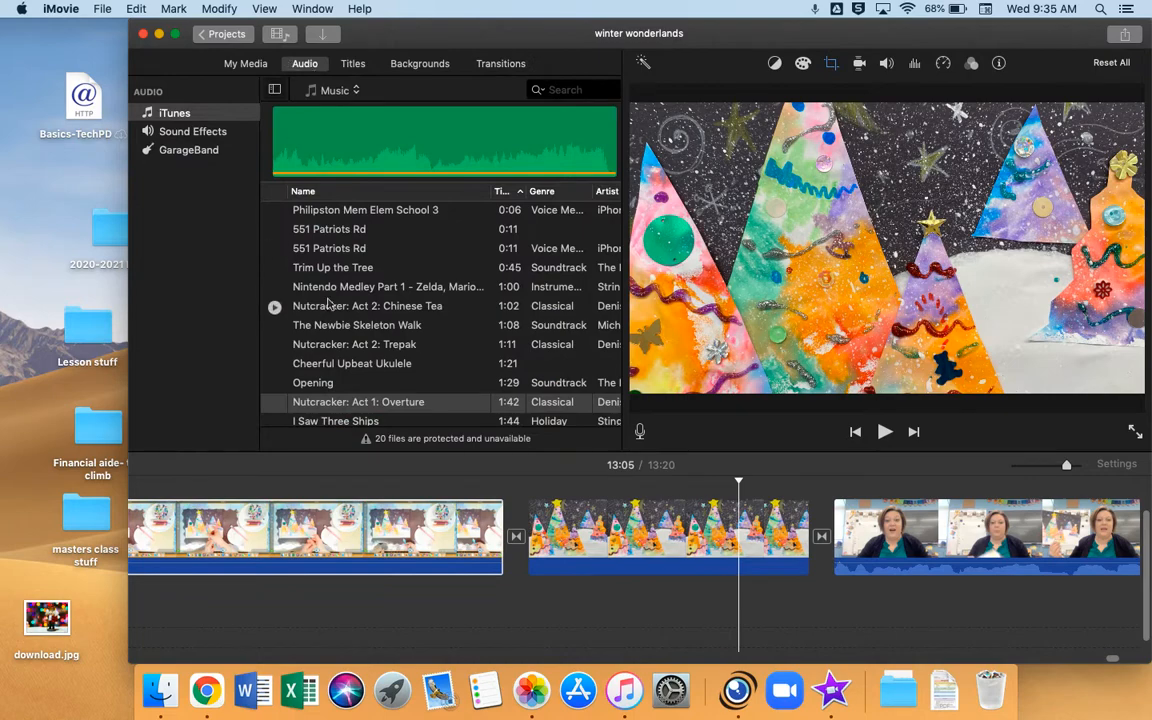
{"action": "mouse_move", "coordinate": [172, 104]}
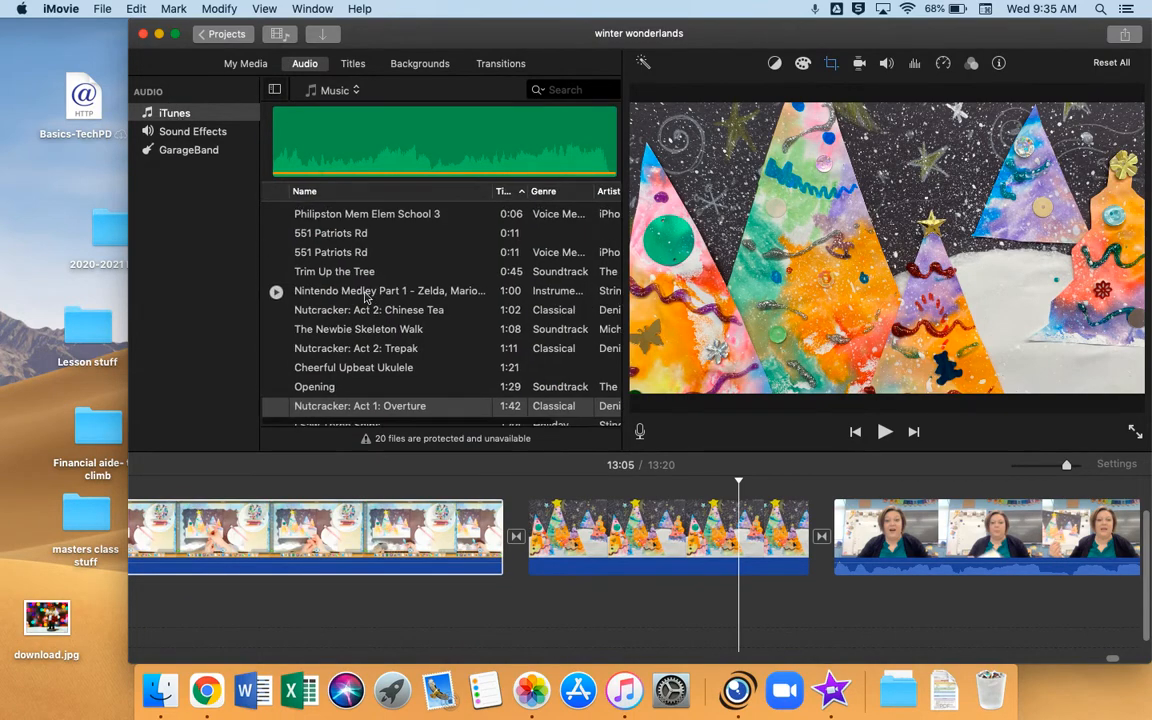
{"action": "scroll", "scroll_direction": "down", "scroll_amount": 3}
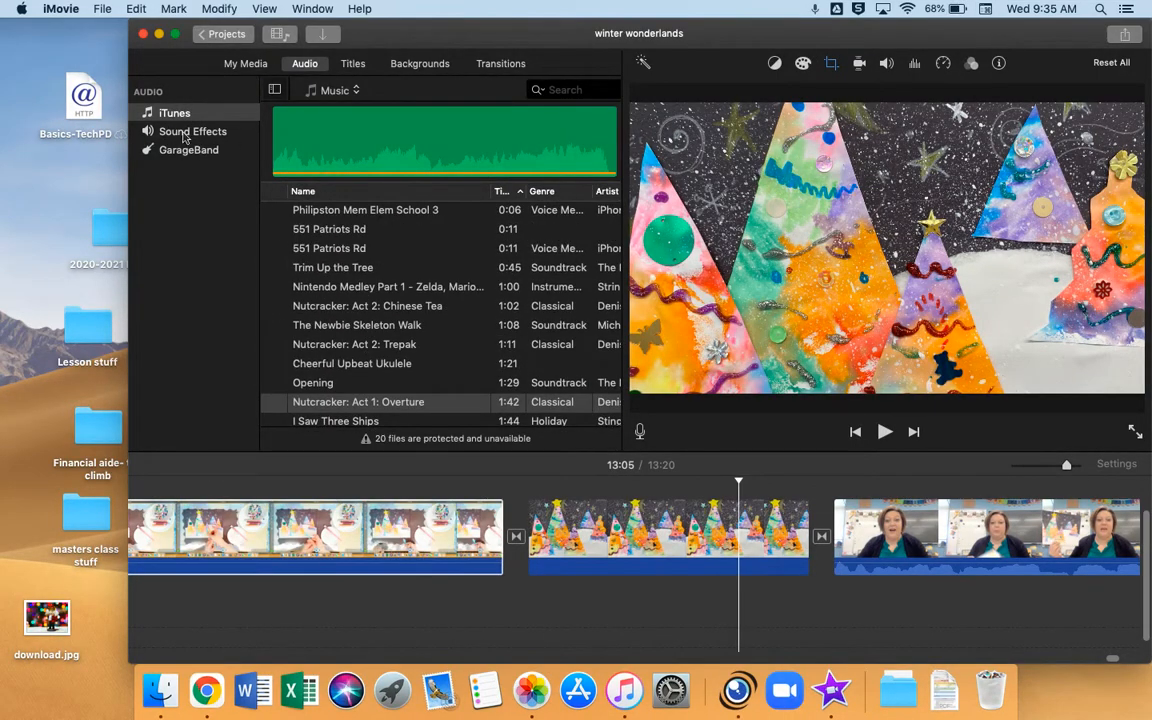
{"action": "left_click", "coordinate": [192, 131]}
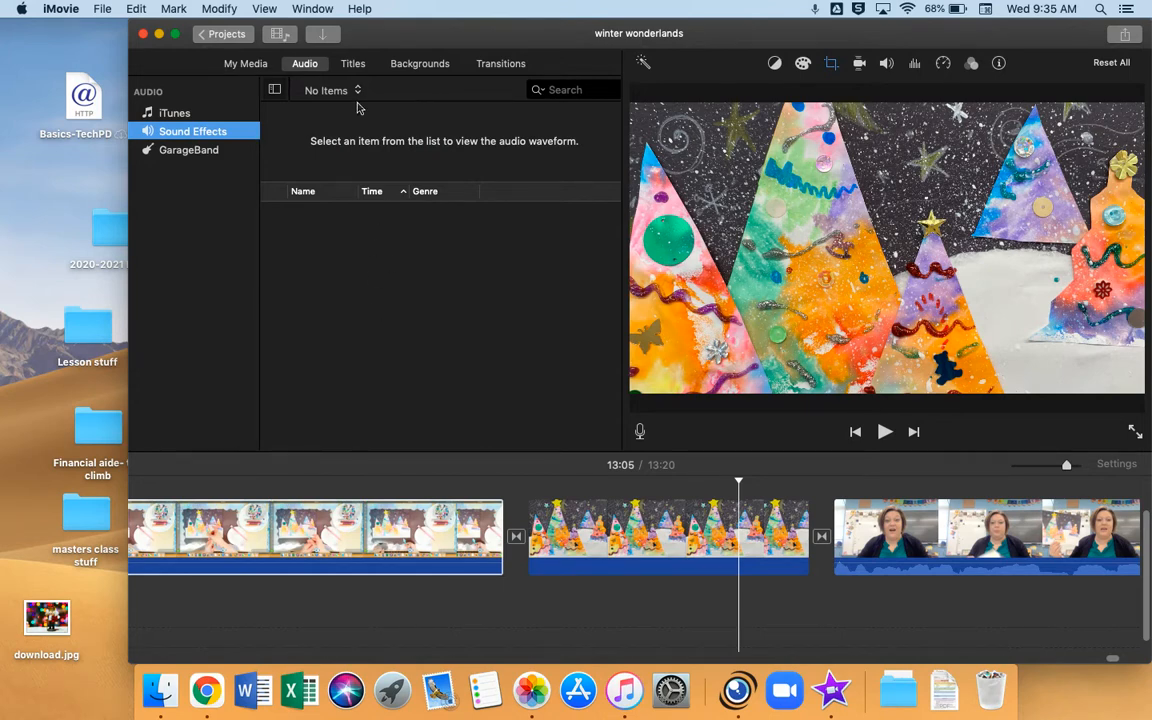
{"action": "left_click", "coordinate": [330, 90]}
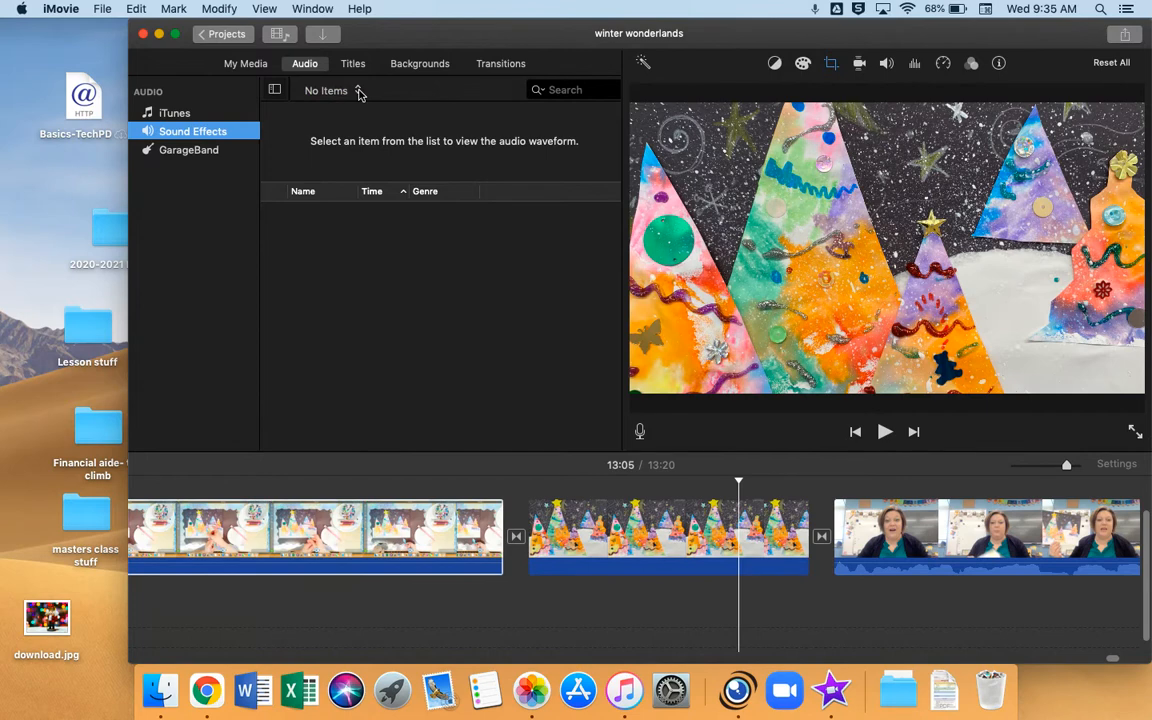
{"action": "left_click", "coordinate": [325, 90]}
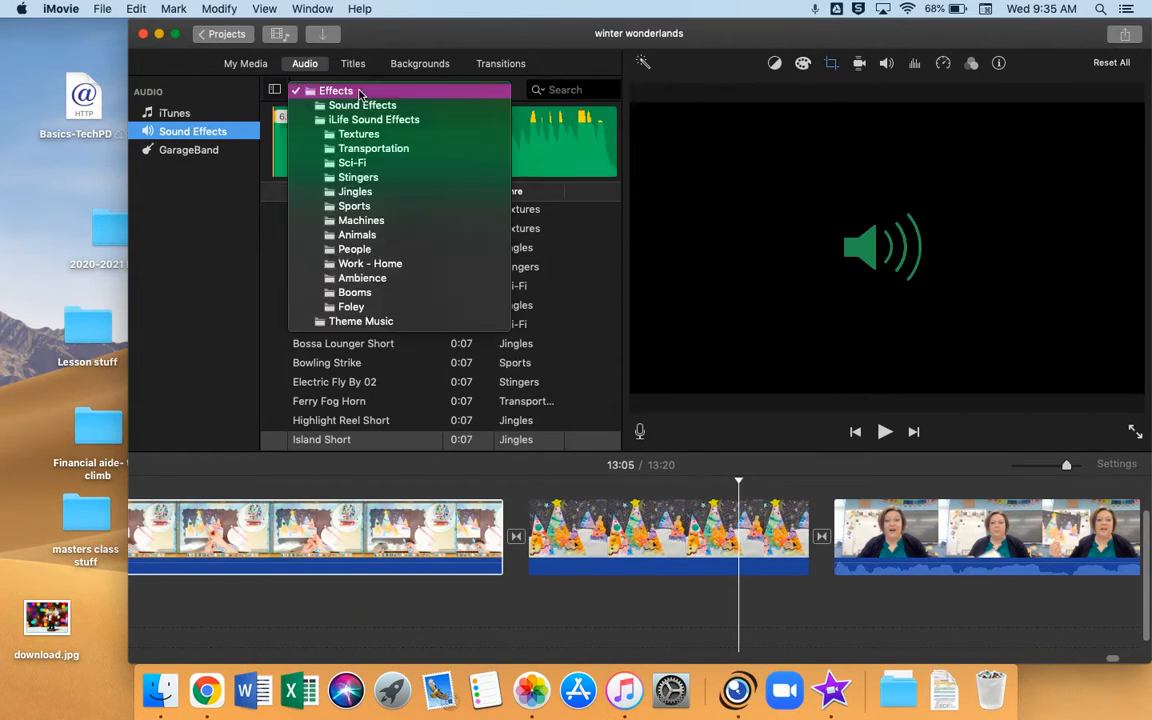
{"action": "mouse_move", "coordinate": [355, 191]}
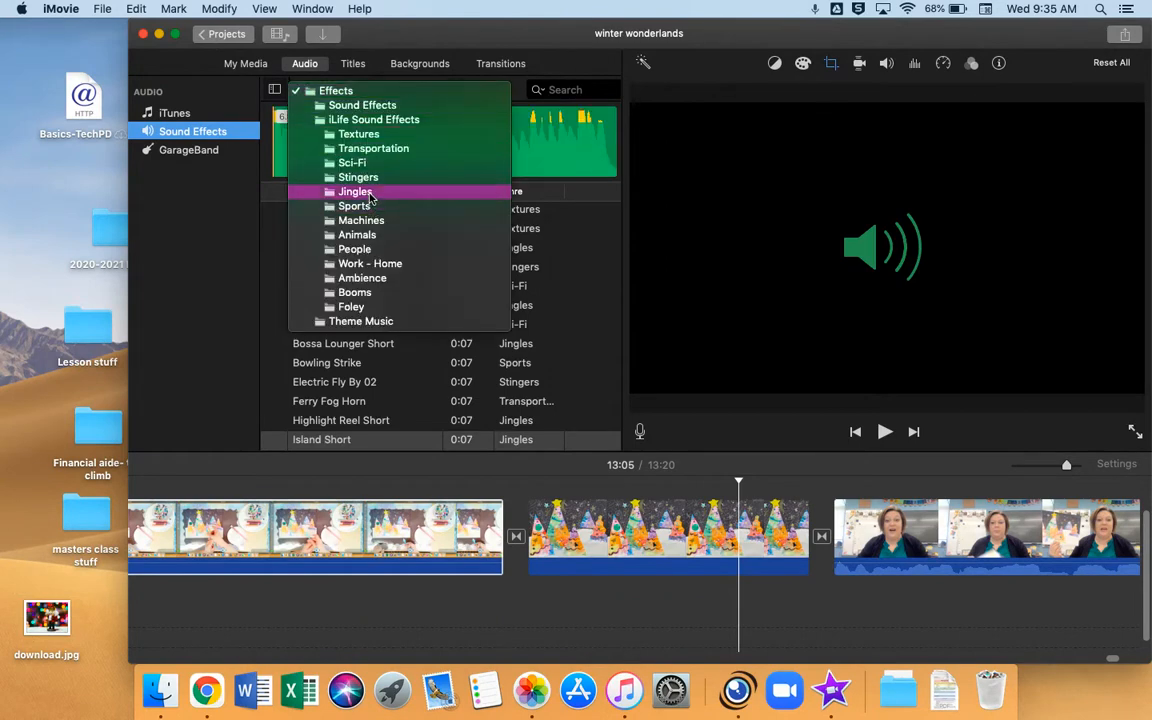
{"action": "left_click", "coordinate": [355, 191]}
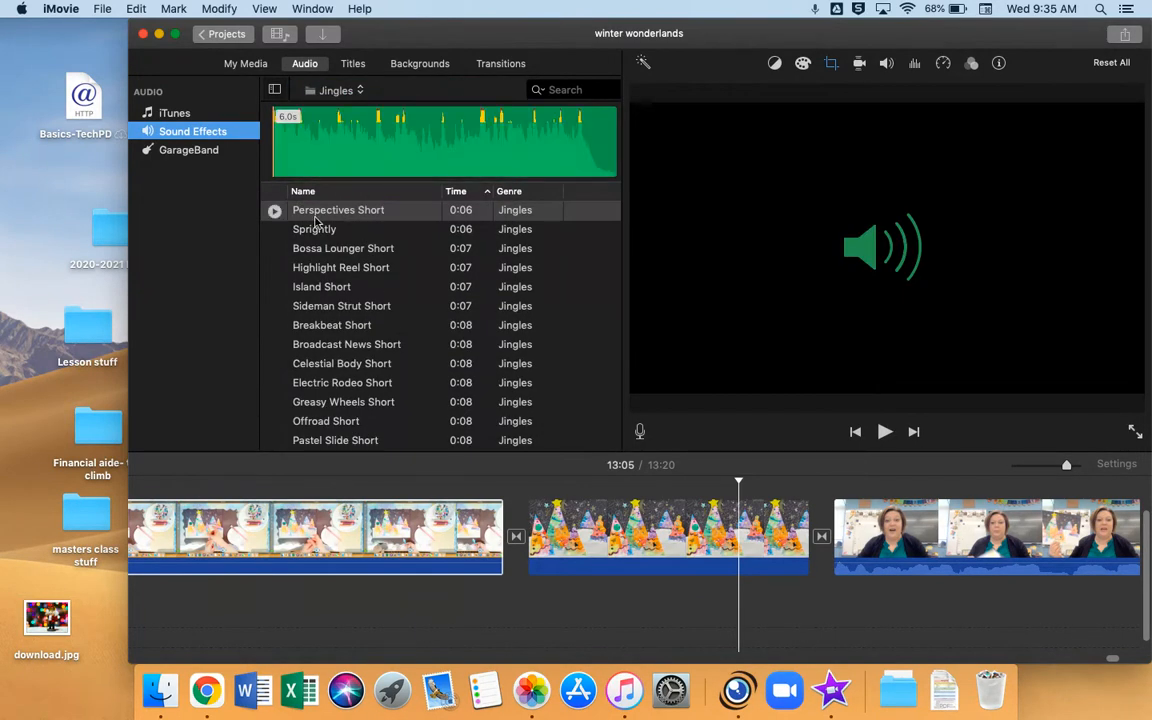
Preview jingles and place Sideman Strut Short beneath the finished-trees clip.
{"action": "left_click", "coordinate": [274, 210]}
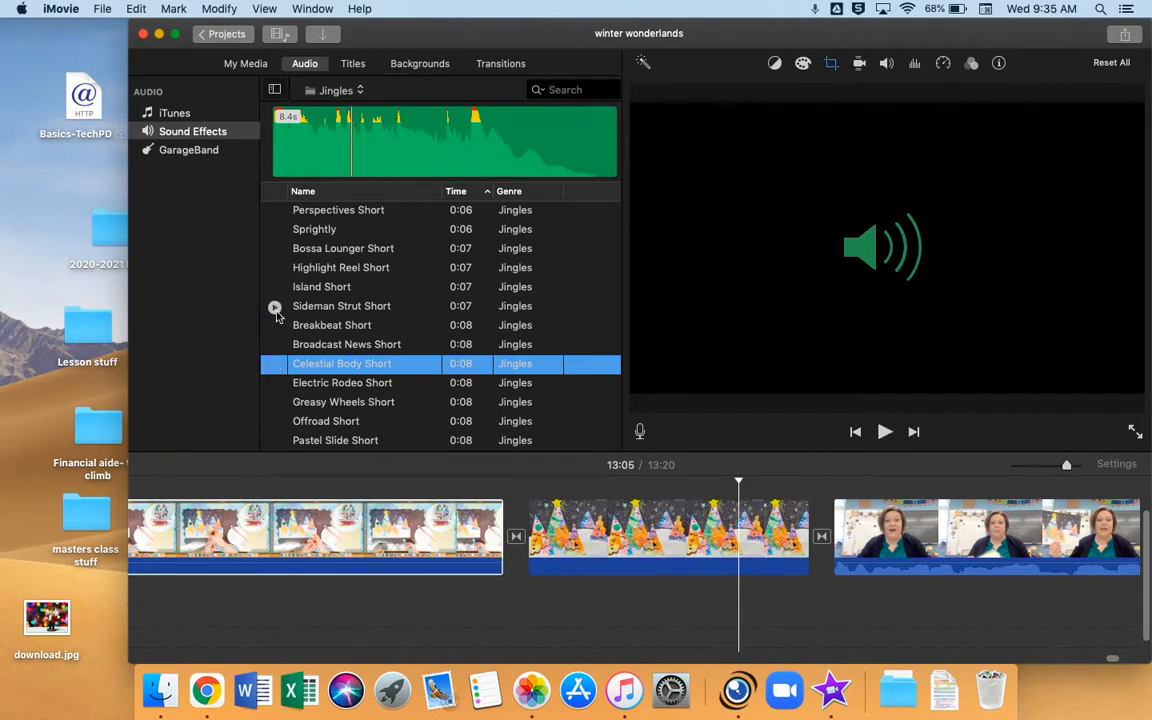
{"action": "left_click", "coordinate": [275, 306]}
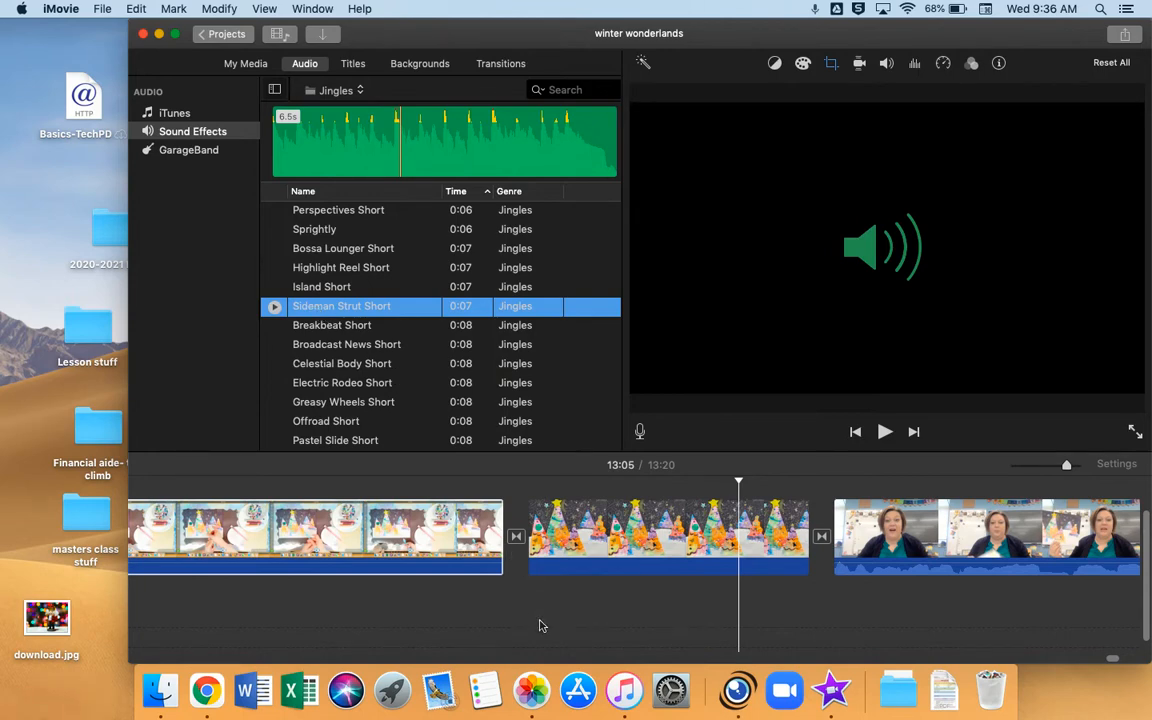
{"action": "left_click_drag", "start_coordinate": [341, 306], "coordinate": [718, 610]}
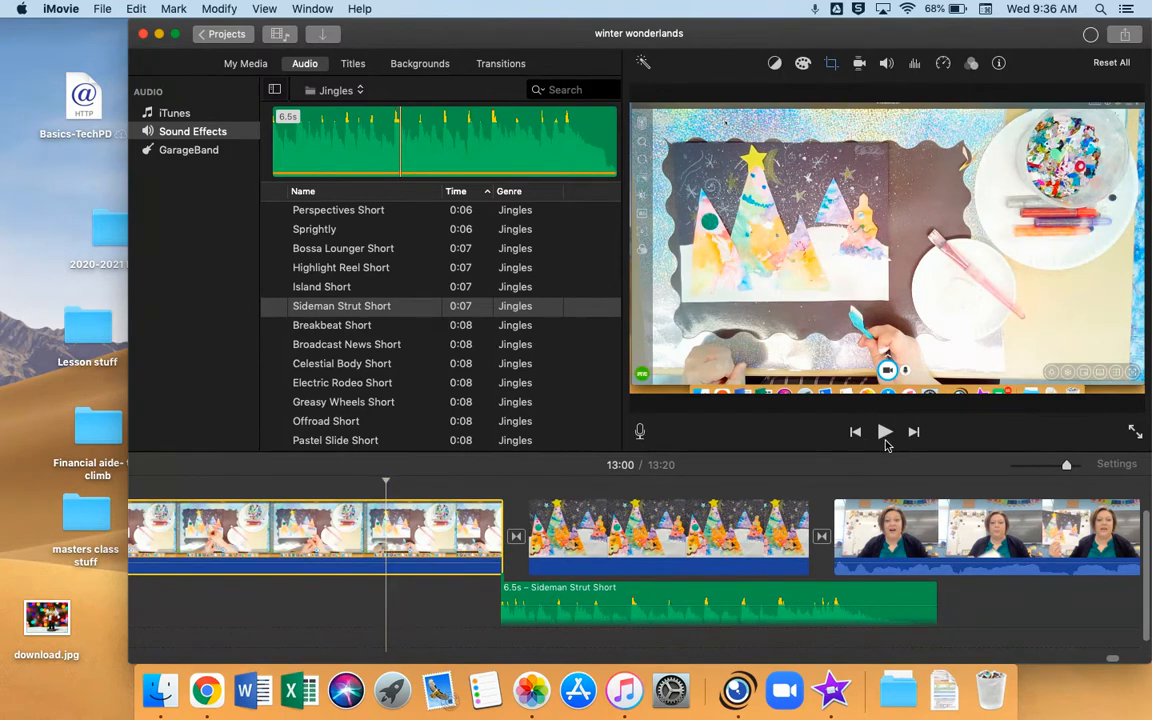
Play the movie with the jingle, remove it, and return to the iTunes music list.
{"action": "left_click", "coordinate": [884, 431]}
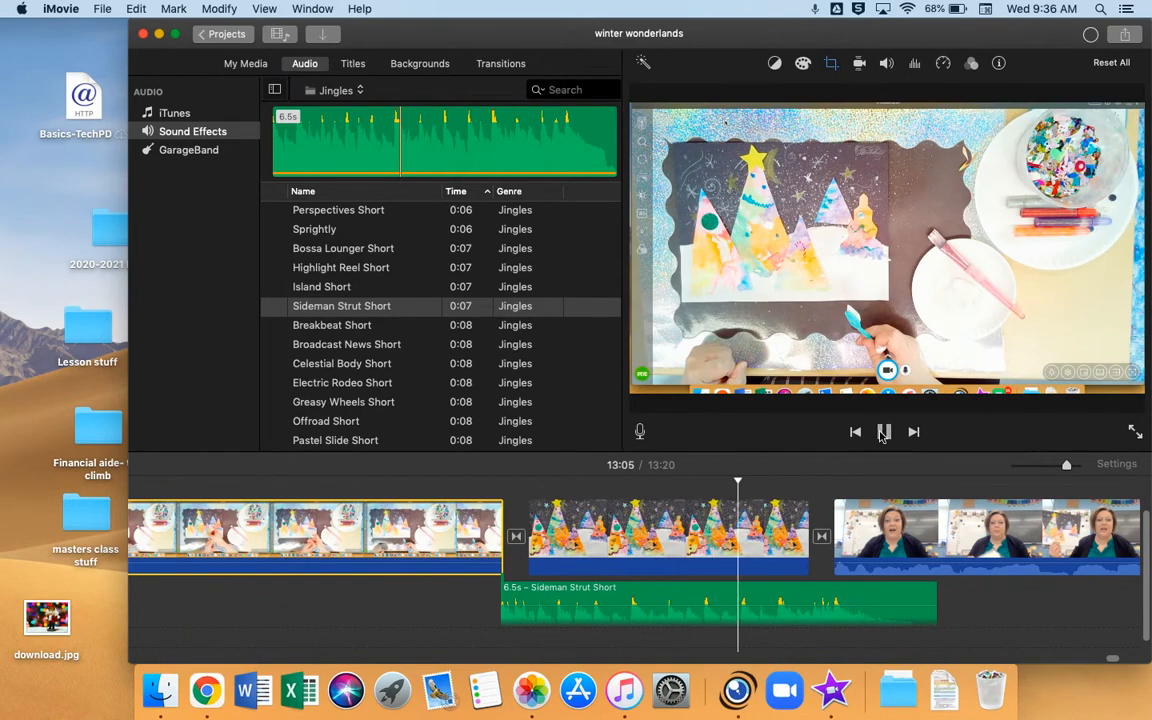
{"action": "left_click", "coordinate": [884, 431]}
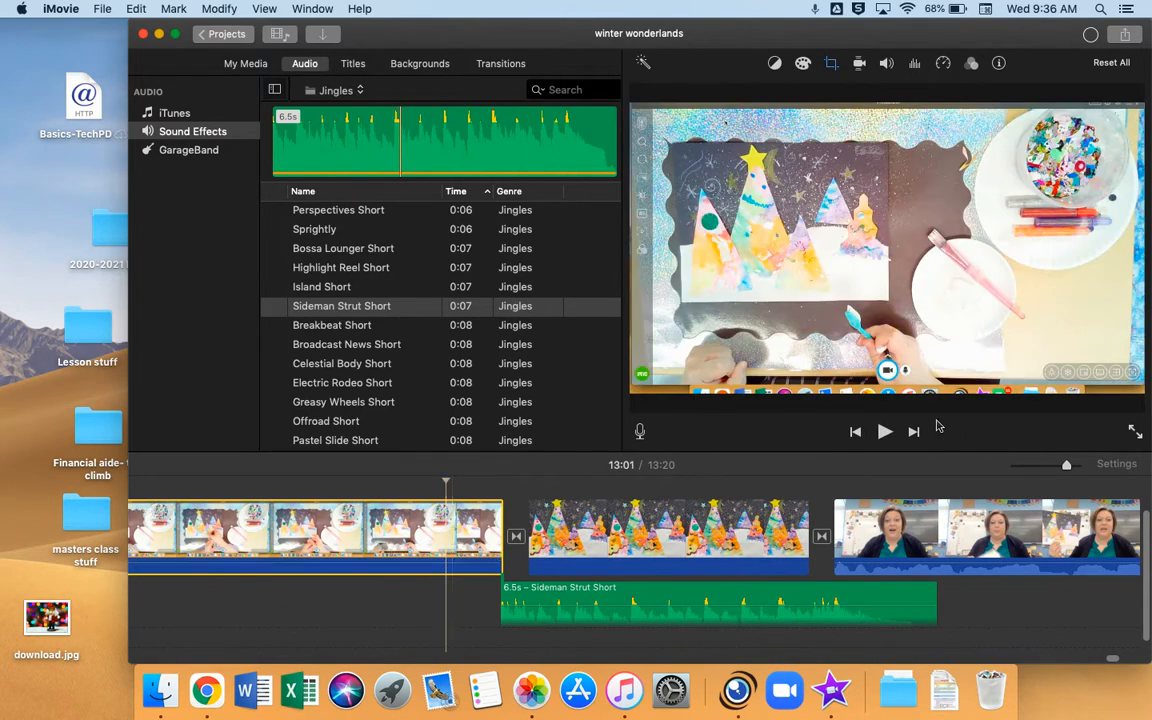
{"action": "left_click", "coordinate": [884, 431]}
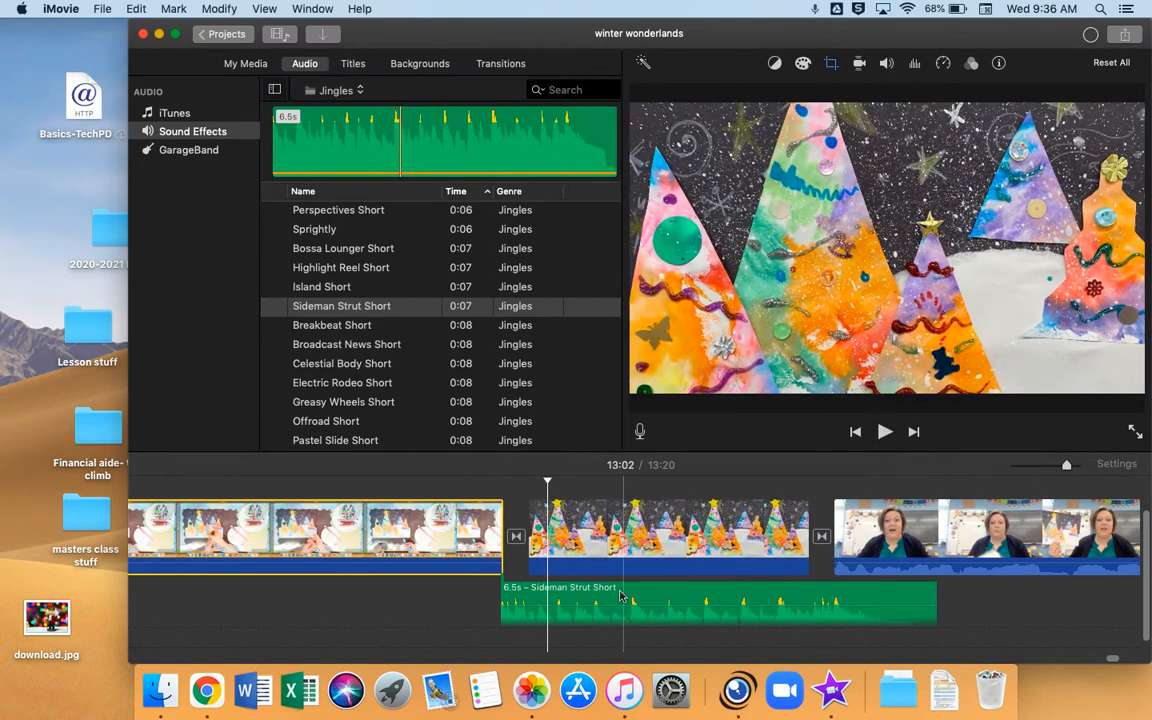
{"action": "left_click", "coordinate": [705, 535]}
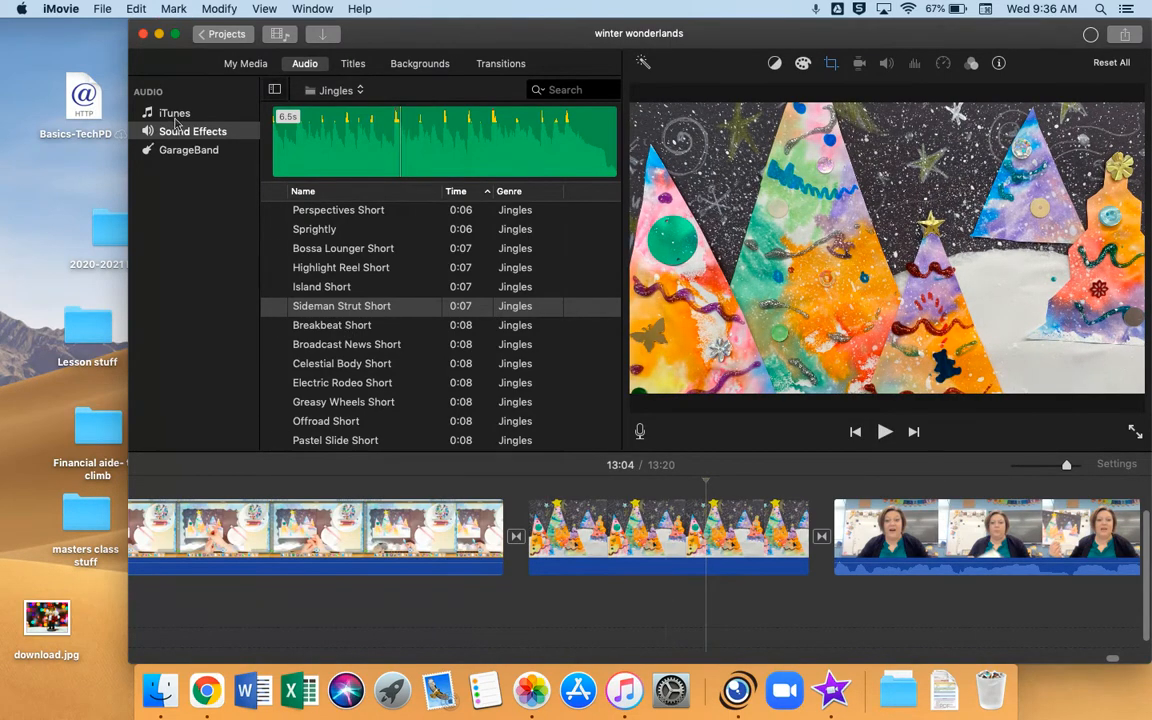
{"action": "left_click", "coordinate": [174, 113]}
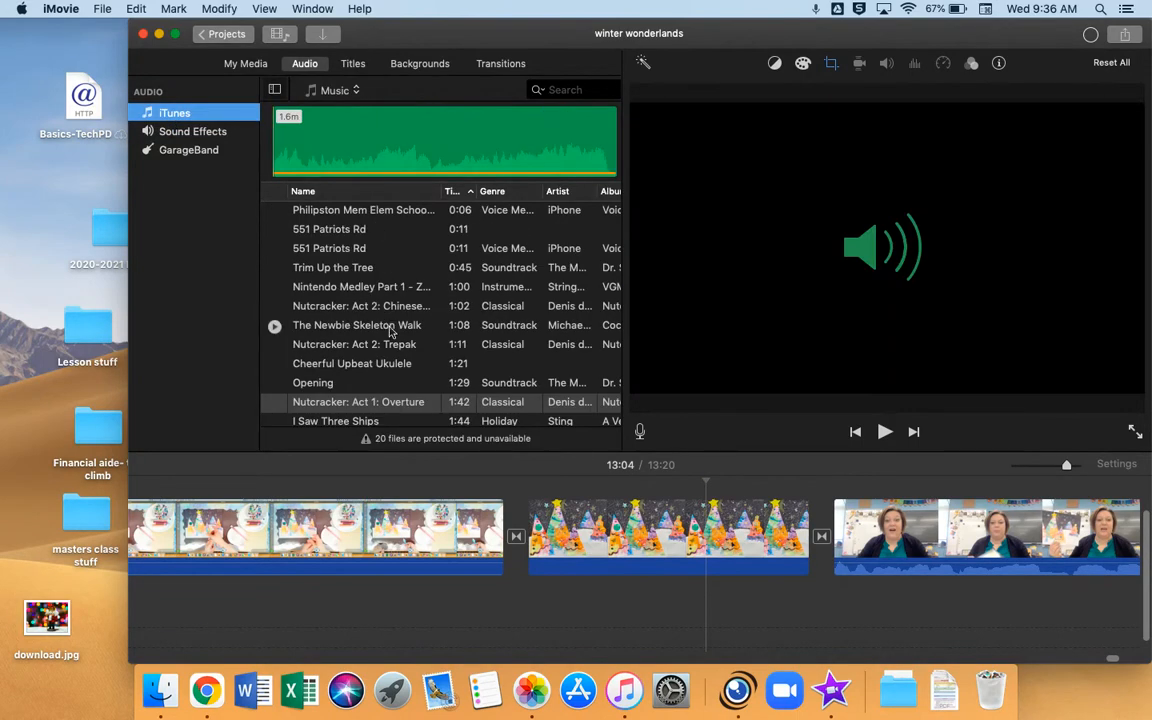
Search music for 'winter', add Winter Wonderland beneath the clips, and play to check.
{"action": "scroll", "scroll_direction": "down", "scroll_amount": 3}
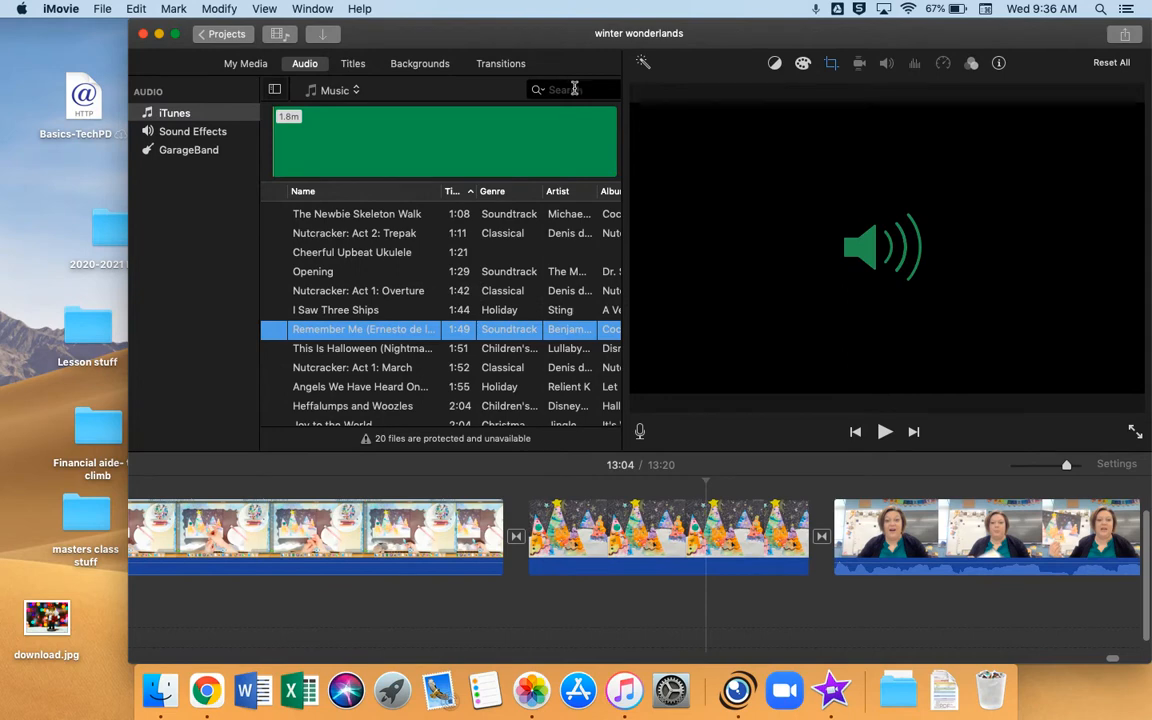
{"action": "type", "text": "winter"}
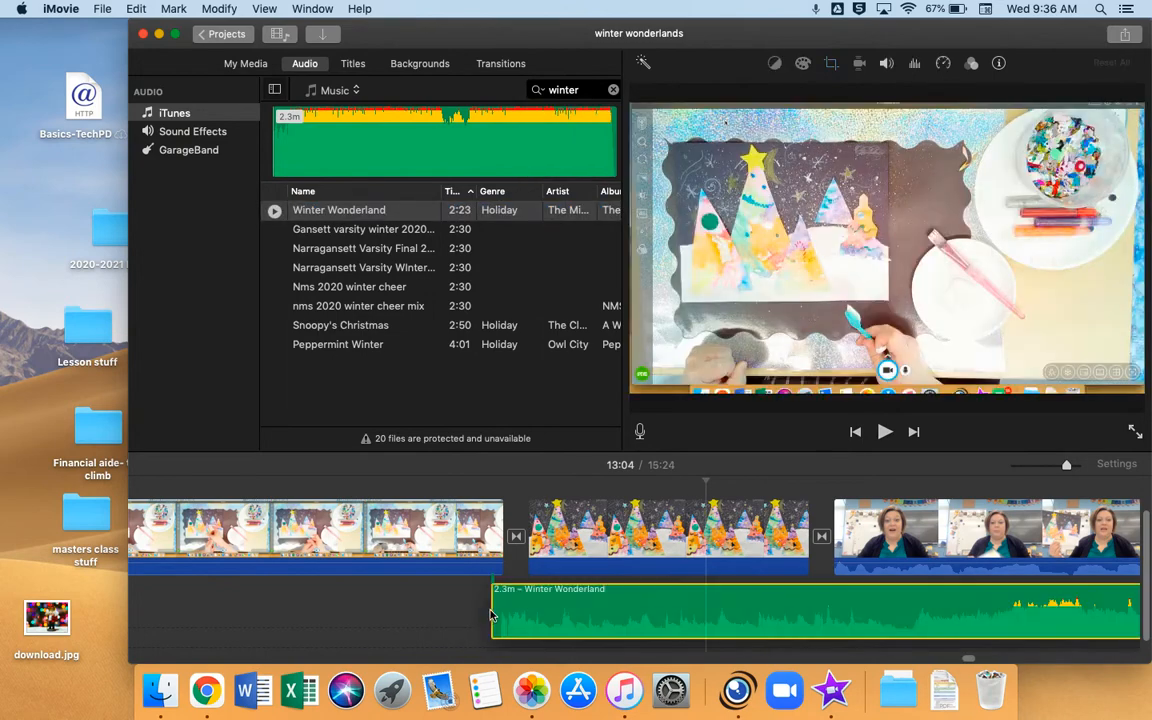
{"action": "left_click", "coordinate": [490, 613]}
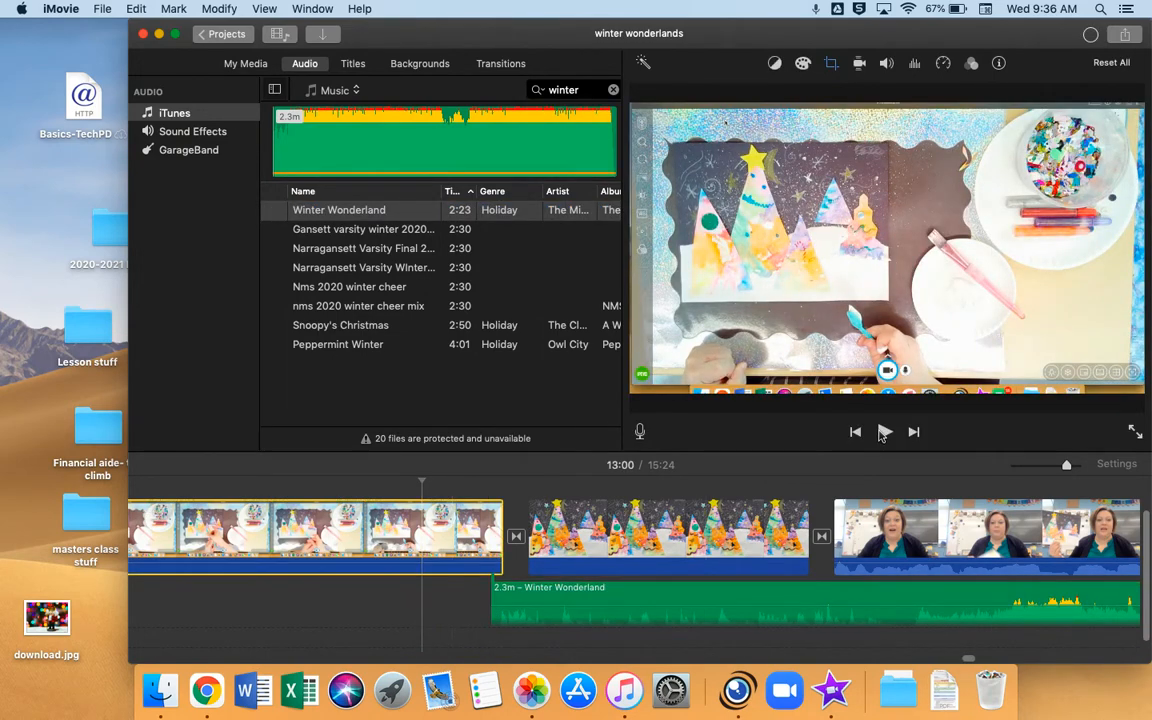
{"action": "left_click", "coordinate": [884, 431]}
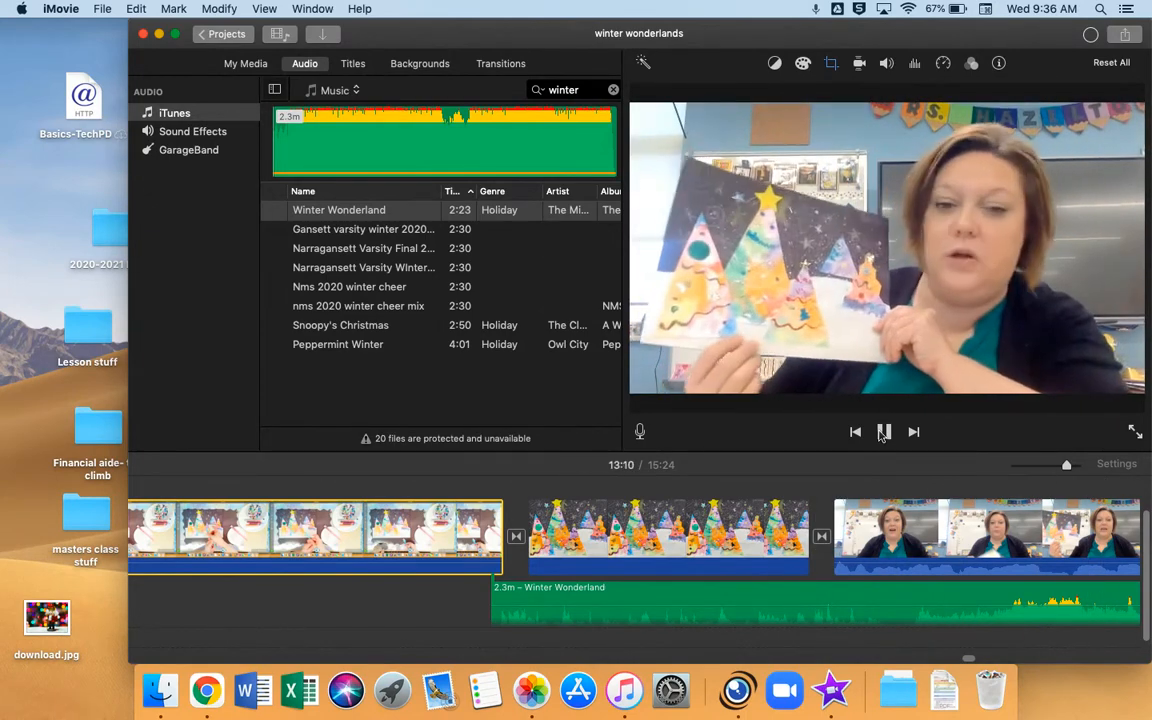
{"action": "left_click", "coordinate": [884, 431]}
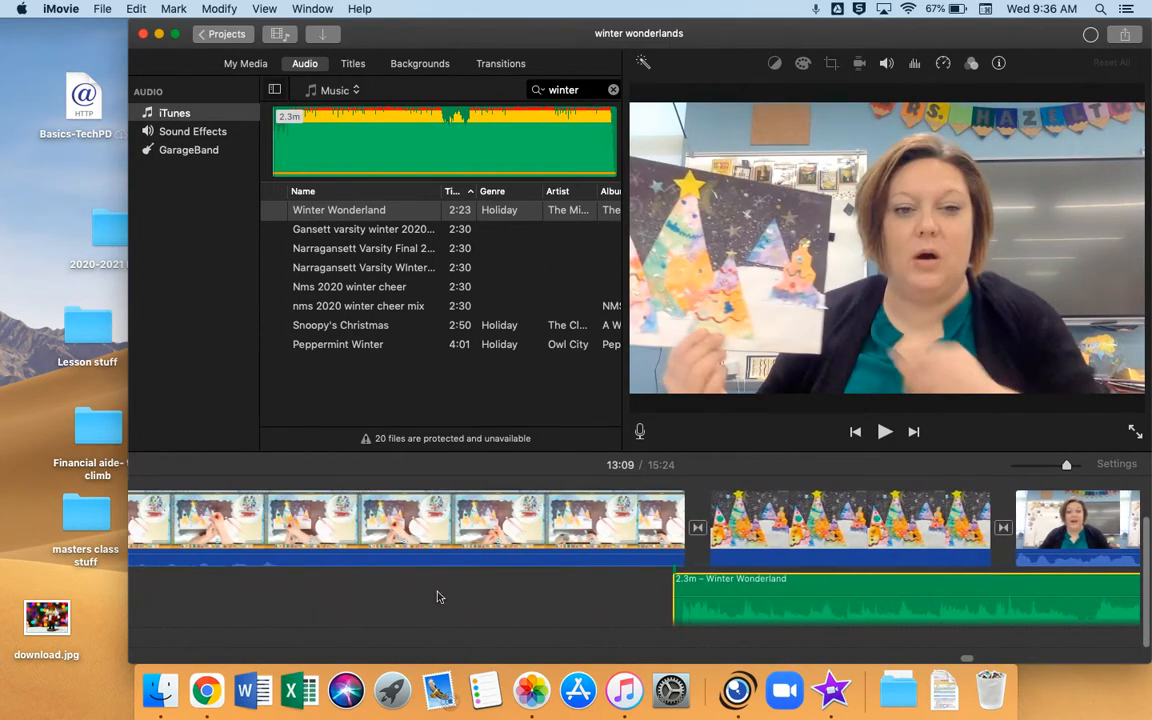
Give the Winter Wonderland music a long fade-in and play that part back.
{"action": "left_click", "coordinate": [758, 530]}
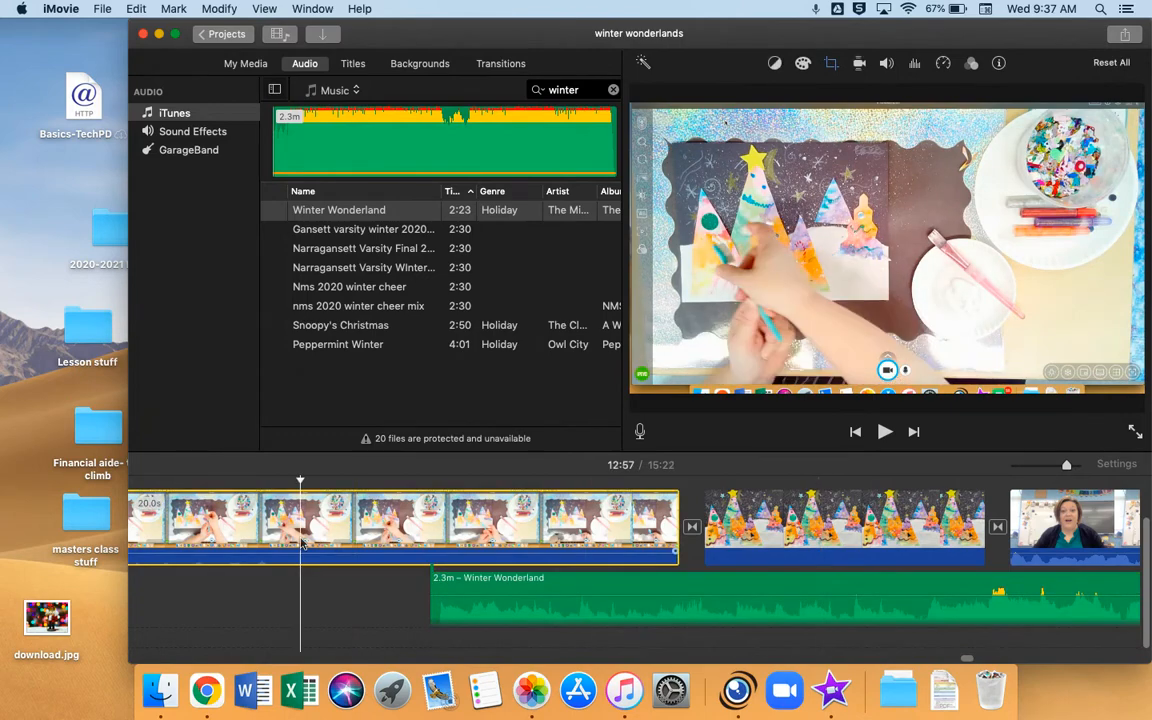
{"action": "left_click", "coordinate": [434, 483]}
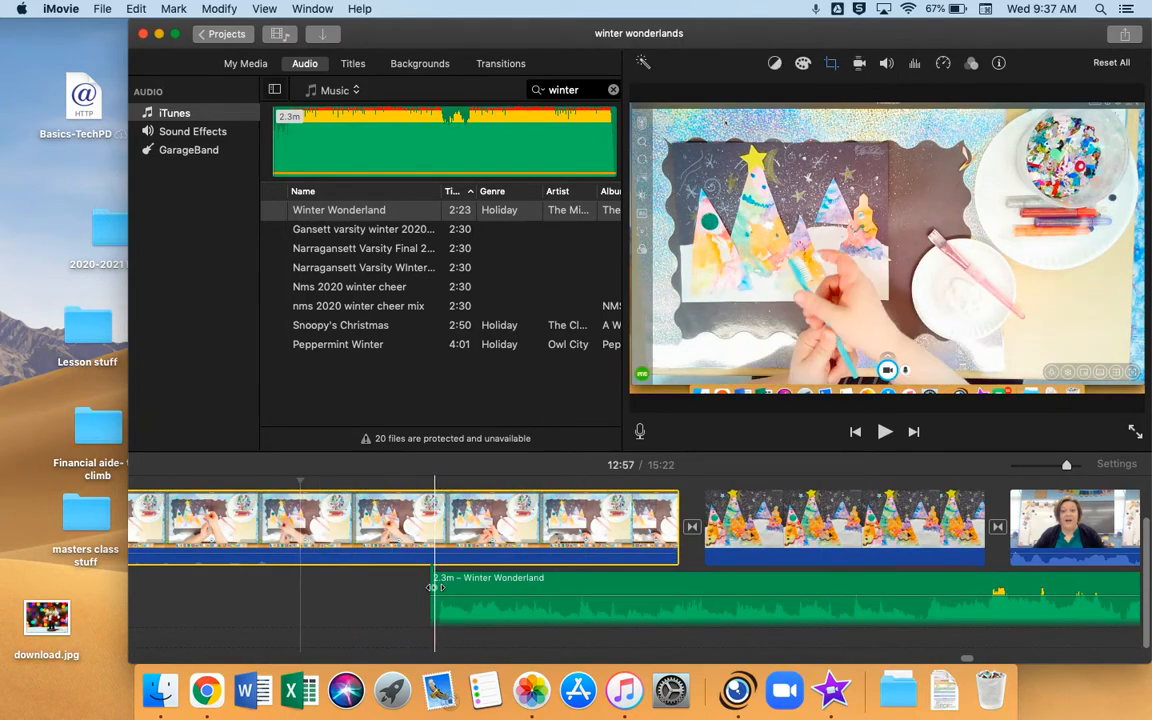
{"action": "left_click_drag", "start_coordinate": [435, 588], "coordinate": [490, 588]}
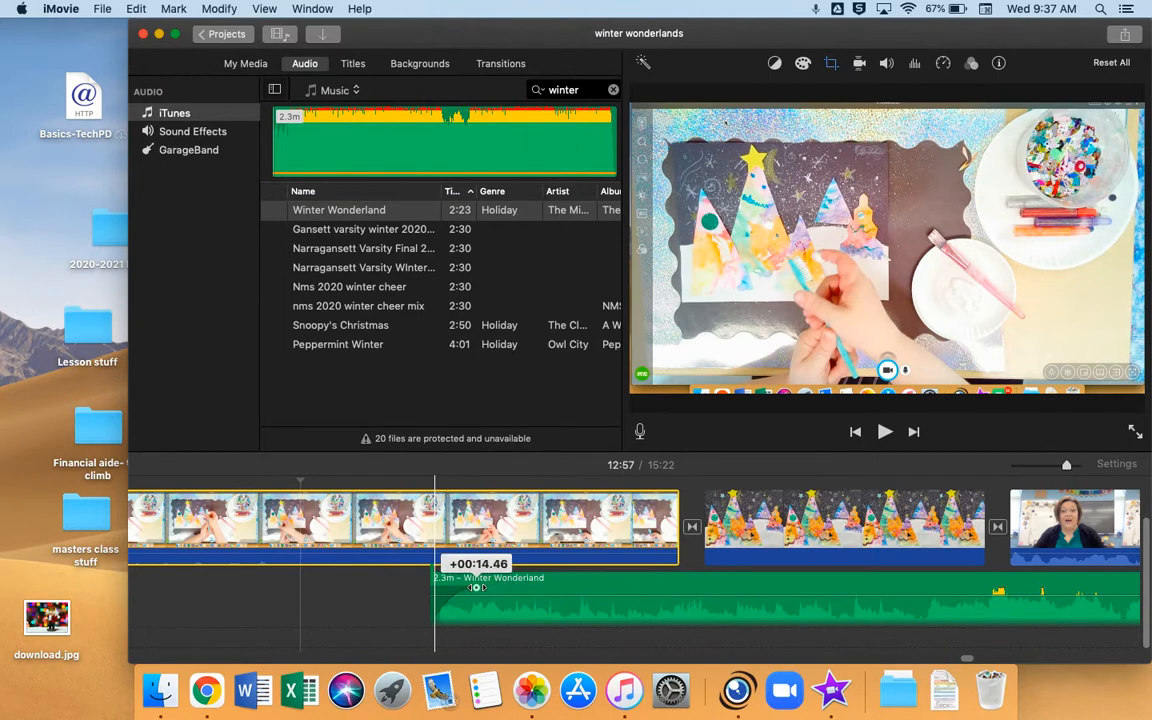
{"action": "left_click", "coordinate": [884, 431]}
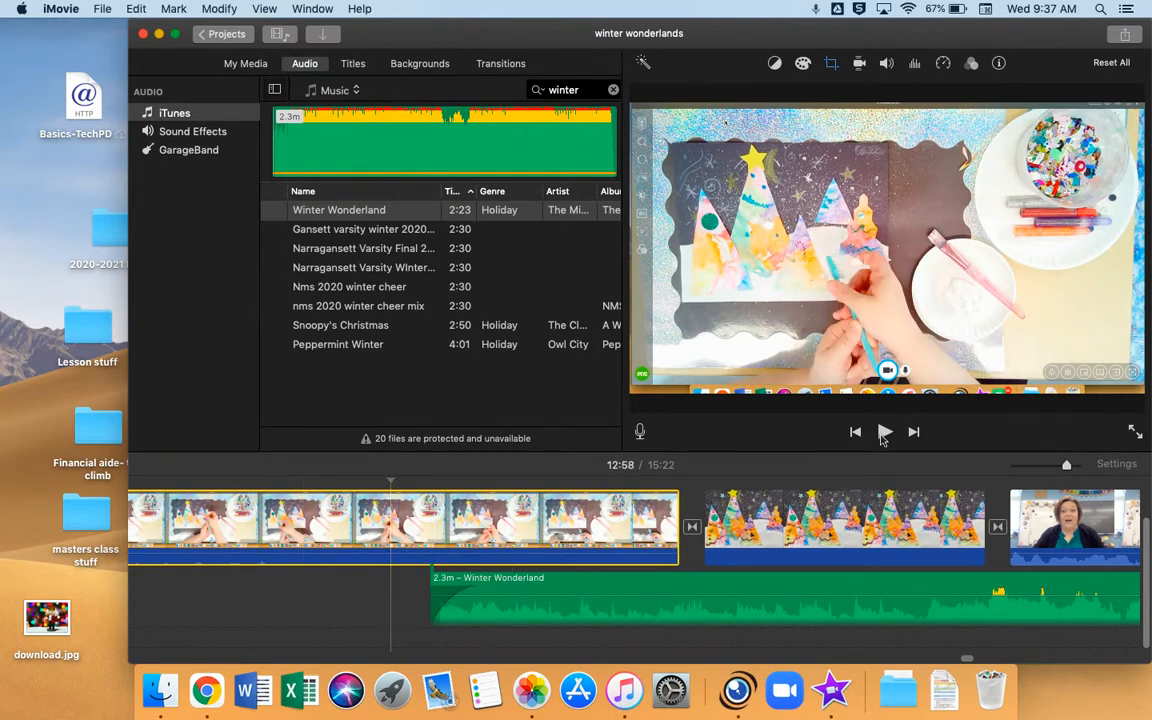
{"action": "left_click", "coordinate": [884, 431]}
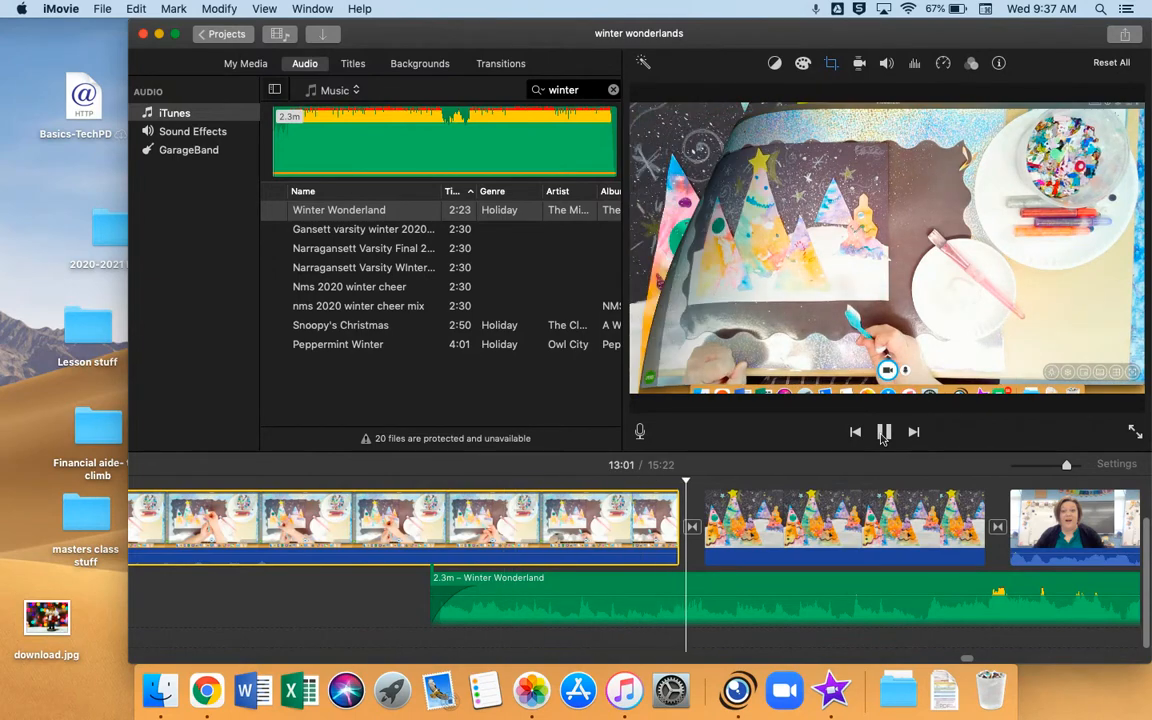
{"action": "left_click", "coordinate": [884, 431]}
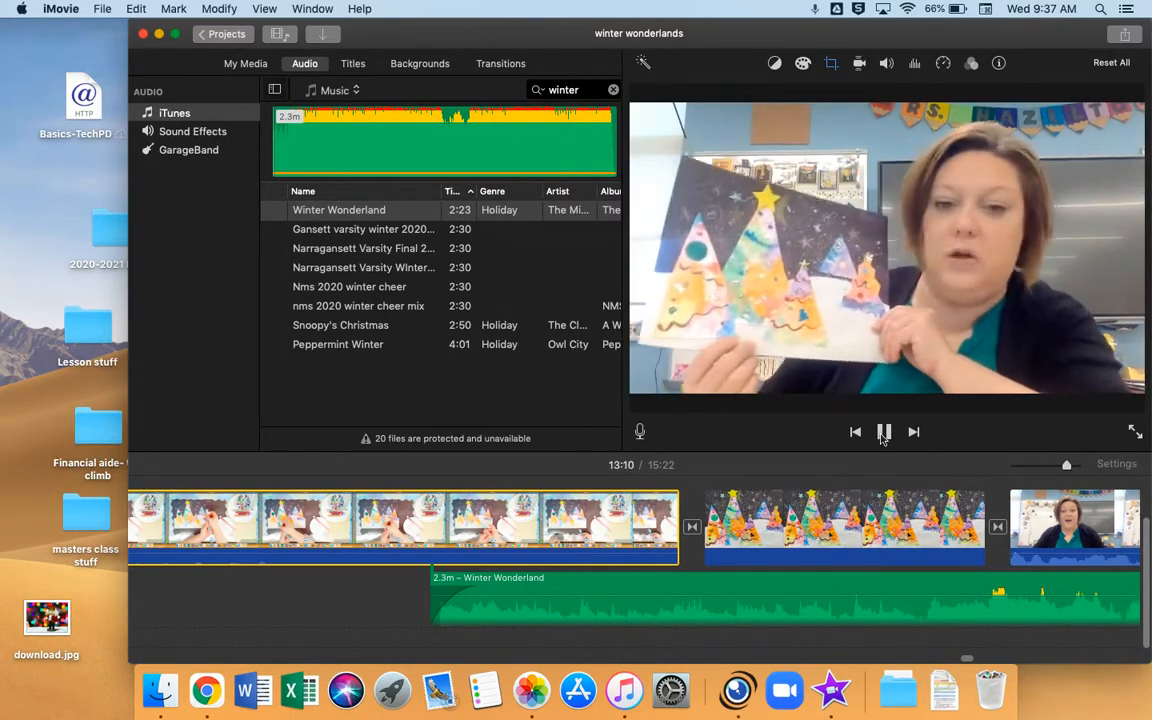
Split the Winter Wonderland music at the end of the final video clip.
{"action": "left_click", "coordinate": [884, 431]}
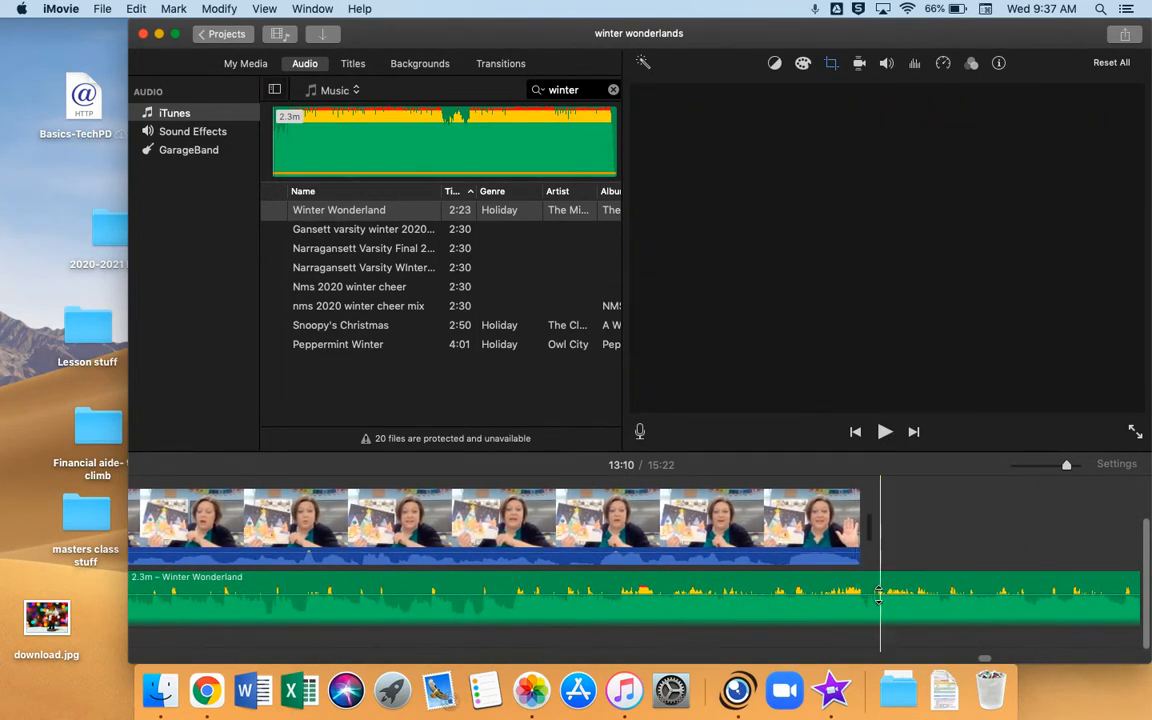
{"action": "right_click", "coordinate": [878, 595]}
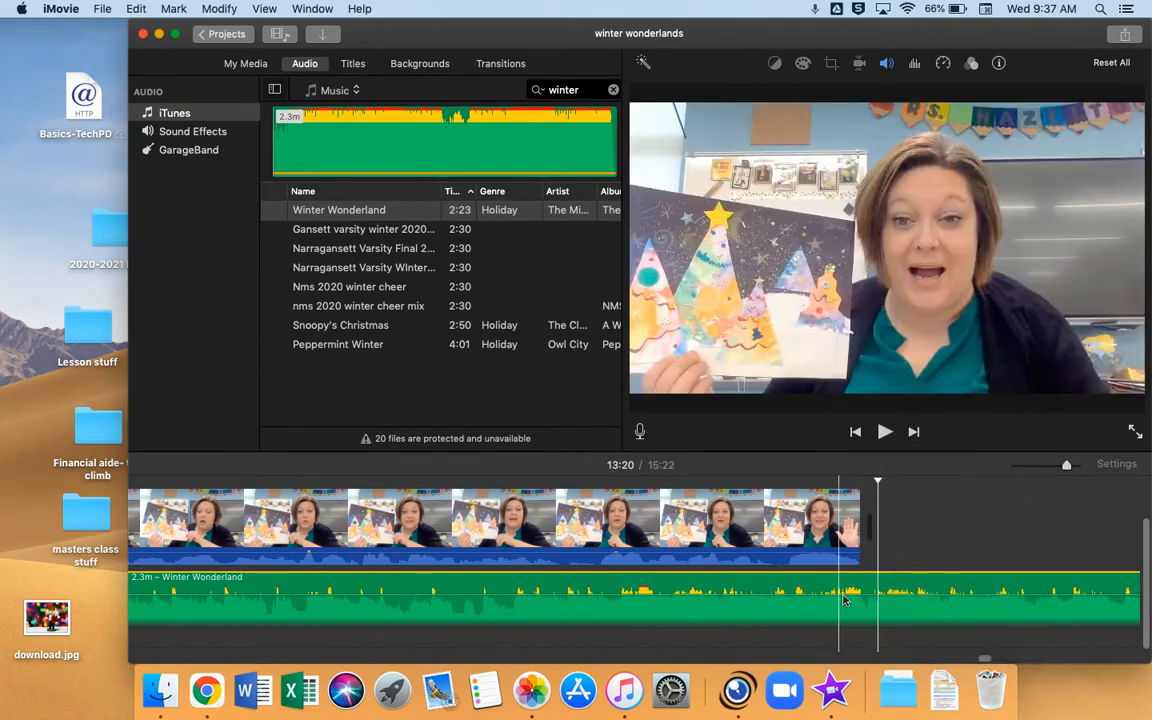
{"action": "right_click", "coordinate": [845, 600]}
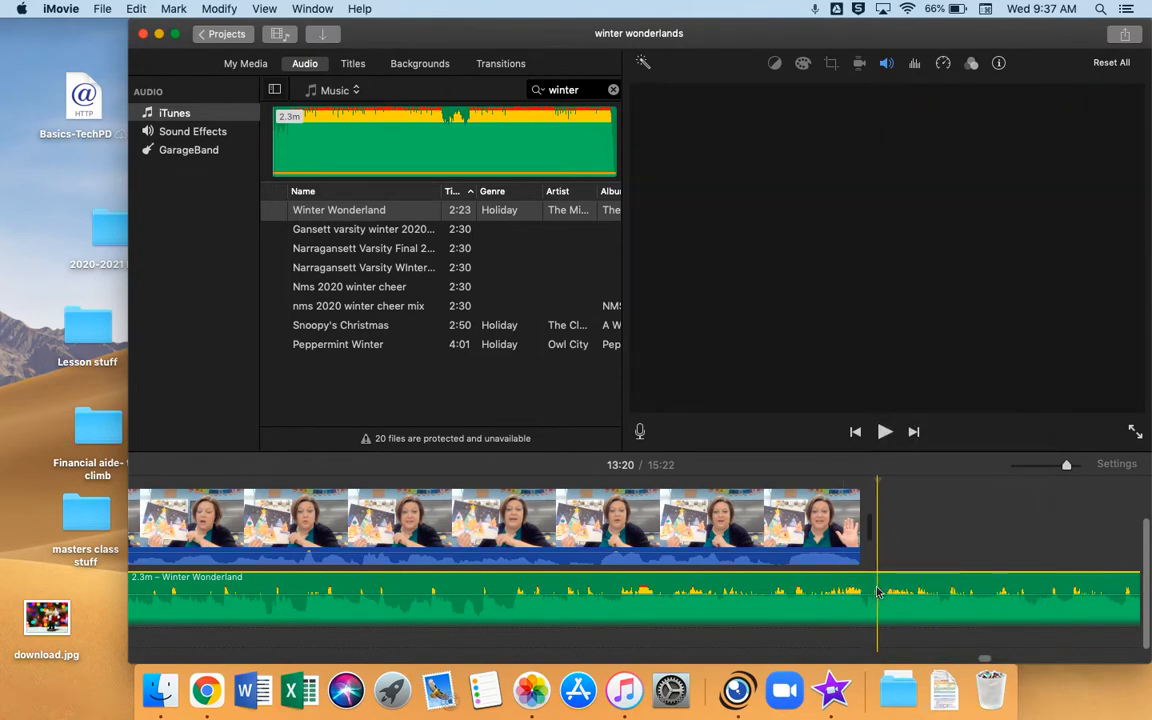
{"action": "right_click", "coordinate": [878, 595]}
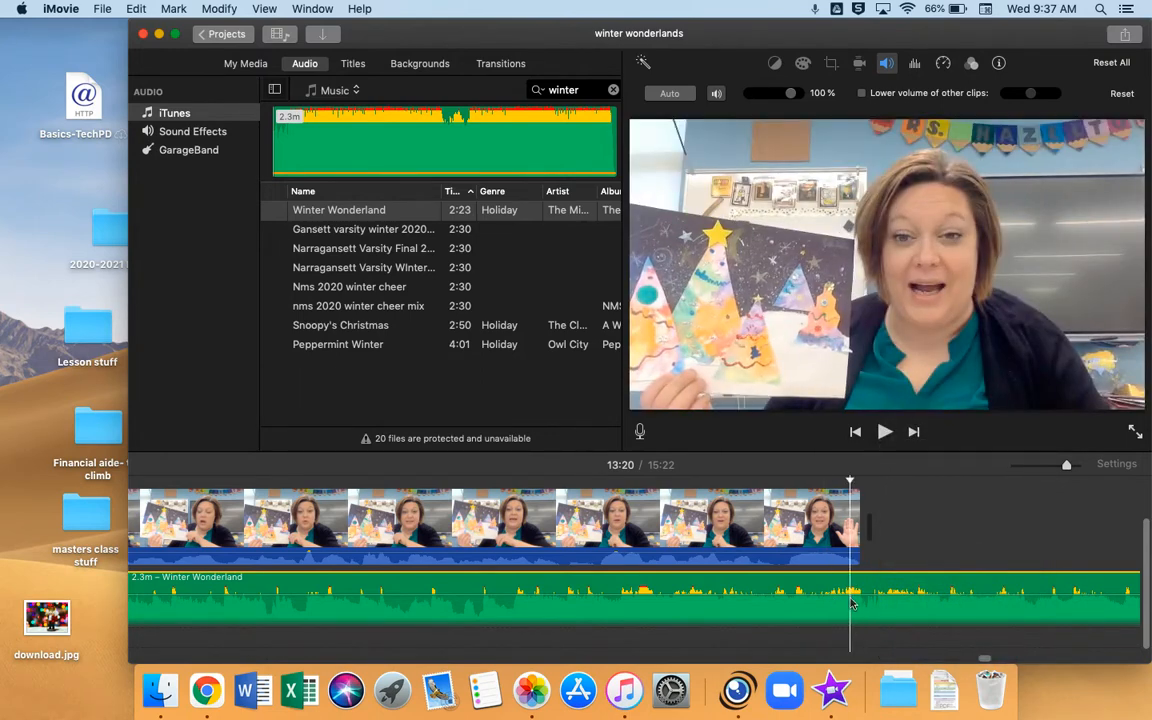
{"action": "right_click", "coordinate": [850, 600]}
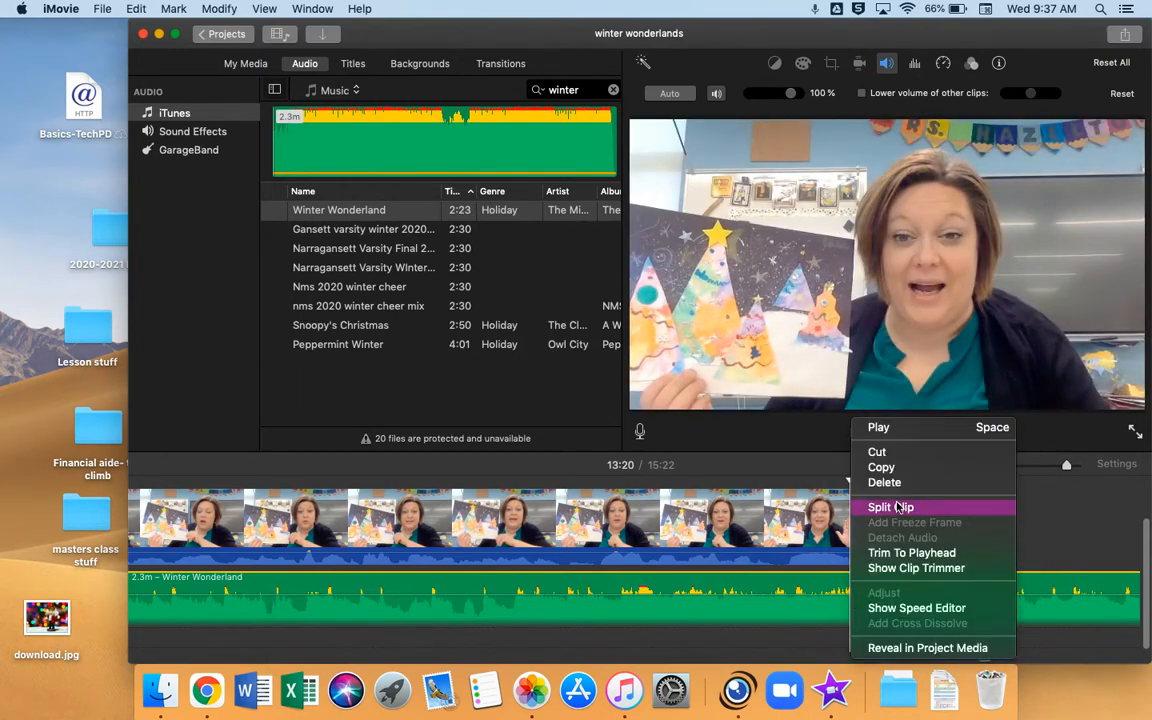
{"action": "left_click", "coordinate": [890, 507]}
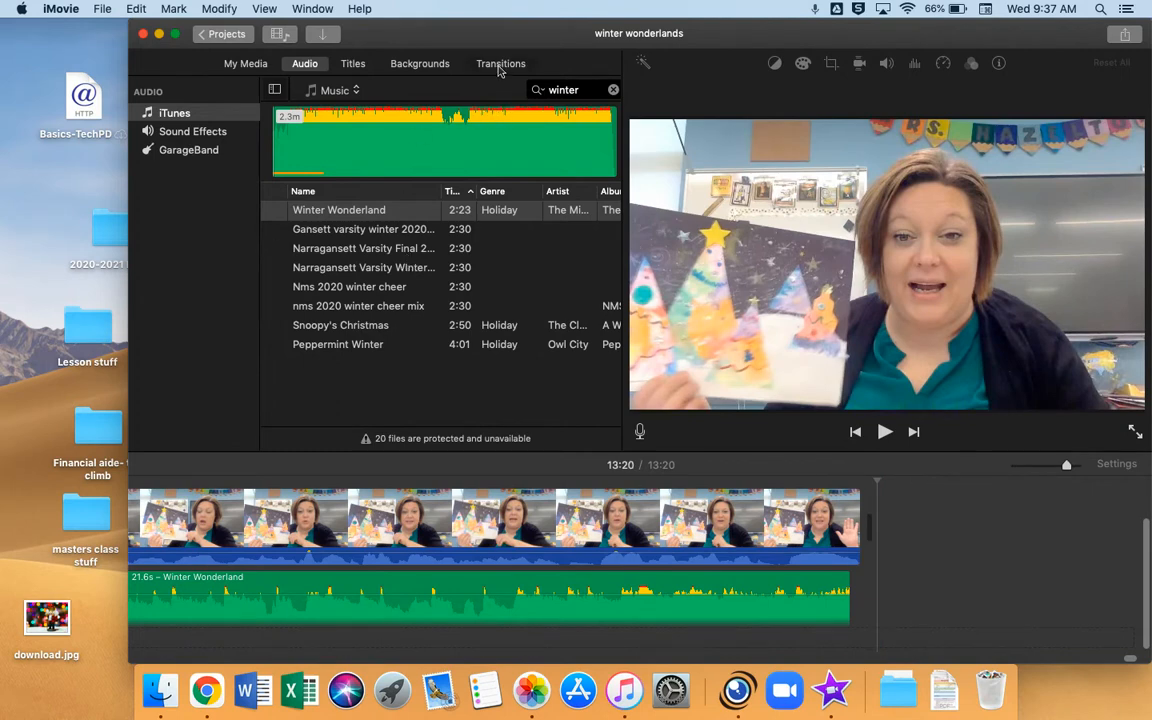
Add a transition to the last clip, adjust the music volume, and preview the ending.
{"action": "left_click", "coordinate": [500, 63]}
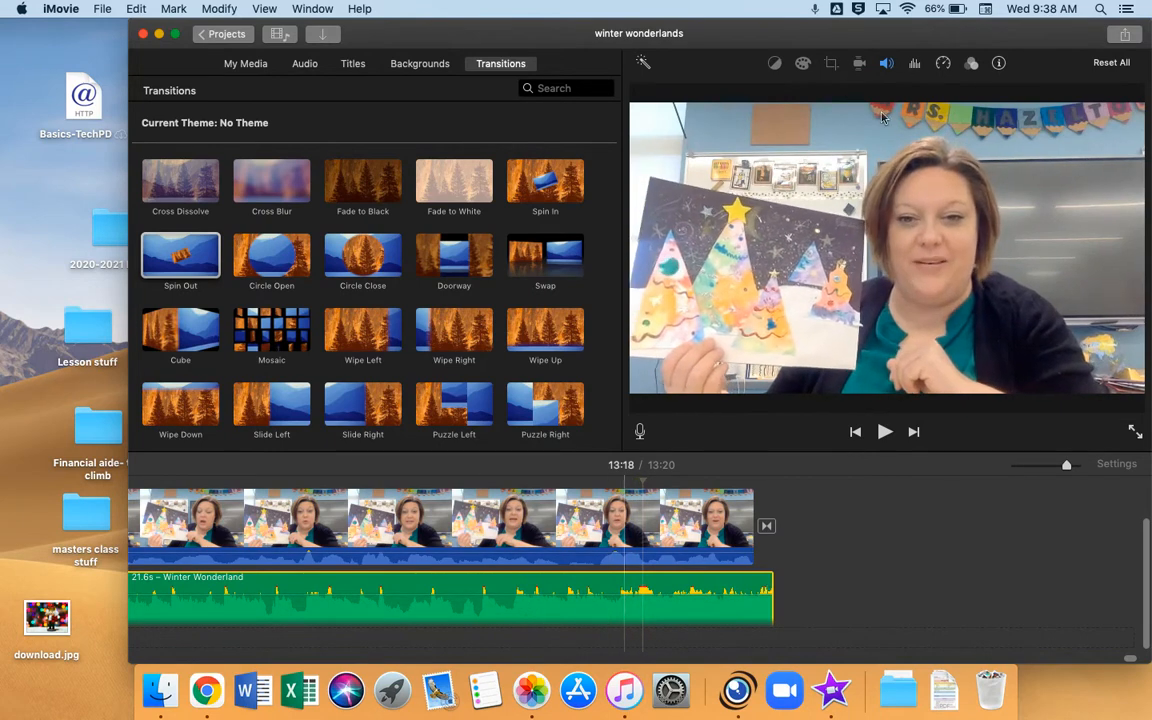
{"action": "left_click", "coordinate": [886, 63]}
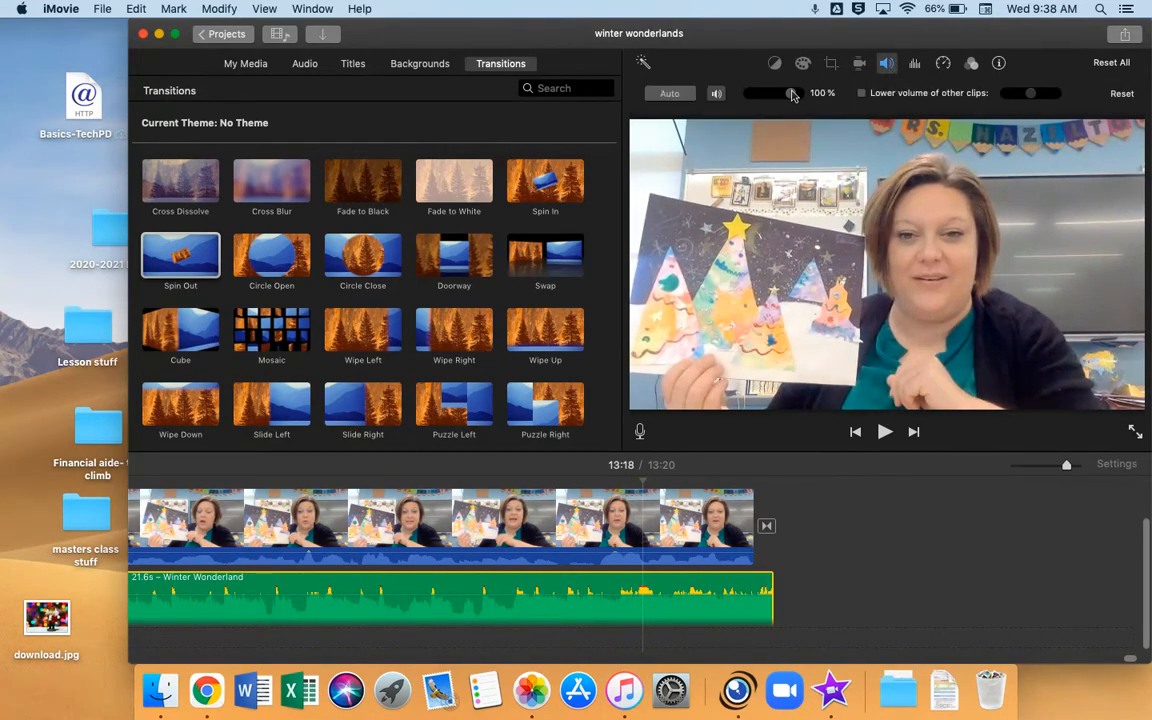
{"action": "left_click_drag", "start_coordinate": [793, 93], "coordinate": [762, 93]}
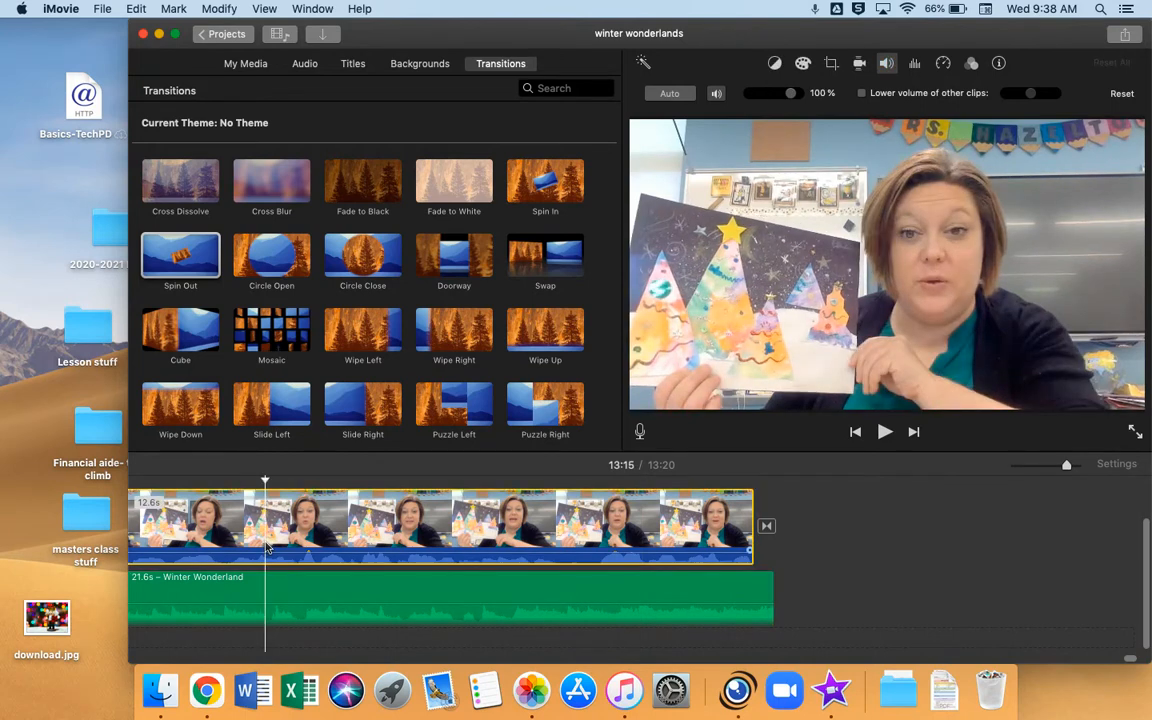
{"action": "left_click", "coordinate": [884, 431]}
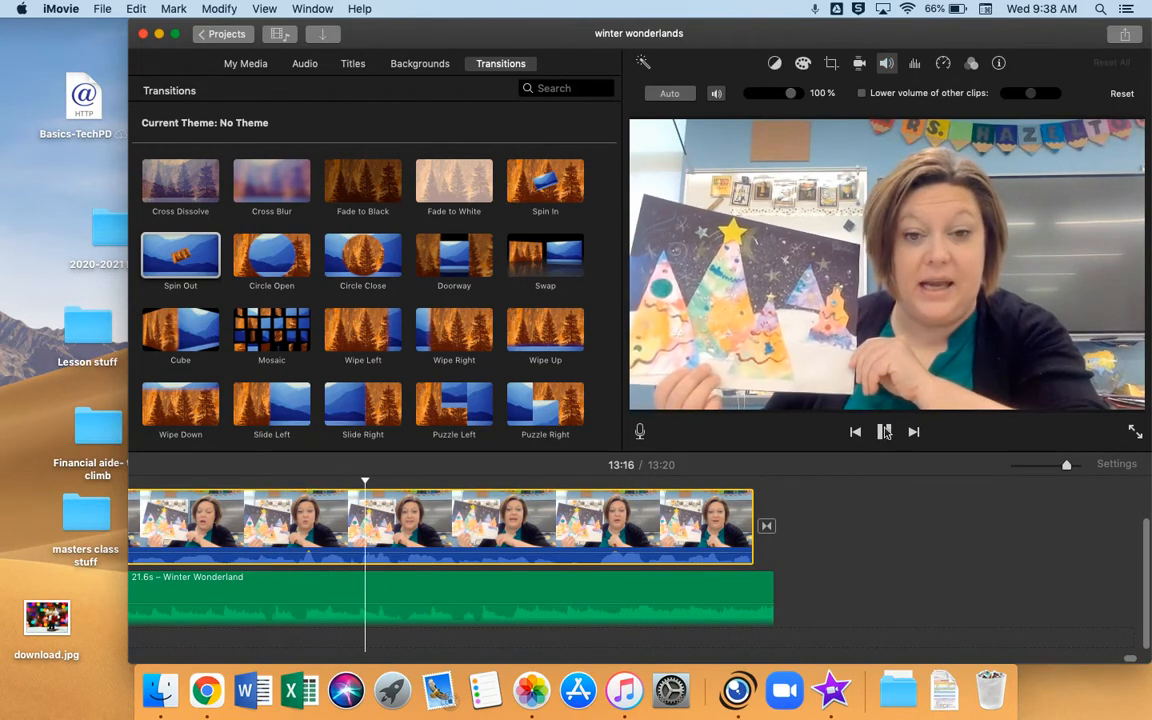
{"action": "left_click", "coordinate": [884, 431]}
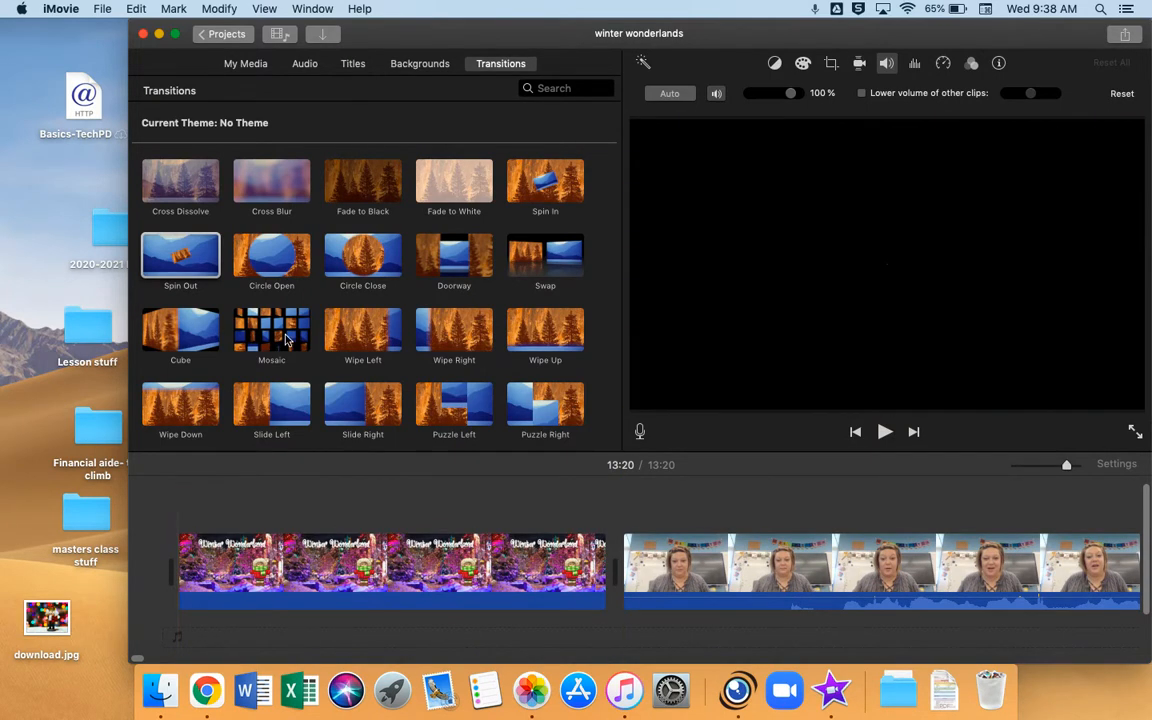
Add the Circle Open transition at the movie's start and preview it.
{"action": "left_click", "coordinate": [271, 256]}
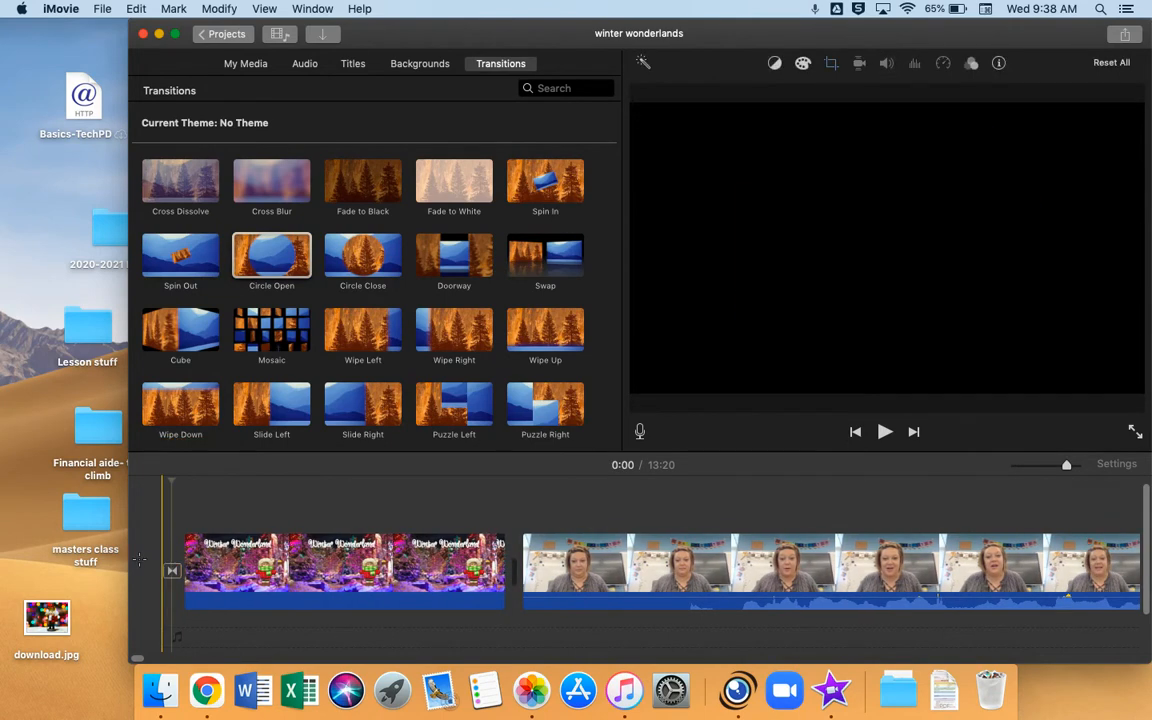
{"action": "left_click", "coordinate": [884, 431]}
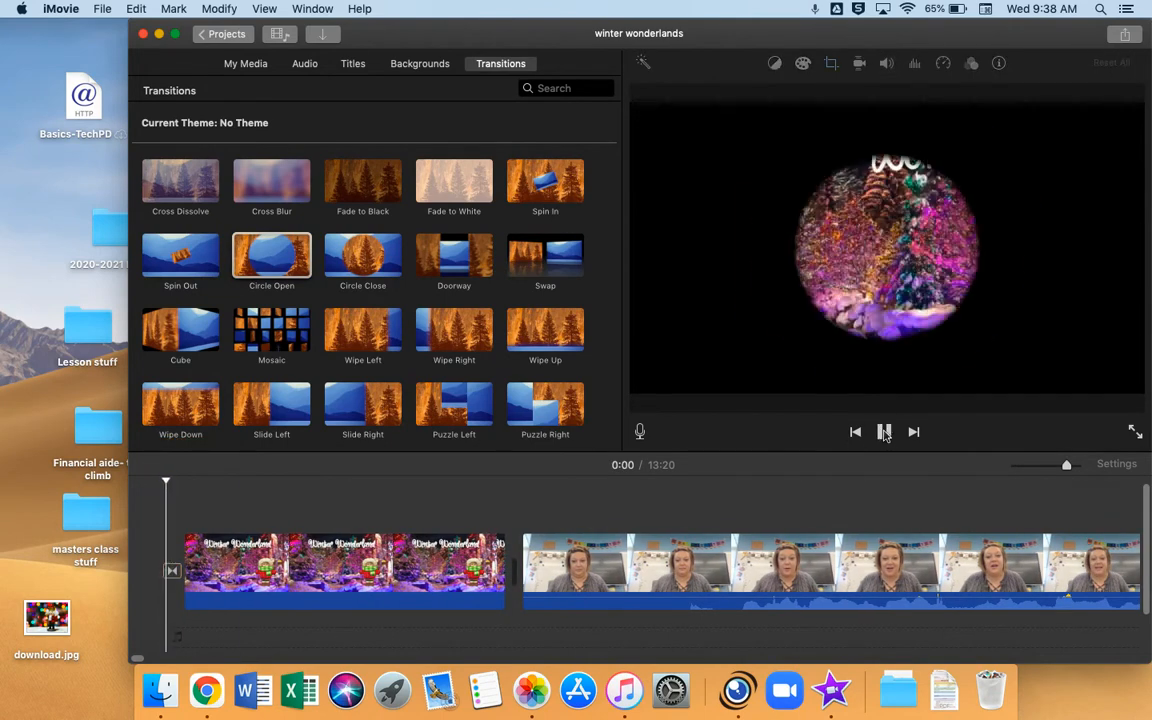
{"action": "left_click", "coordinate": [883, 431]}
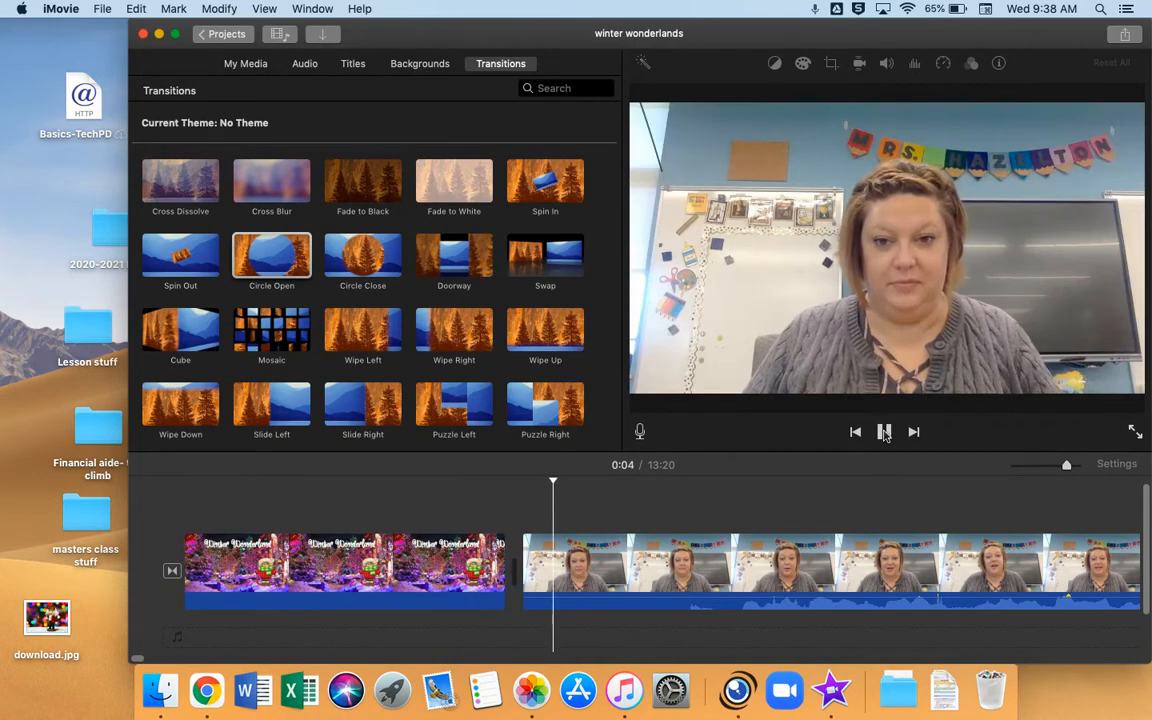
{"action": "left_click", "coordinate": [884, 431]}
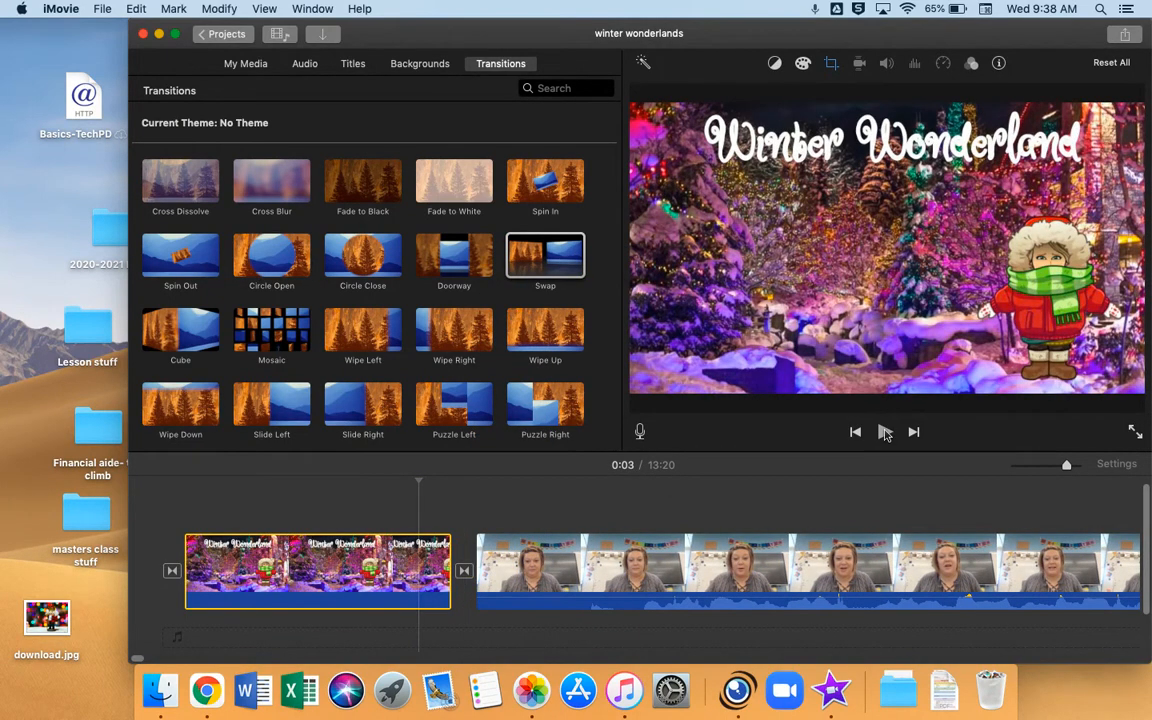
Preview the Swap transition between the title clip and the next video.
{"action": "left_click", "coordinate": [884, 431]}
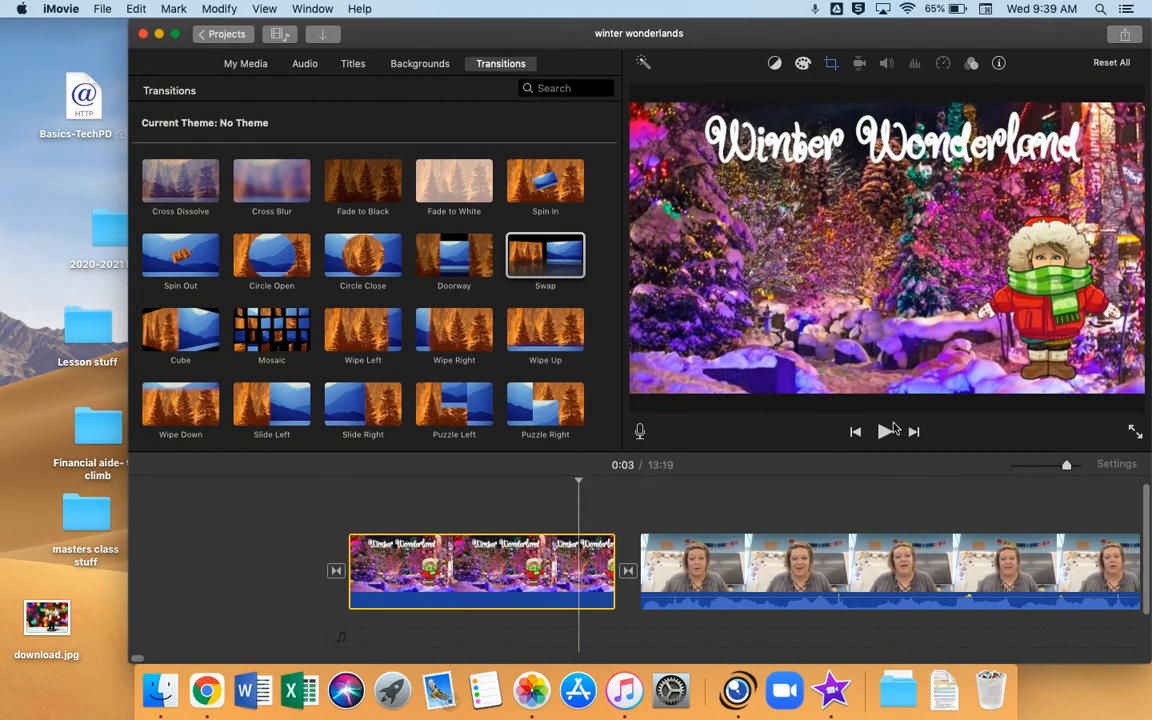
{"action": "left_click", "coordinate": [884, 431]}
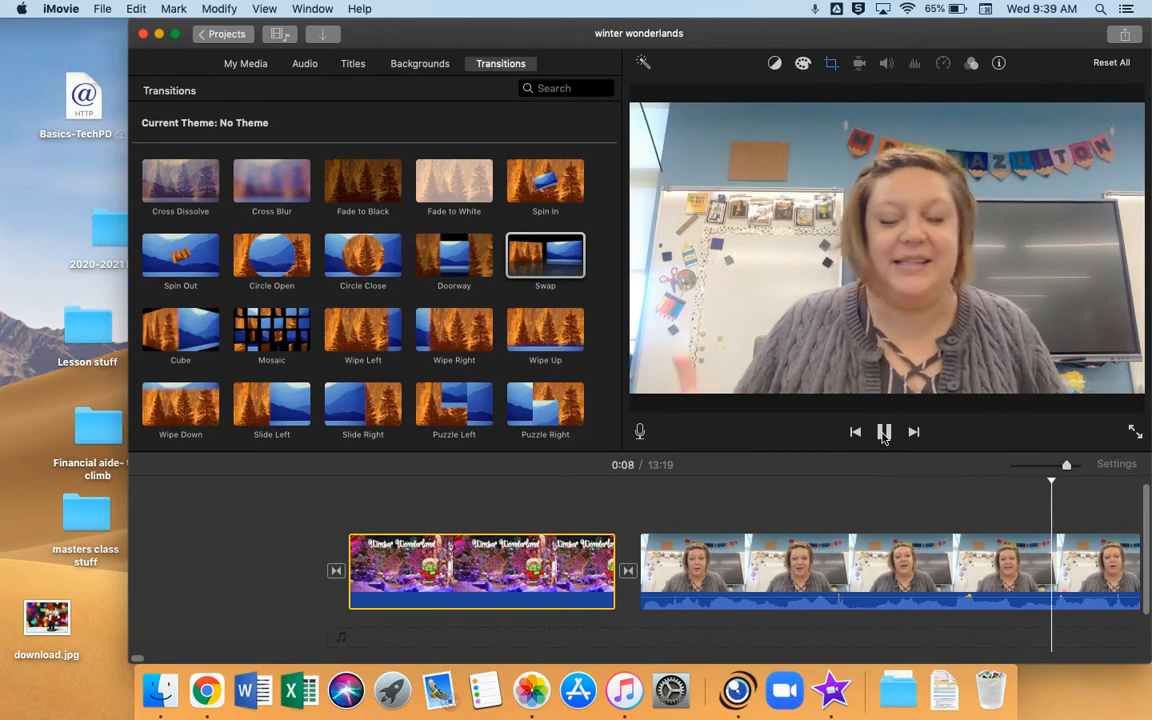
{"action": "left_click", "coordinate": [884, 431]}
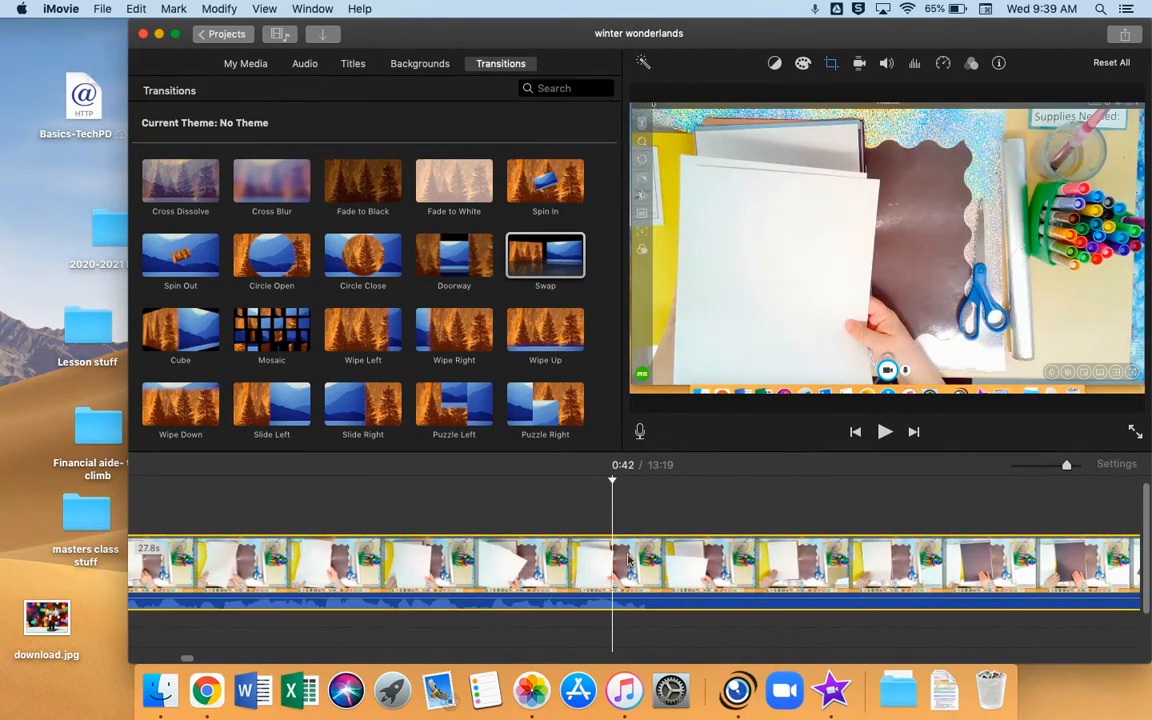
{"action": "left_click", "coordinate": [884, 431]}
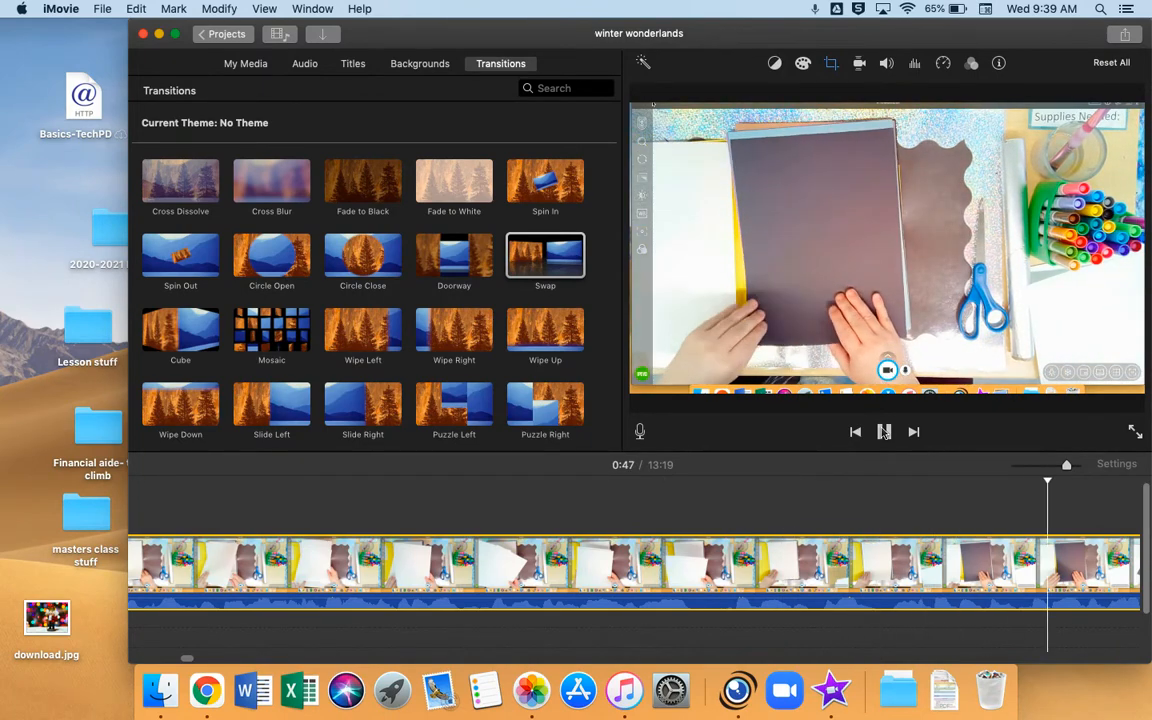
{"action": "left_click", "coordinate": [884, 431]}
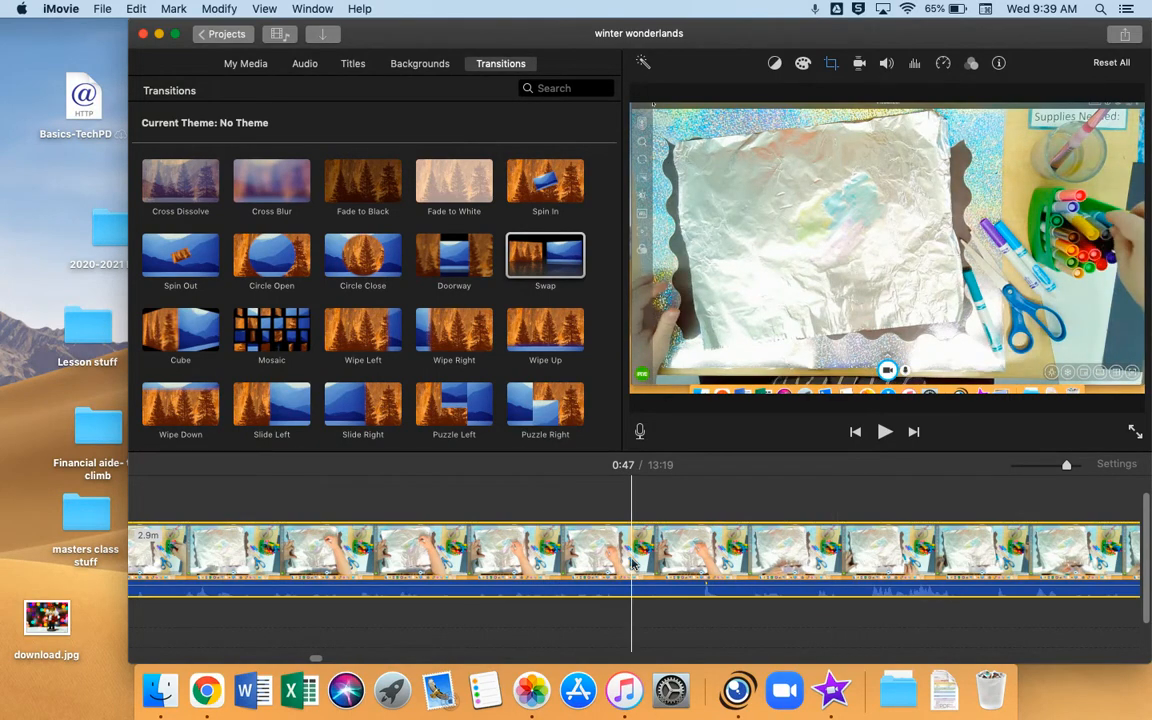
{"action": "left_click", "coordinate": [884, 431]}
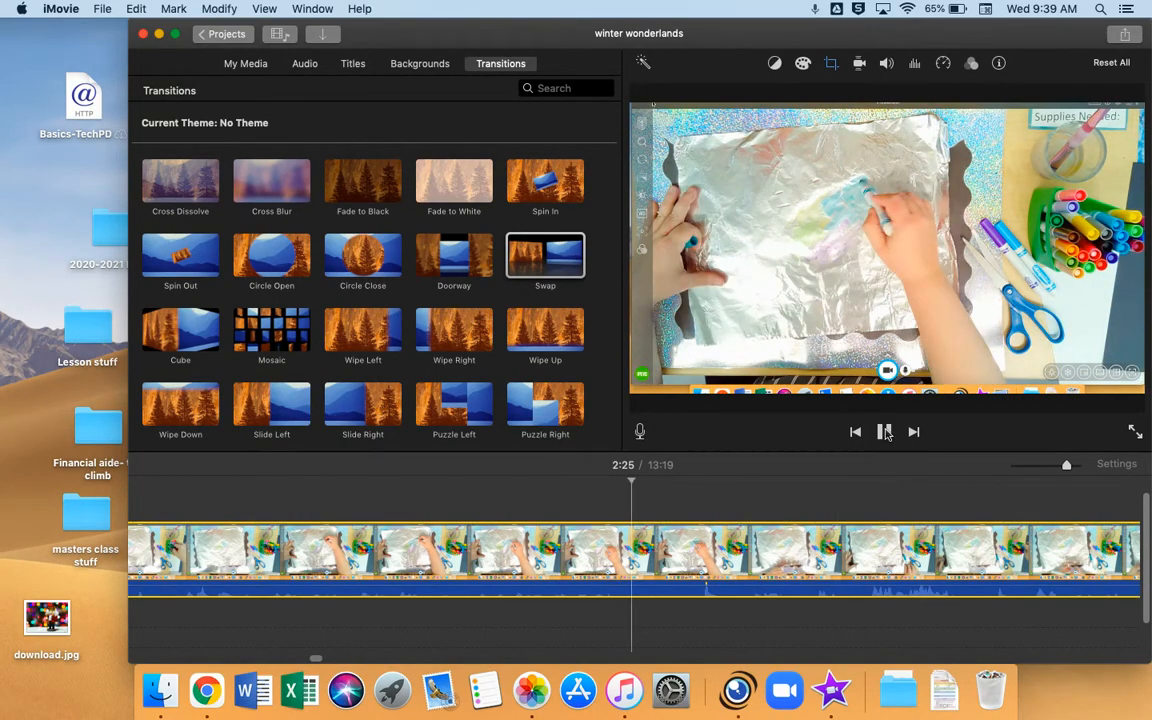
{"action": "left_click", "coordinate": [884, 431]}
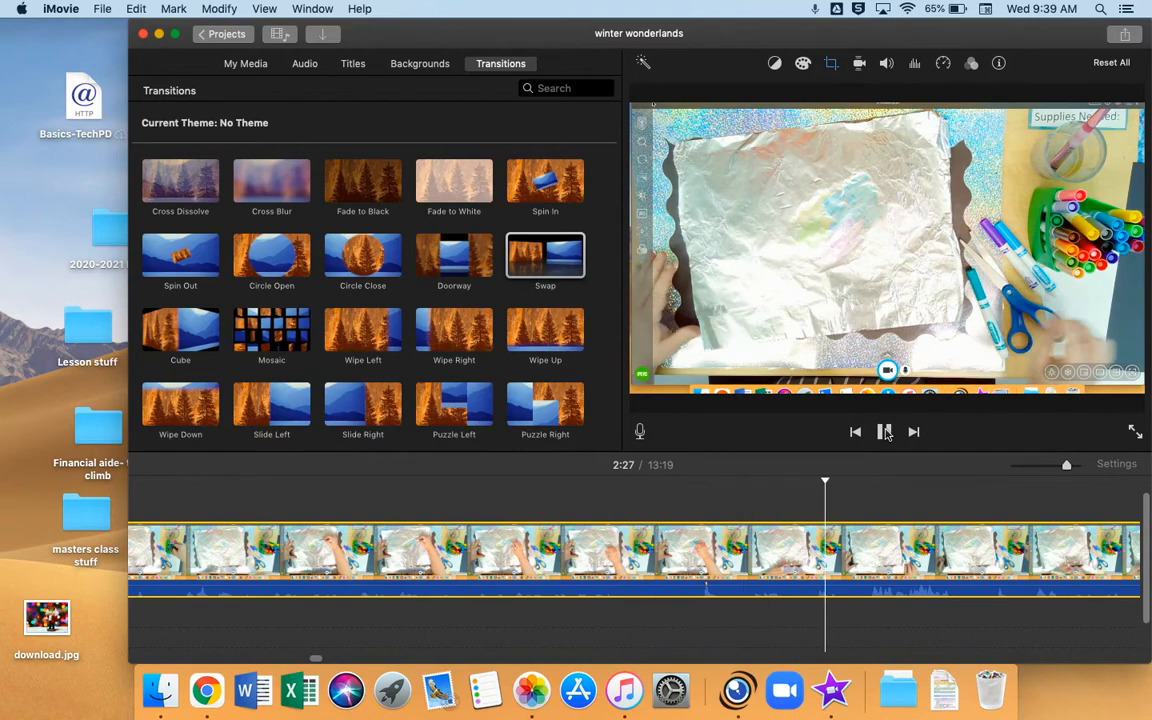
{"action": "left_click", "coordinate": [884, 431]}
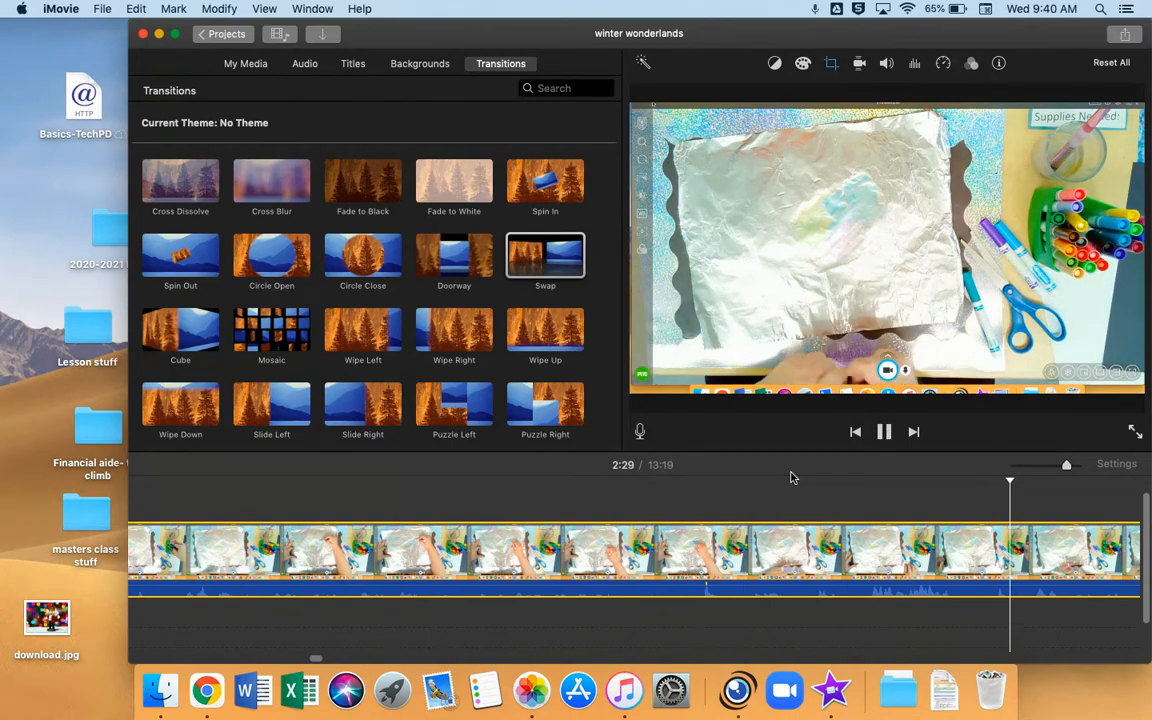
{"action": "left_click", "coordinate": [884, 431]}
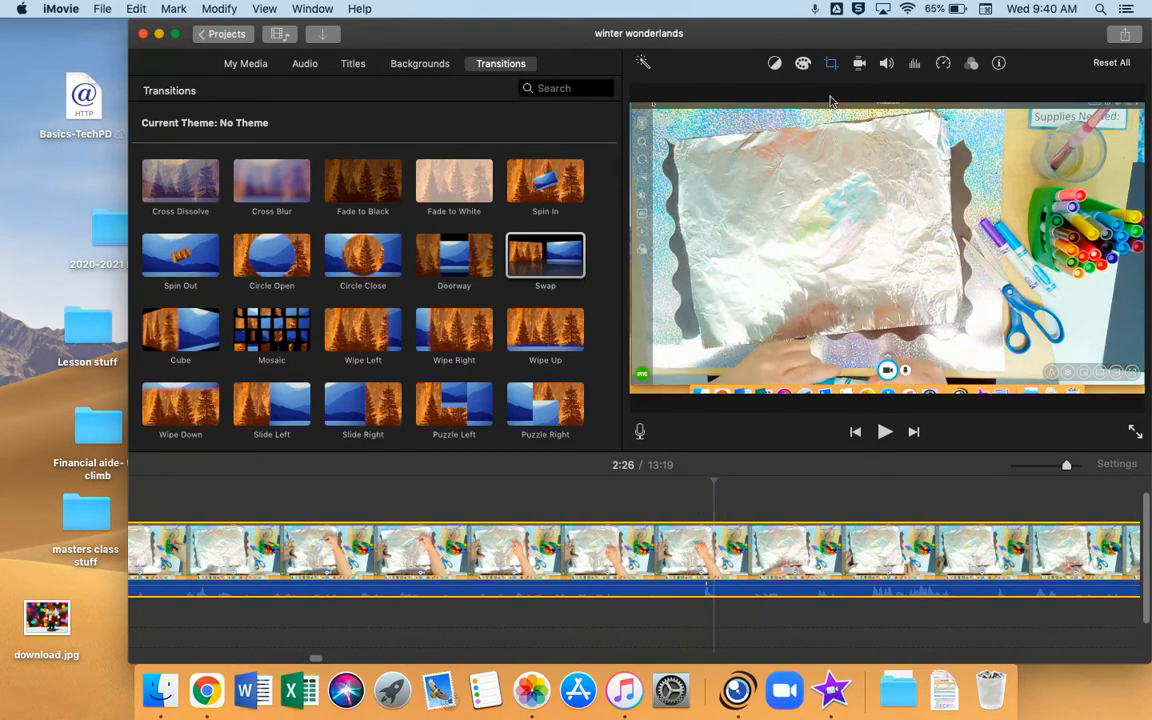
{"action": "left_click", "coordinate": [886, 63]}
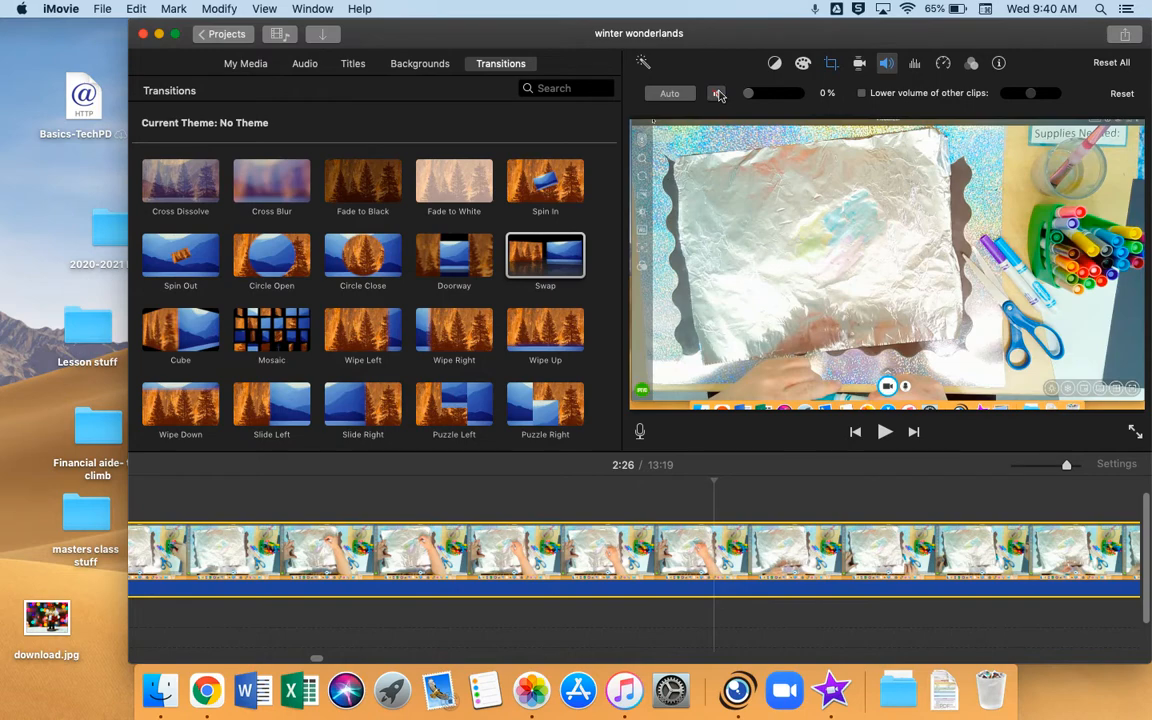
{"action": "mouse_move", "coordinate": [996, 138]}
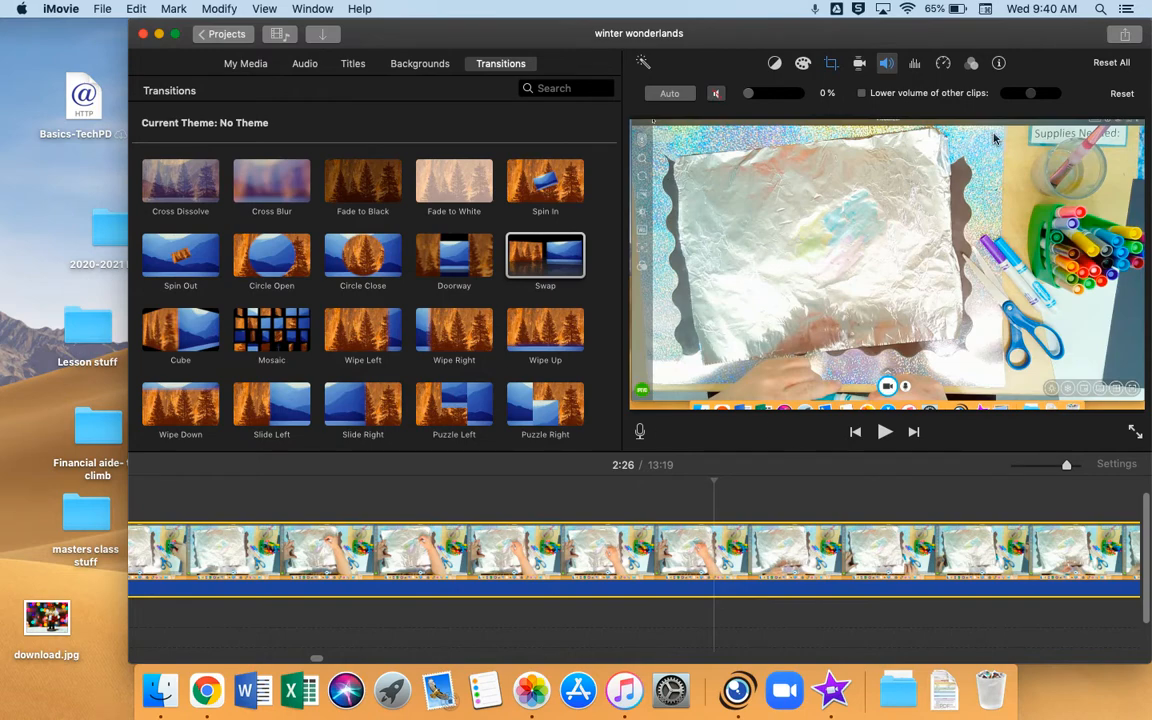
{"action": "mouse_move", "coordinate": [925, 77]}
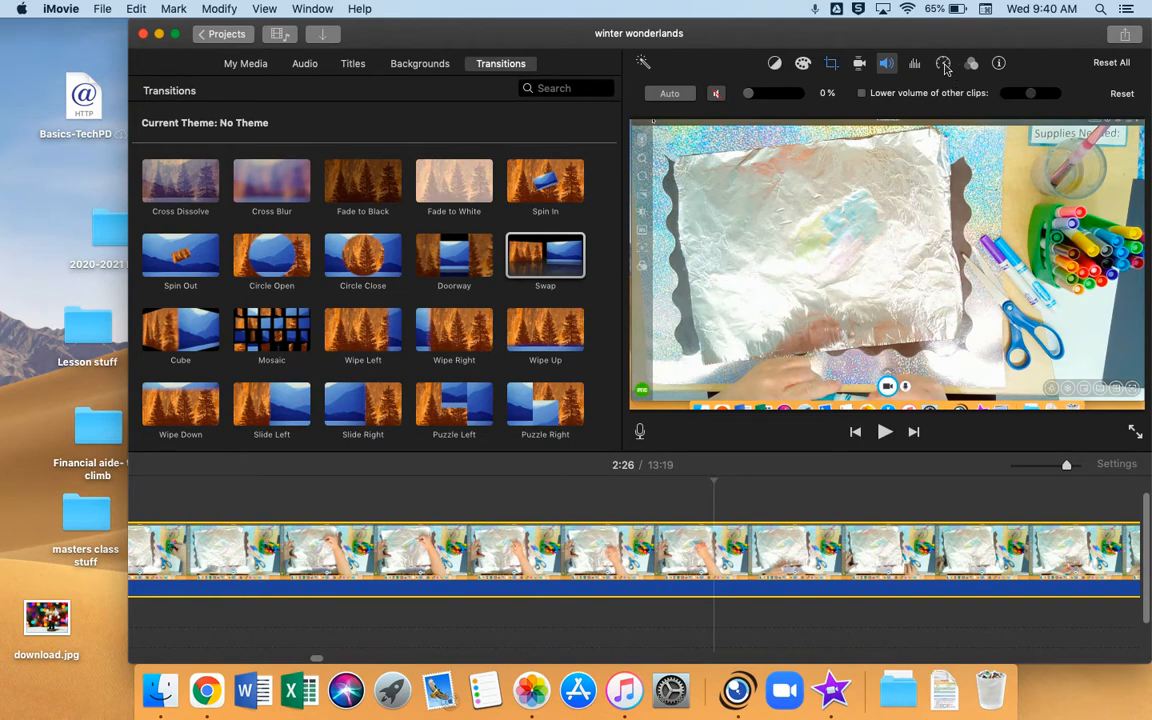
Set the coloring clip's speed to Fast, pick a rate, and preview it.
{"action": "left_click", "coordinate": [943, 63]}
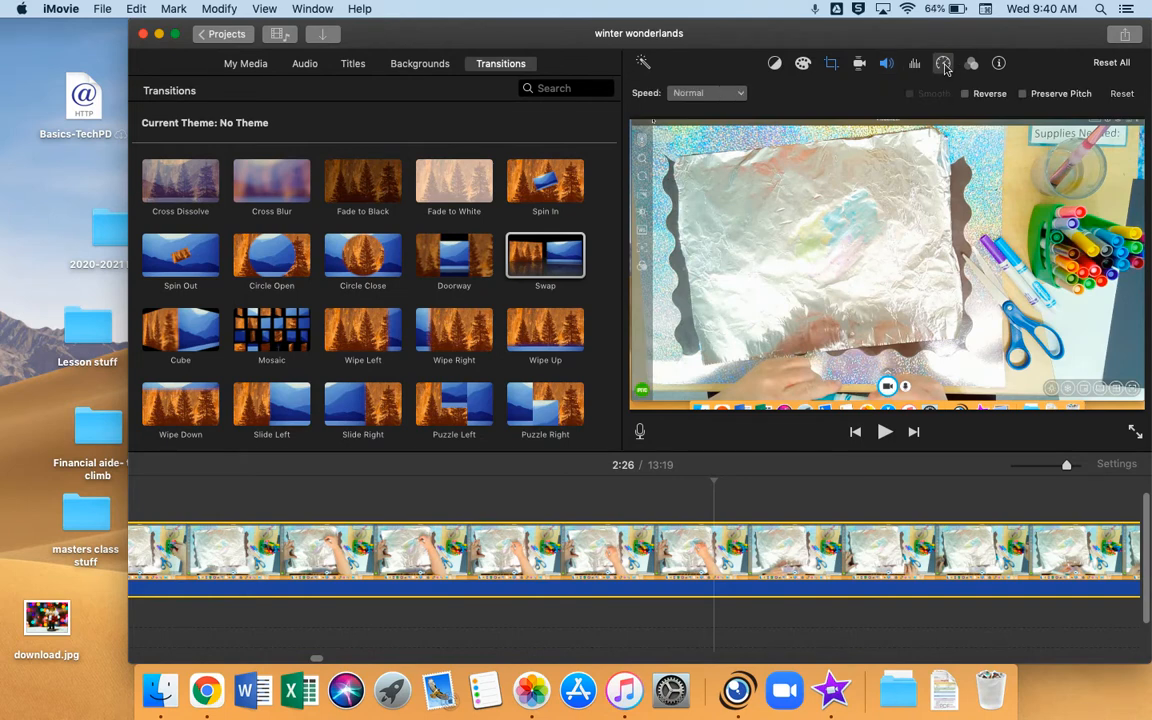
{"action": "left_click", "coordinate": [706, 92]}
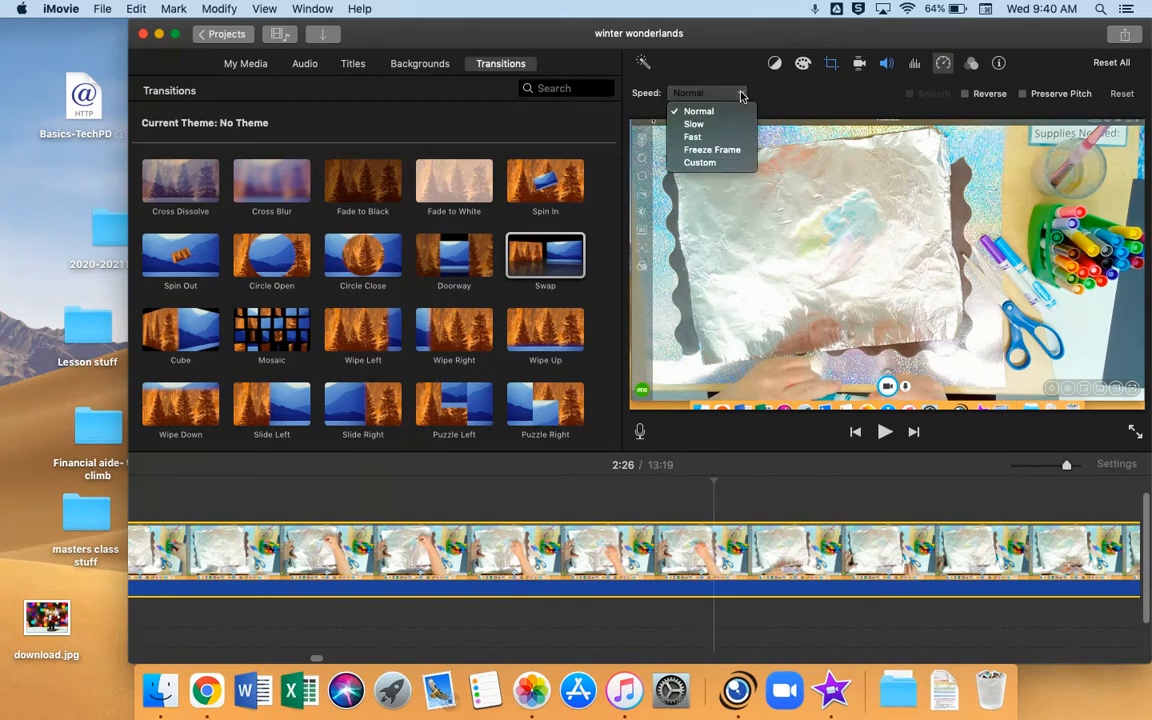
{"action": "mouse_move", "coordinate": [694, 137]}
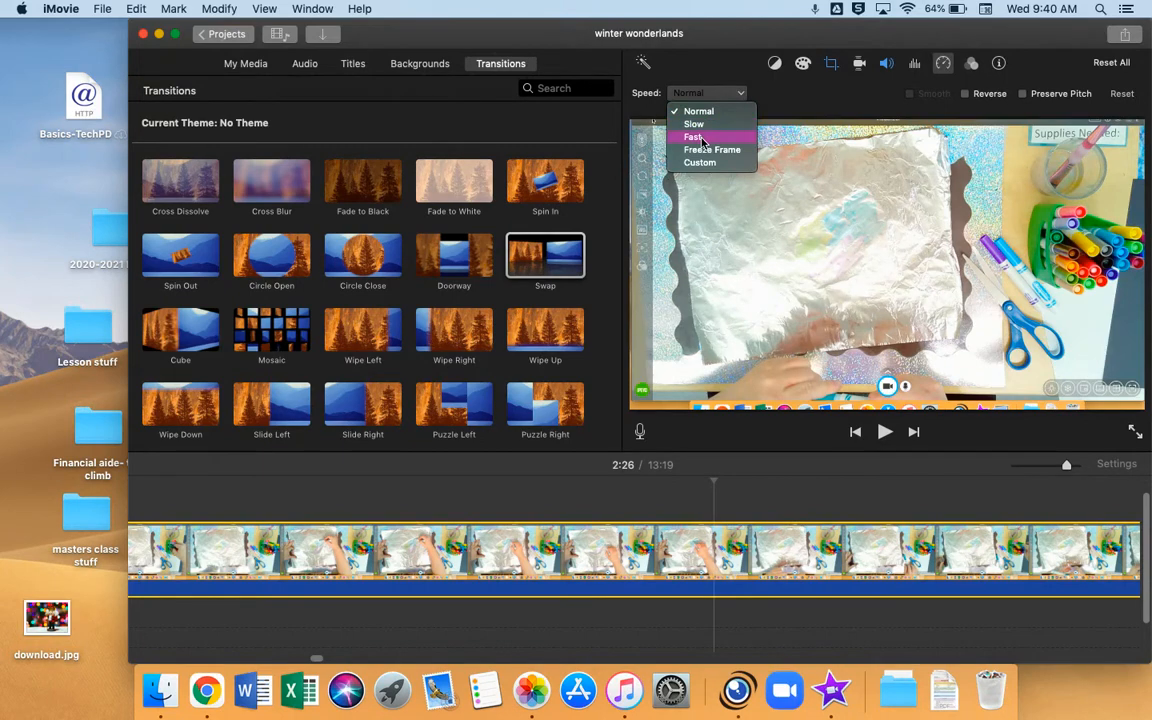
{"action": "left_click", "coordinate": [693, 137]}
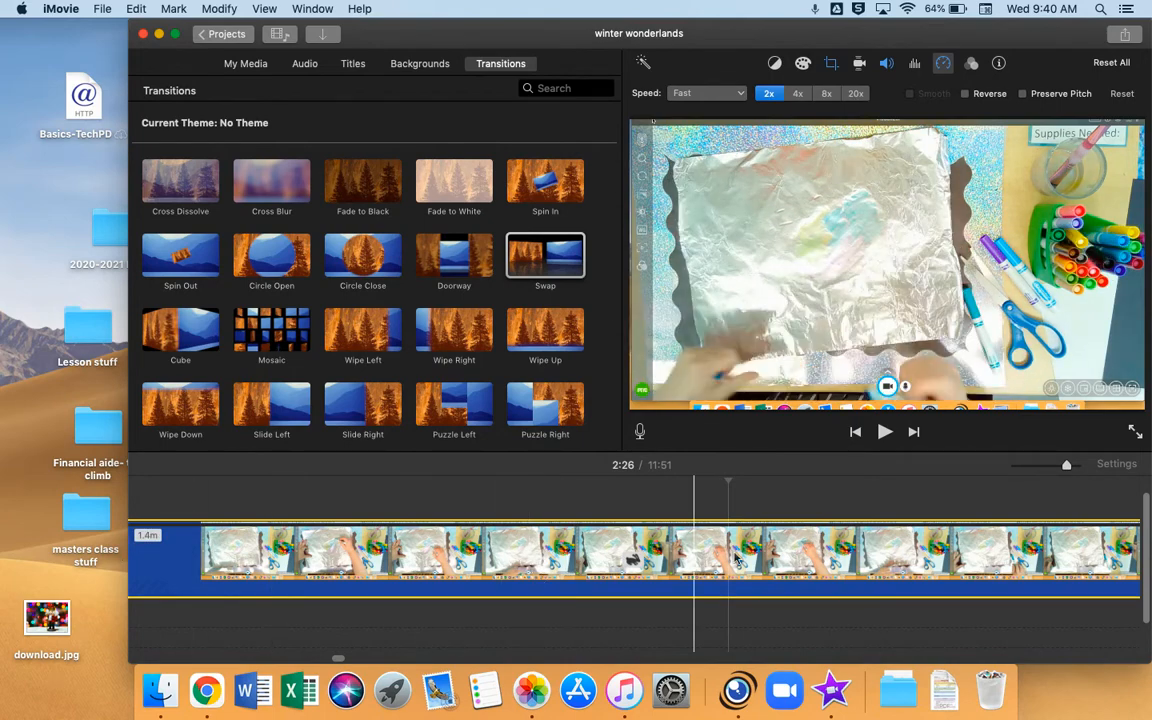
{"action": "left_click", "coordinate": [855, 93]}
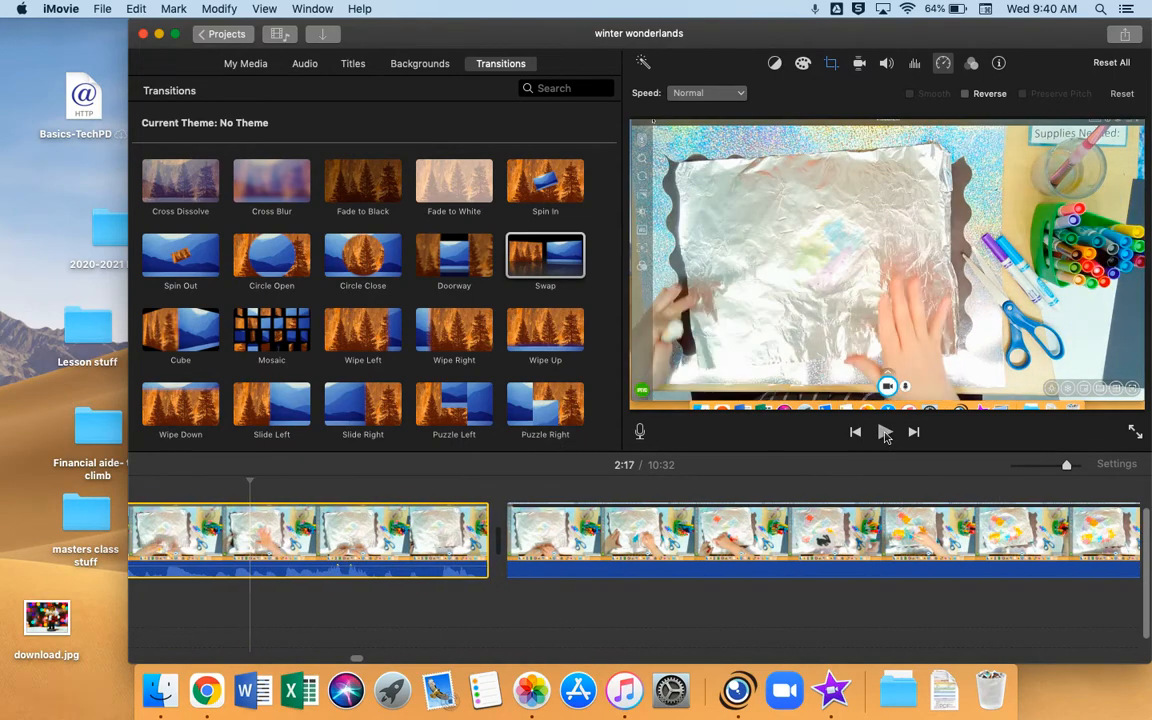
{"action": "left_click", "coordinate": [884, 431]}
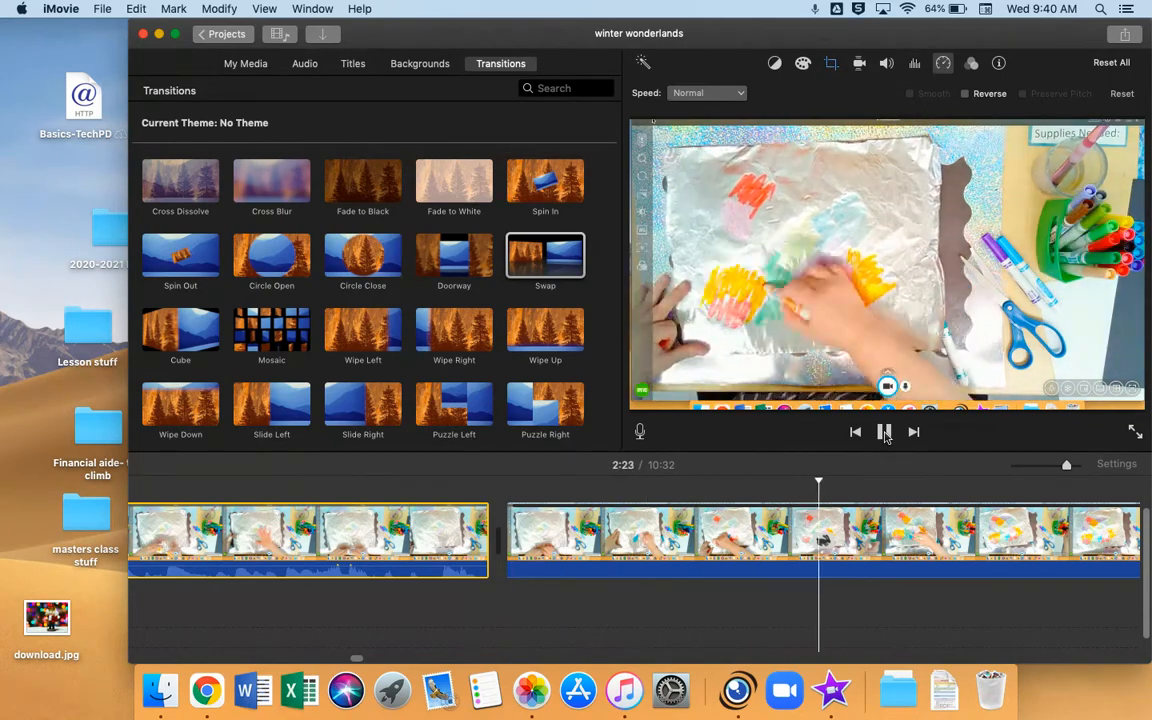
{"action": "left_click", "coordinate": [884, 431]}
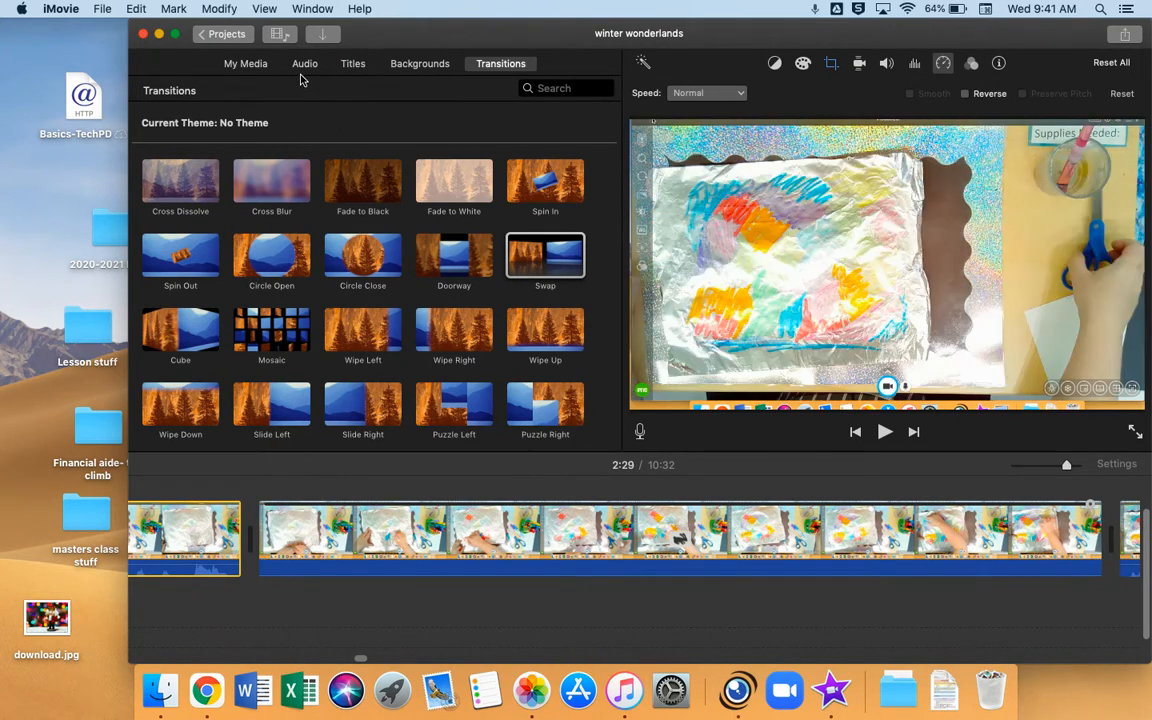
Place the Winter Wonderland song from the music library beneath the sped-up footage.
{"action": "left_click", "coordinate": [305, 63]}
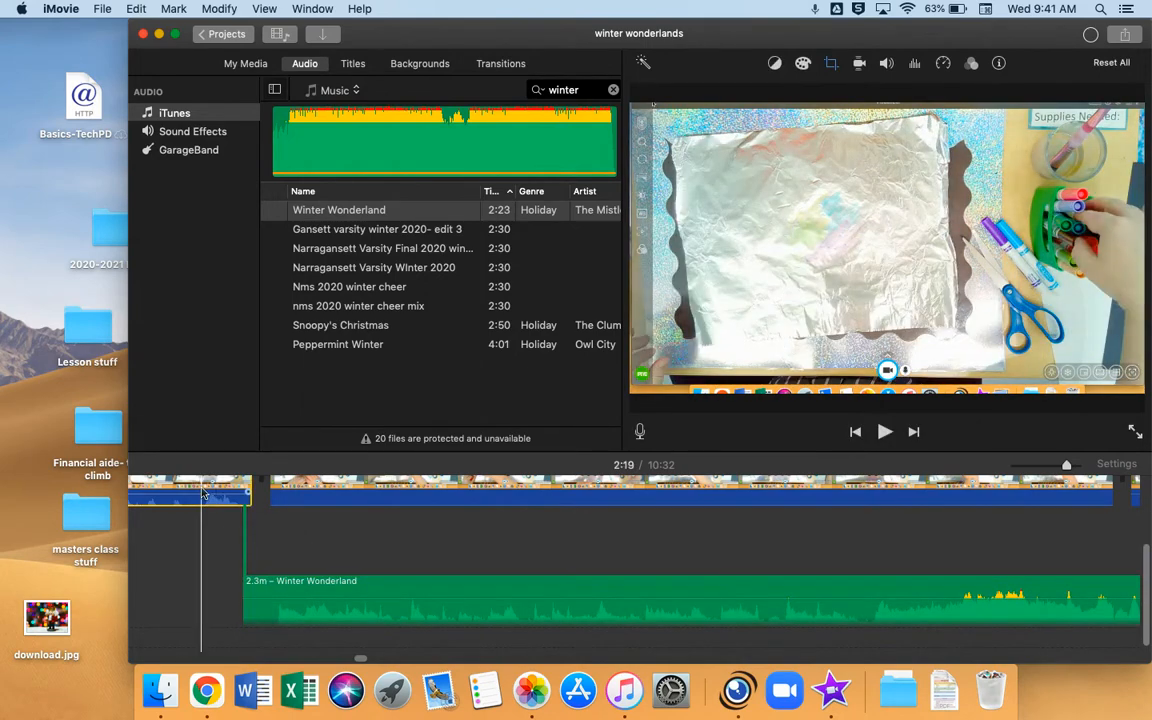
{"action": "left_click", "coordinate": [884, 431]}
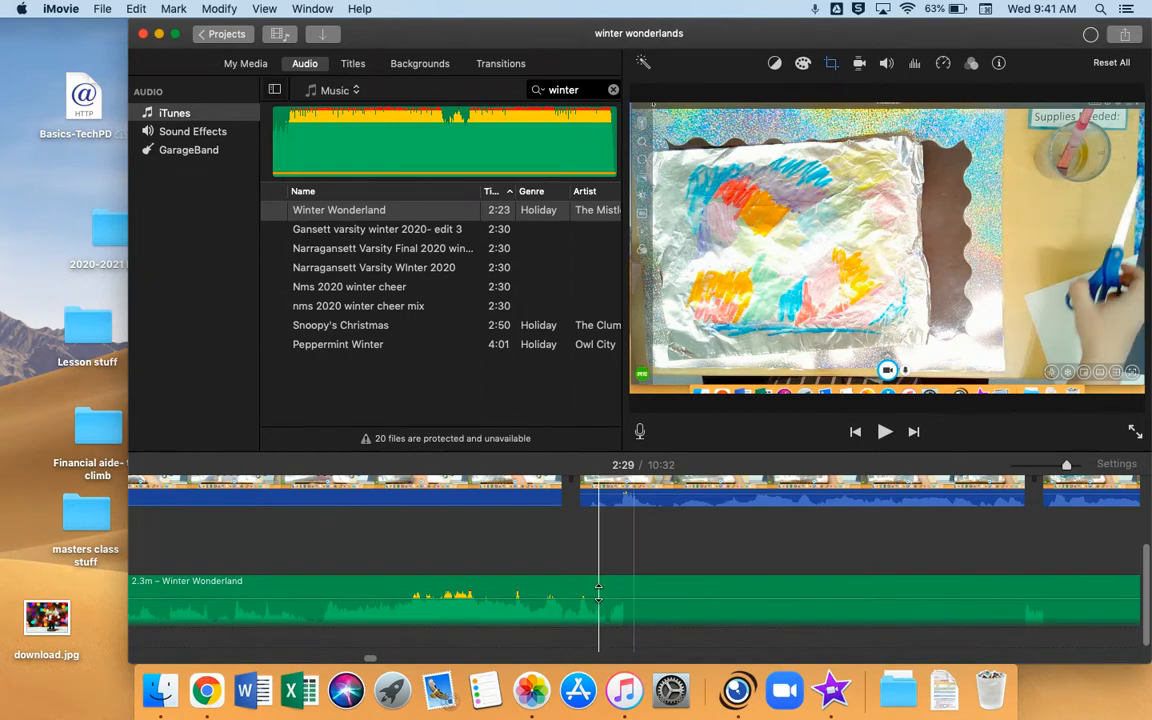
Trim the Winter Wonderland music to the playhead and add a fade-out.
{"action": "right_click", "coordinate": [598, 600]}
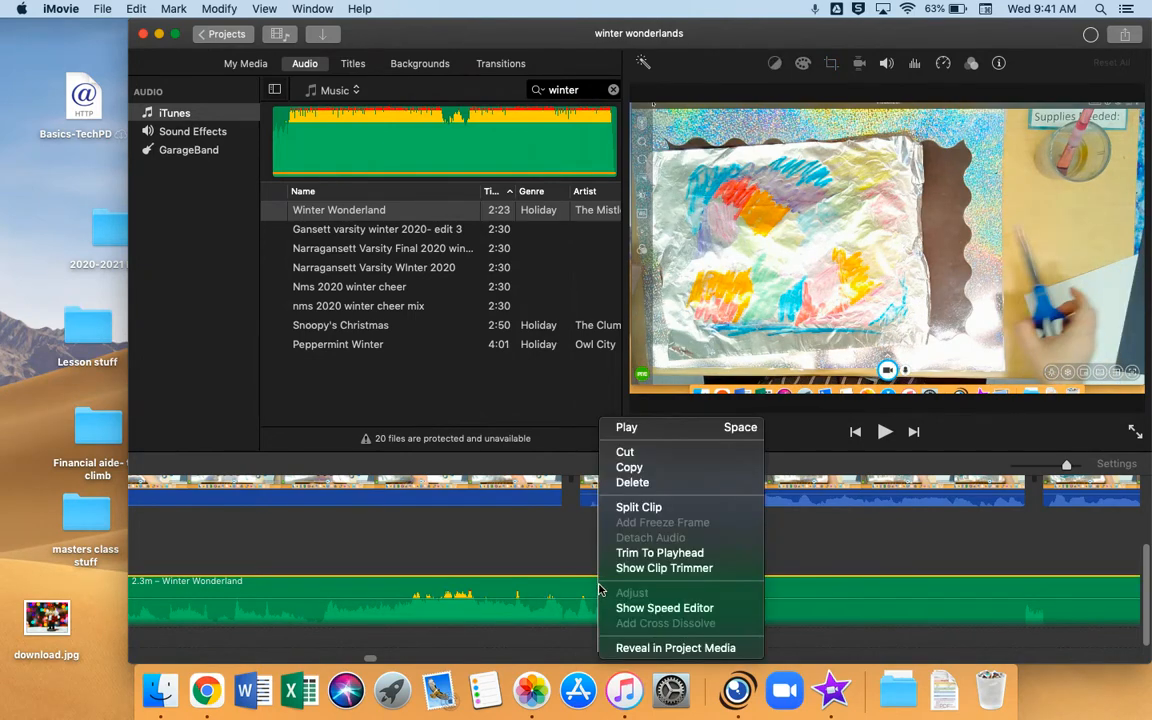
{"action": "left_click", "coordinate": [638, 507]}
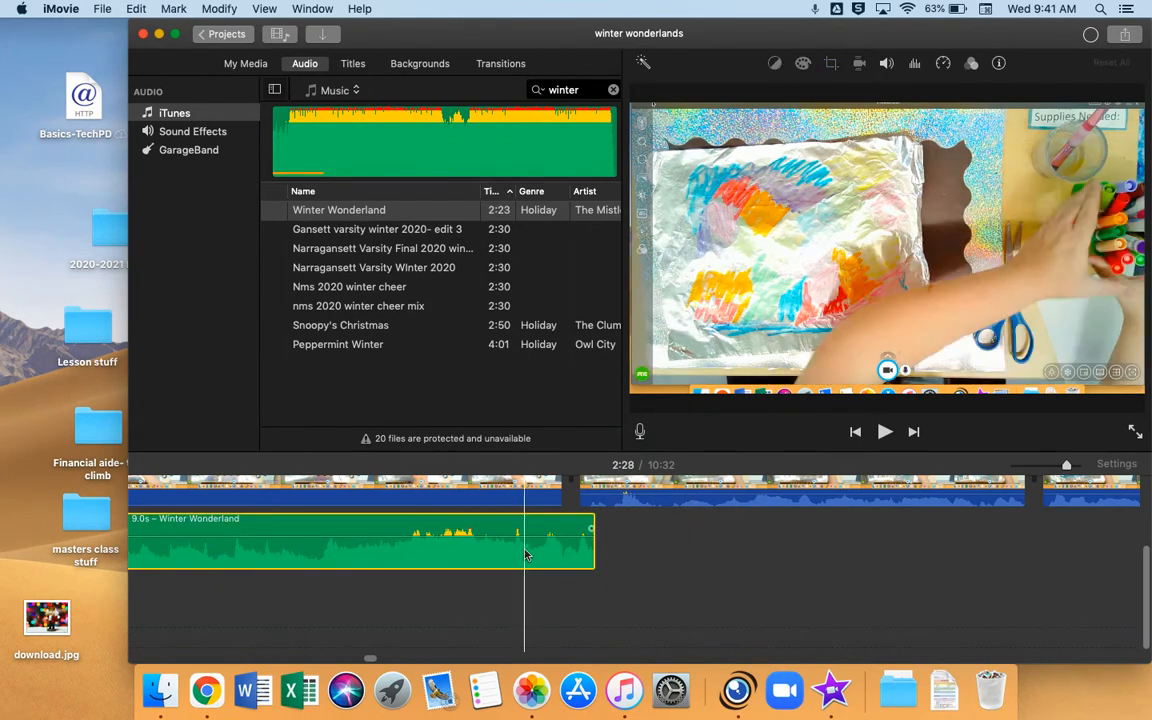
{"action": "left_click", "coordinate": [886, 63]}
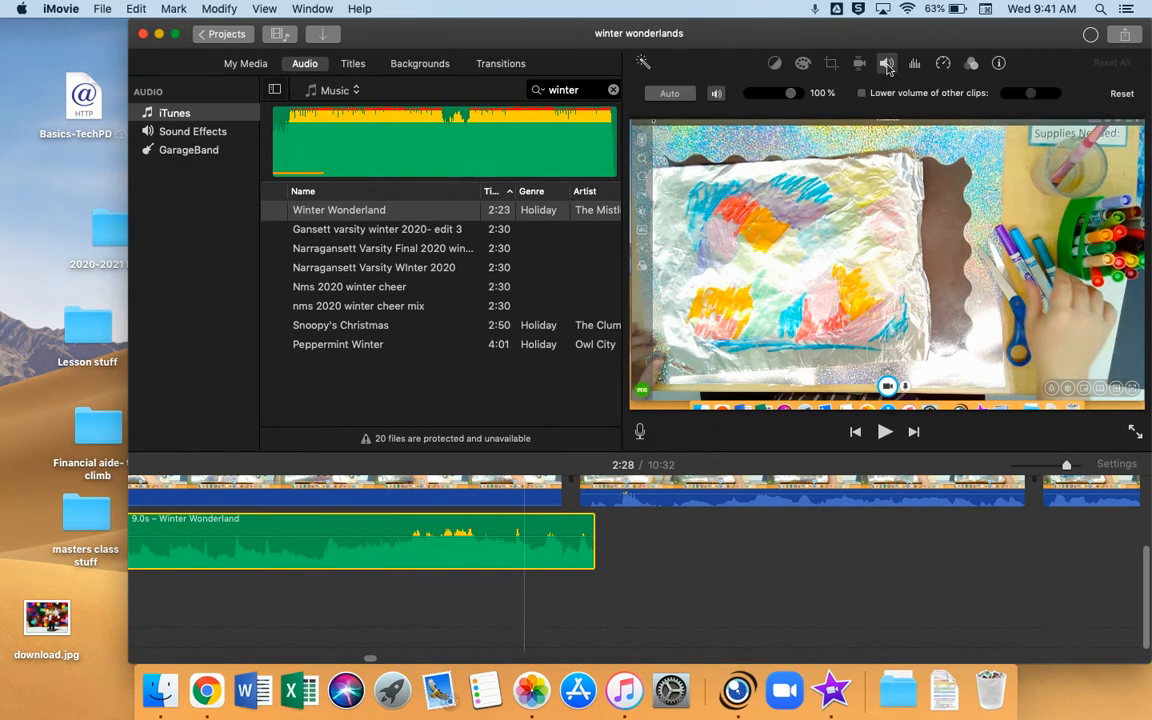
{"action": "left_click_drag", "start_coordinate": [820, 92], "coordinate": [770, 92]}
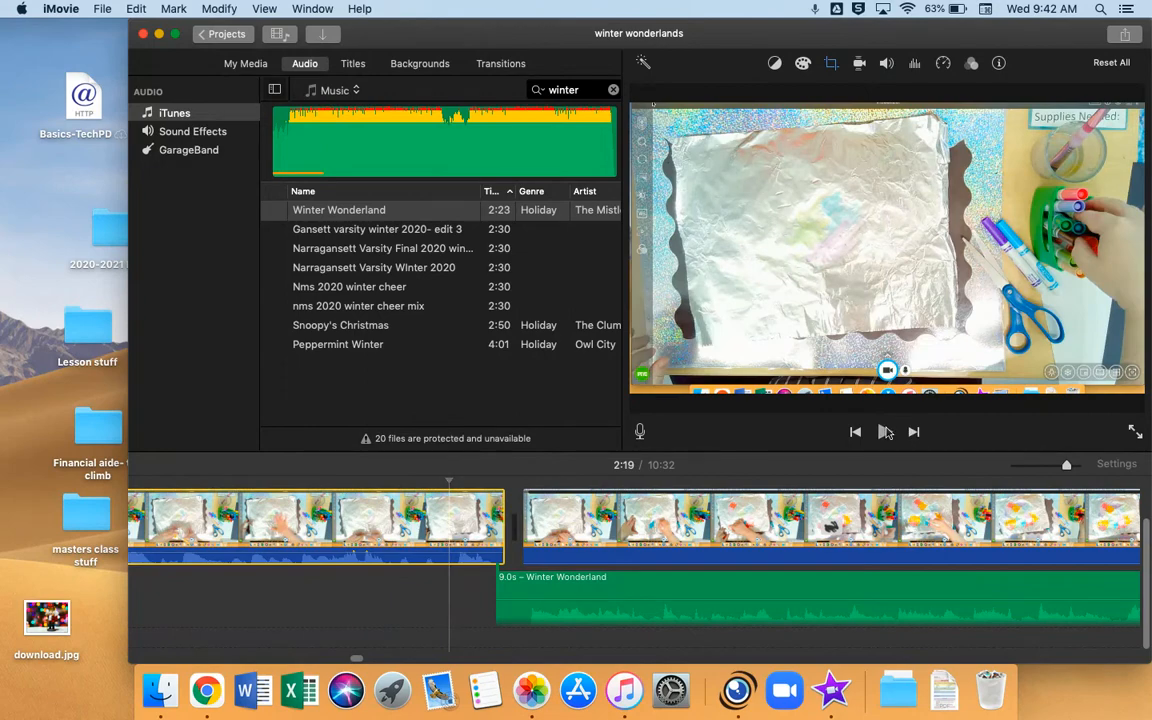
Play the music, lengthen the clip slightly, and recheck the fade.
{"action": "left_click", "coordinate": [884, 431]}
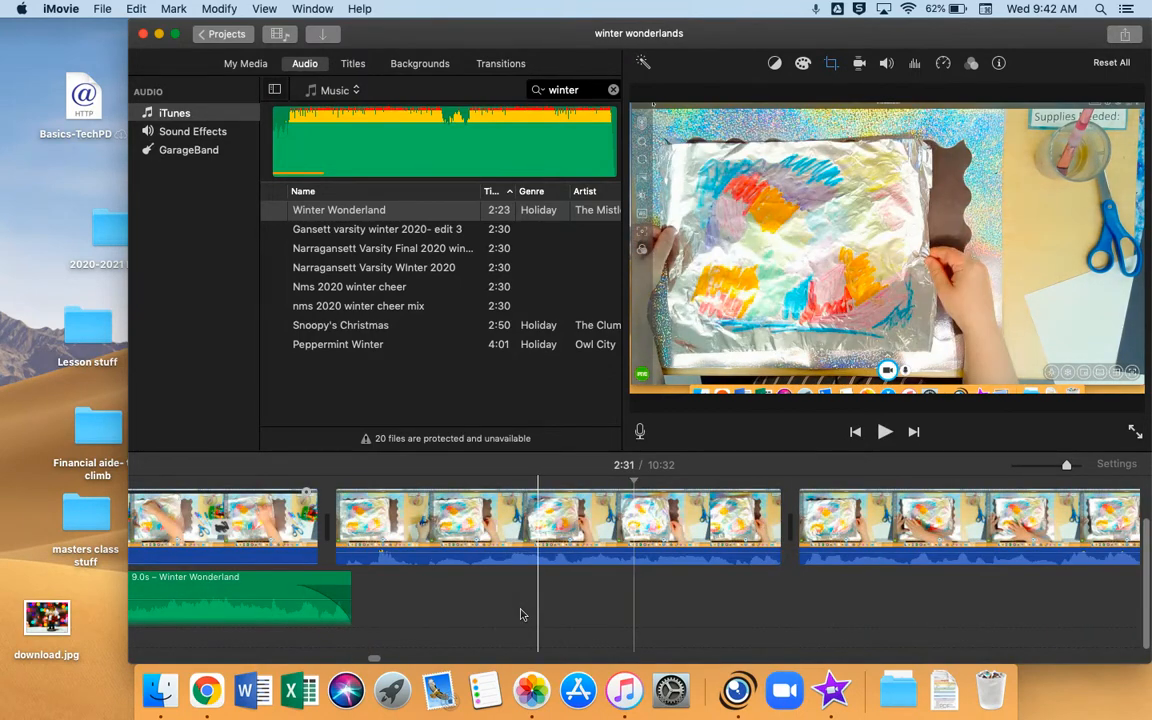
{"action": "left_click_drag", "start_coordinate": [350, 597], "coordinate": [362, 591]}
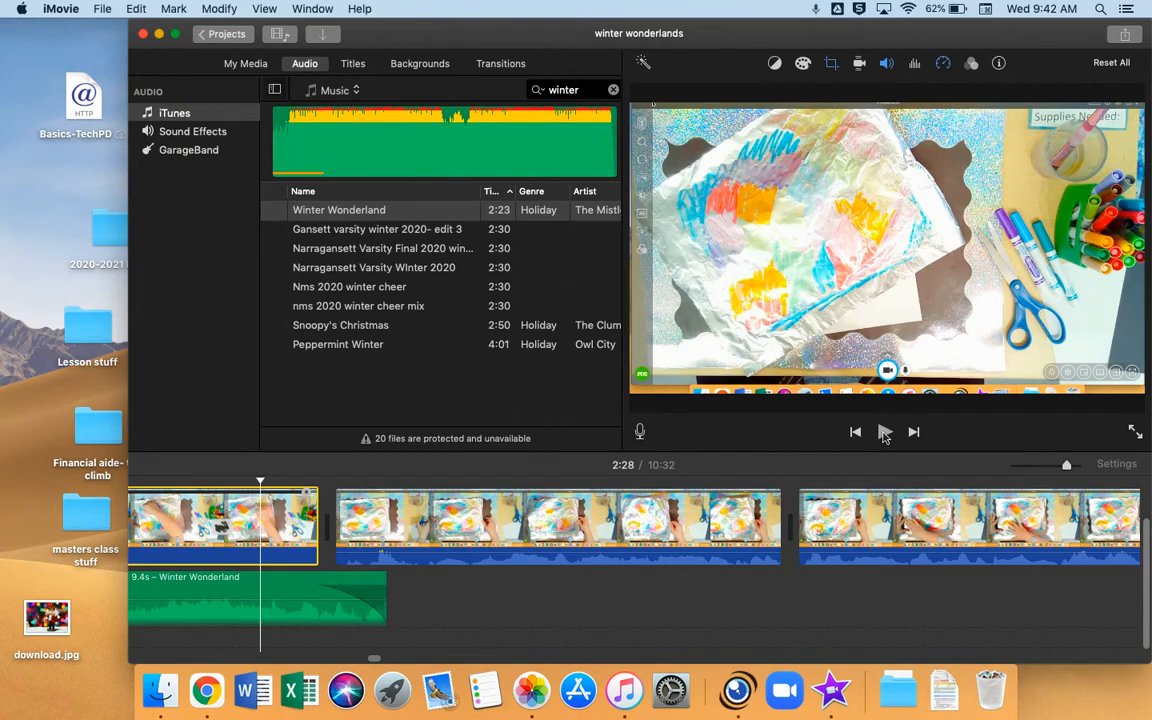
{"action": "left_click", "coordinate": [884, 431]}
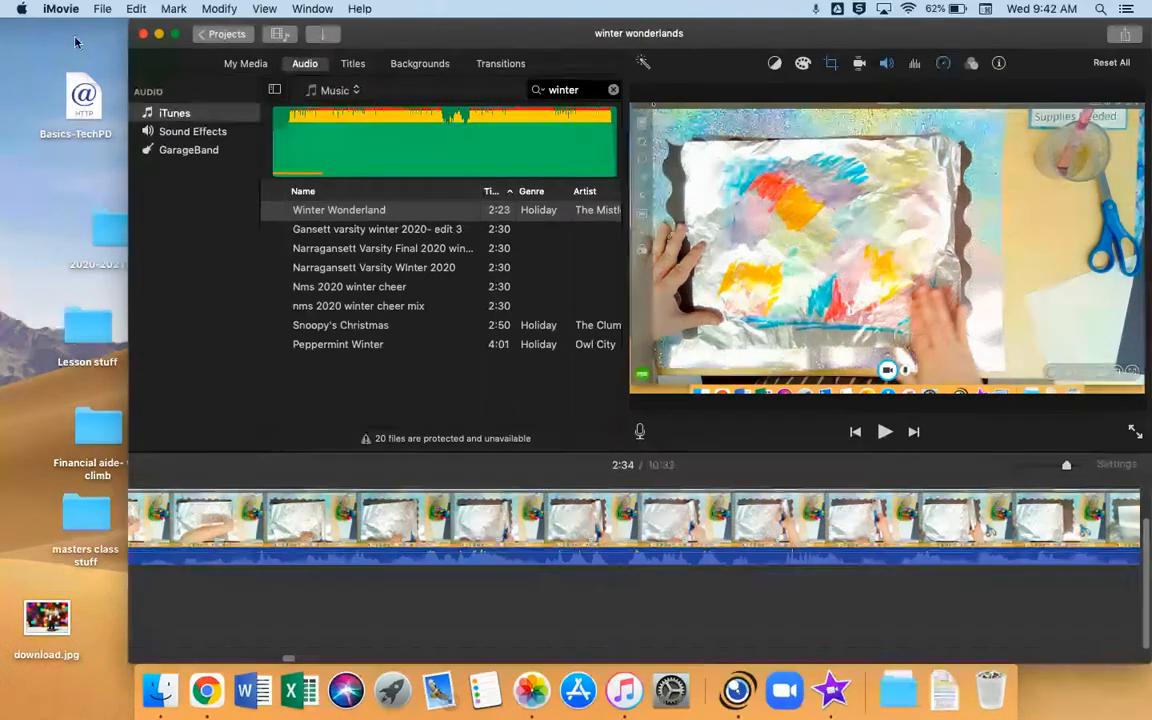
Glance at iMovie's File menu, then return to Chrome's Screencastify recording details page.
{"action": "left_click", "coordinate": [102, 8]}
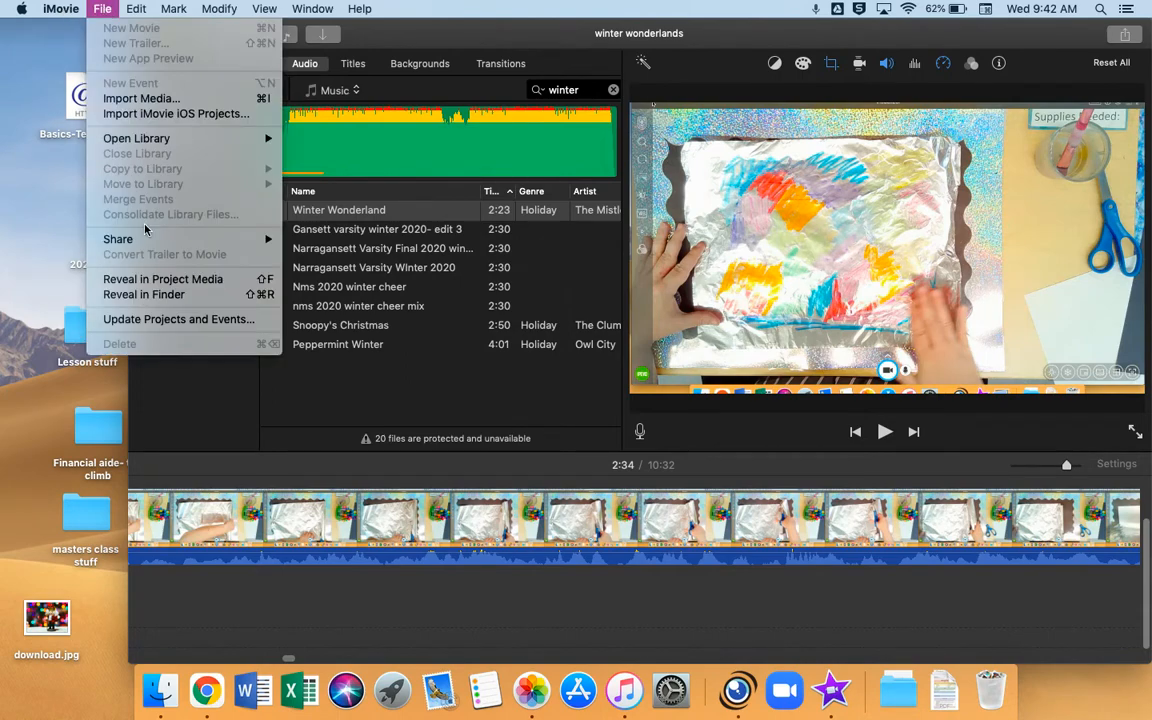
{"action": "mouse_move", "coordinate": [118, 239]}
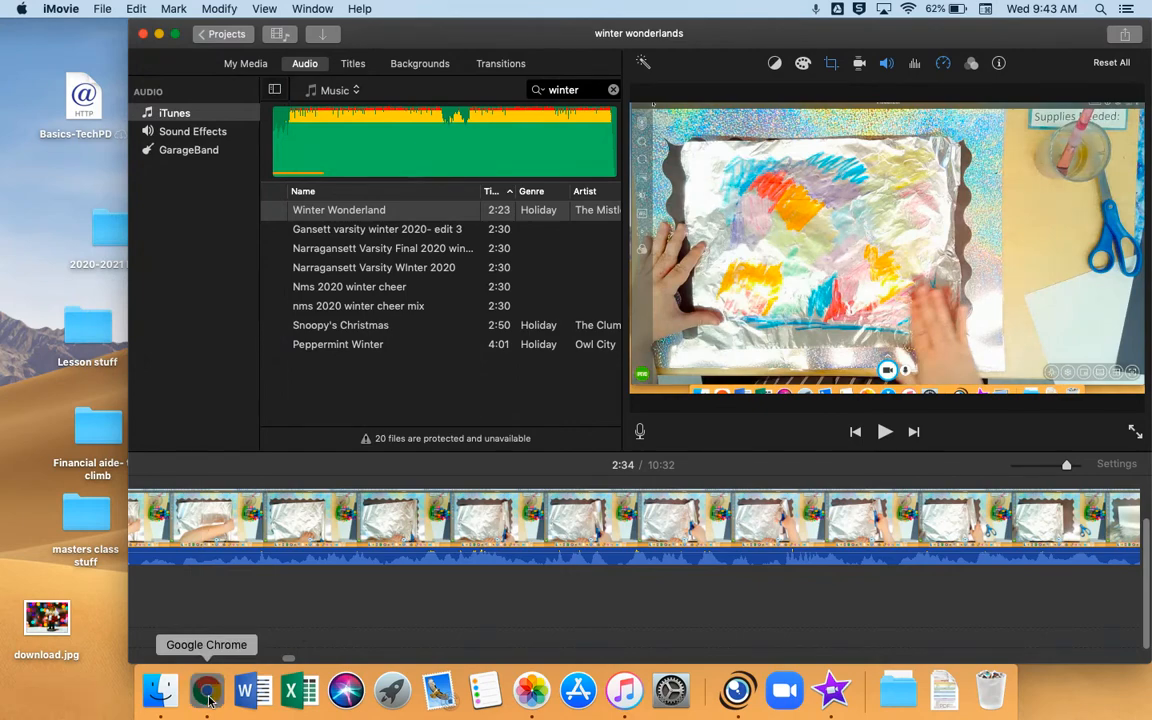
{"action": "left_click", "coordinate": [206, 690]}
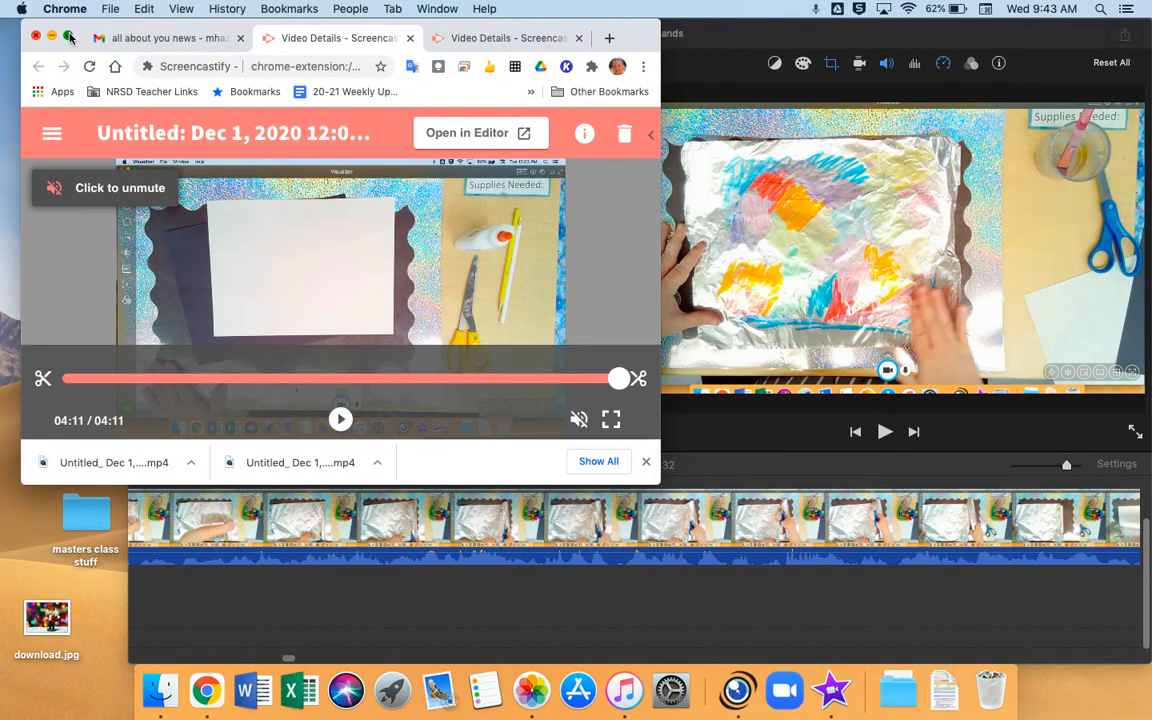